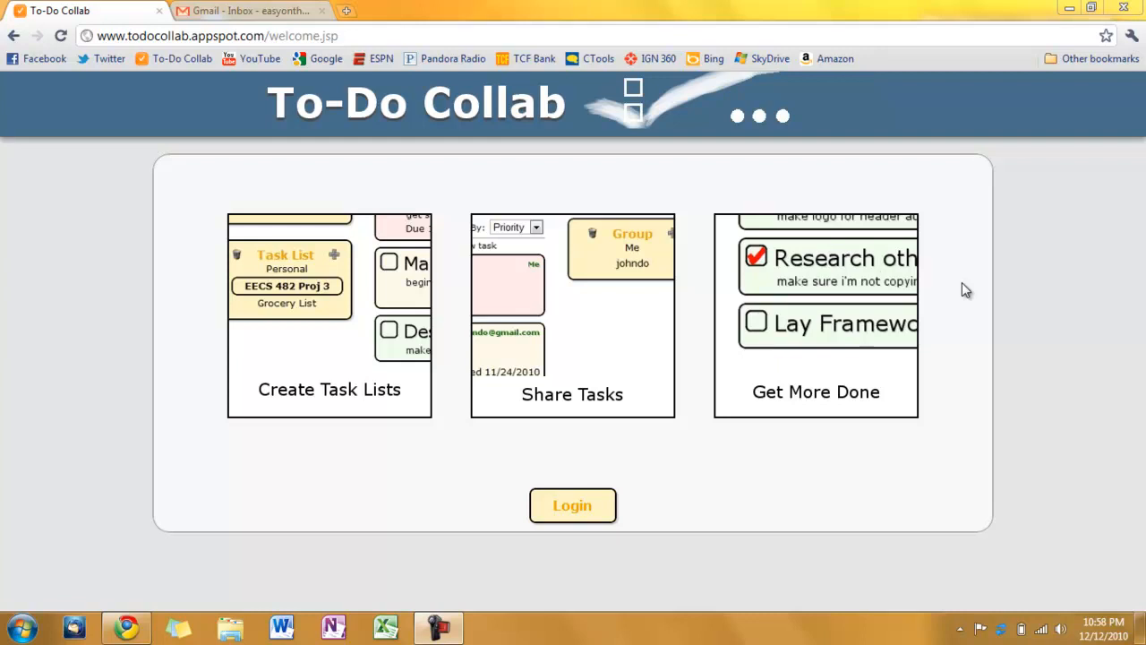
mouse_move(814, 354)
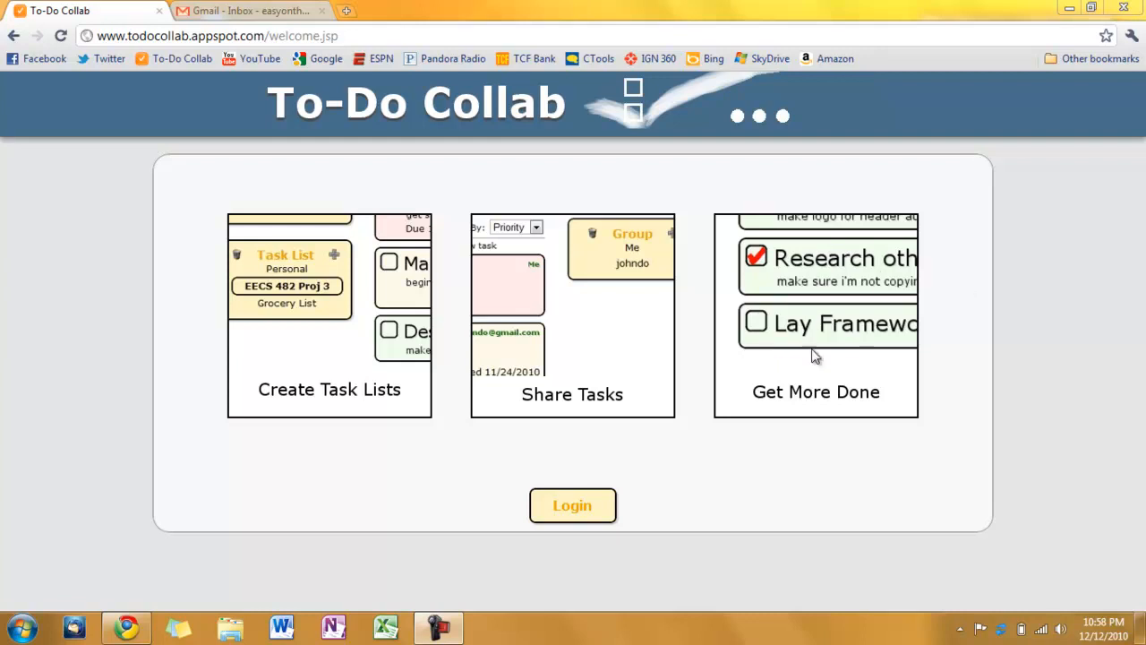
mouse_move(553, 421)
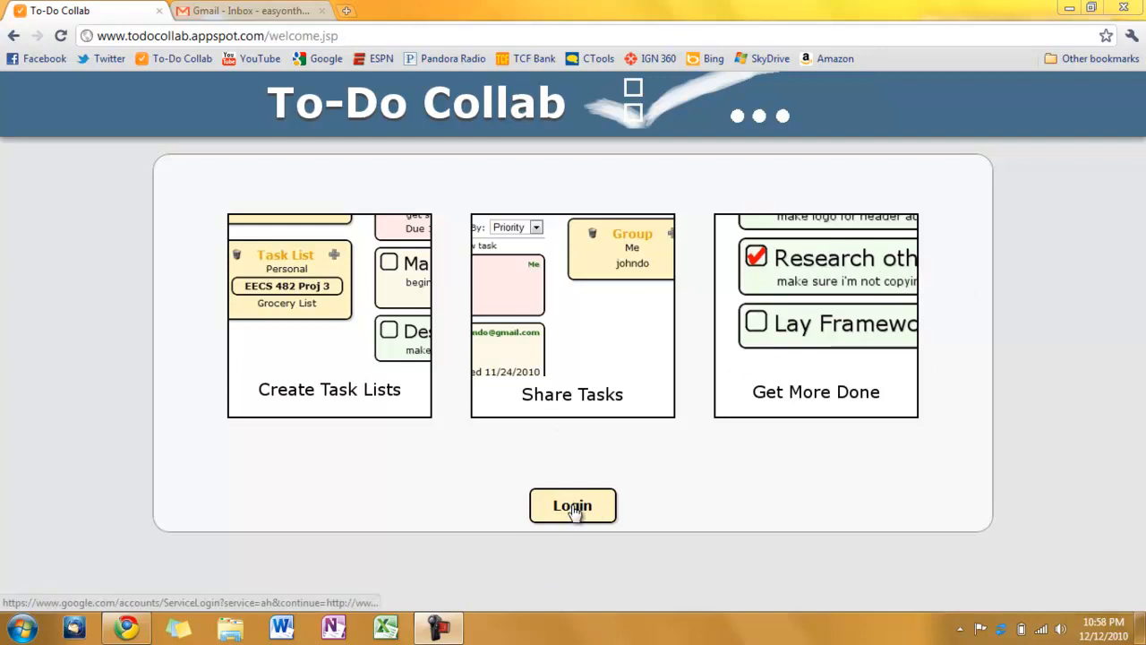
Step: Sign in to To-Do Collab with the Google account to reach the main task-list page
click(573, 505)
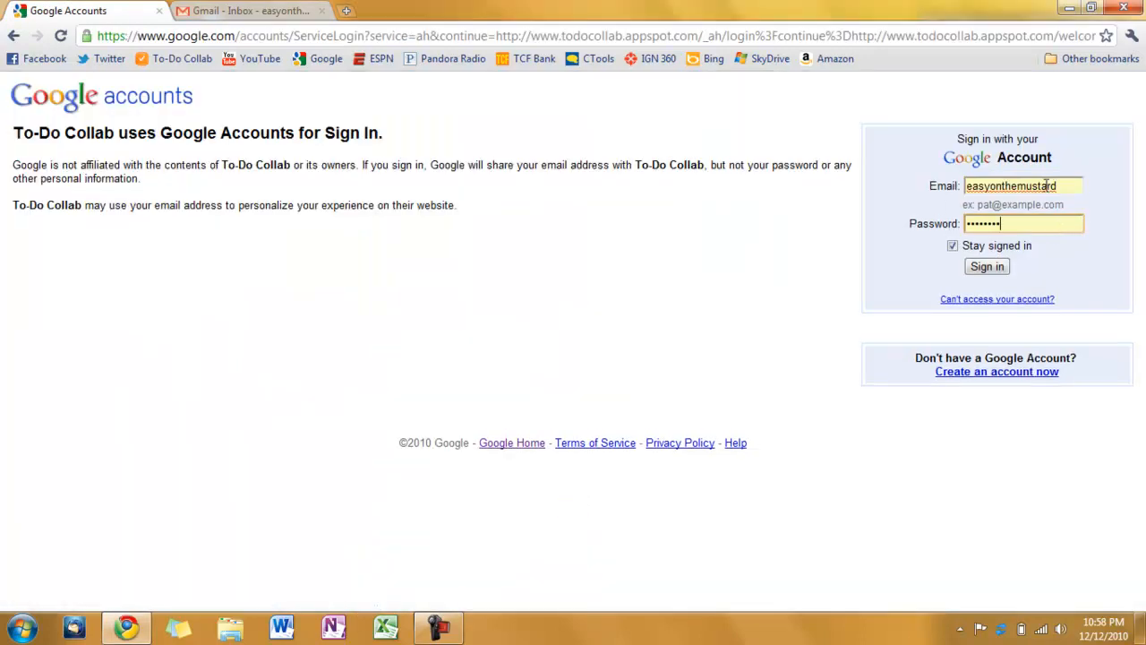
click(987, 265)
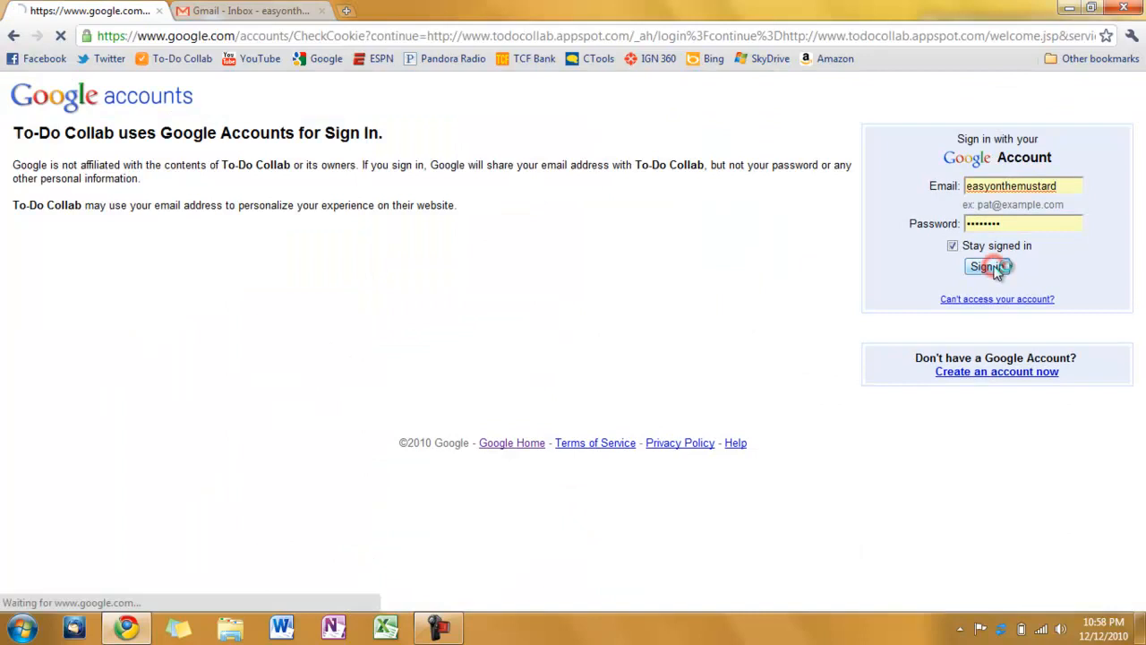
click(988, 267)
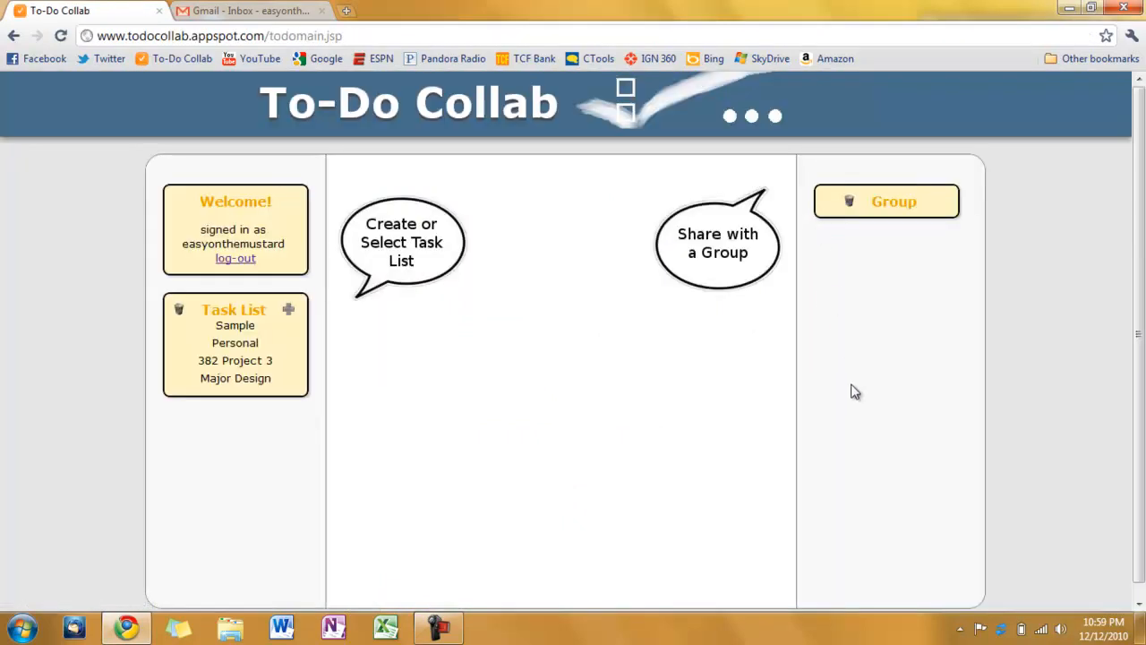
click(235, 344)
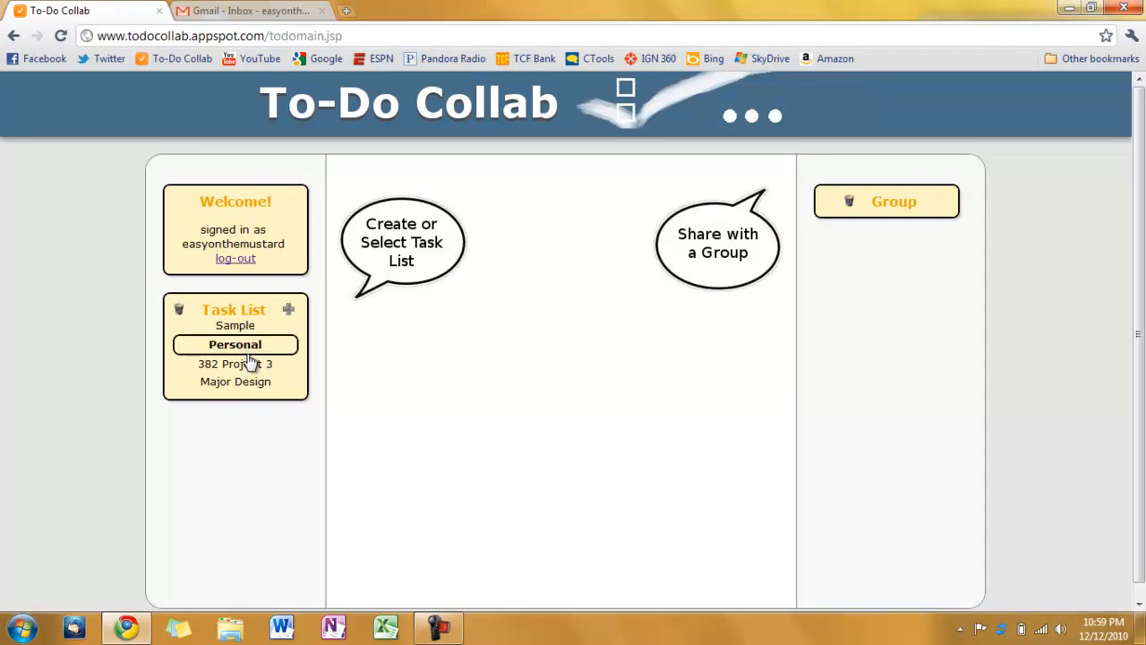
click(235, 380)
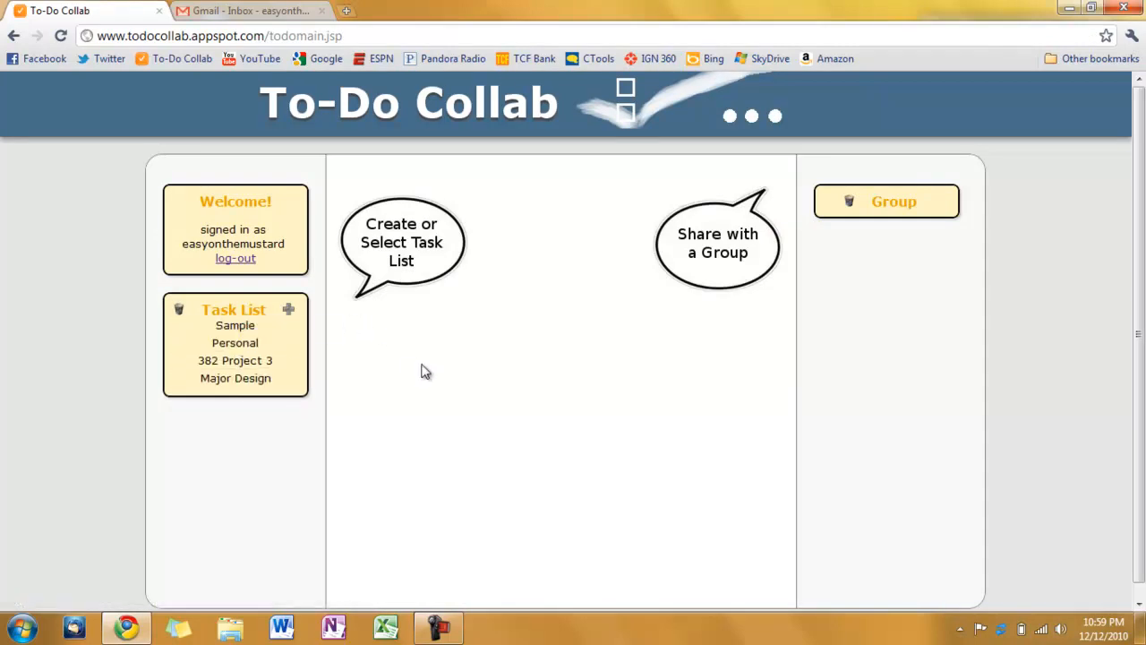
mouse_move(924, 232)
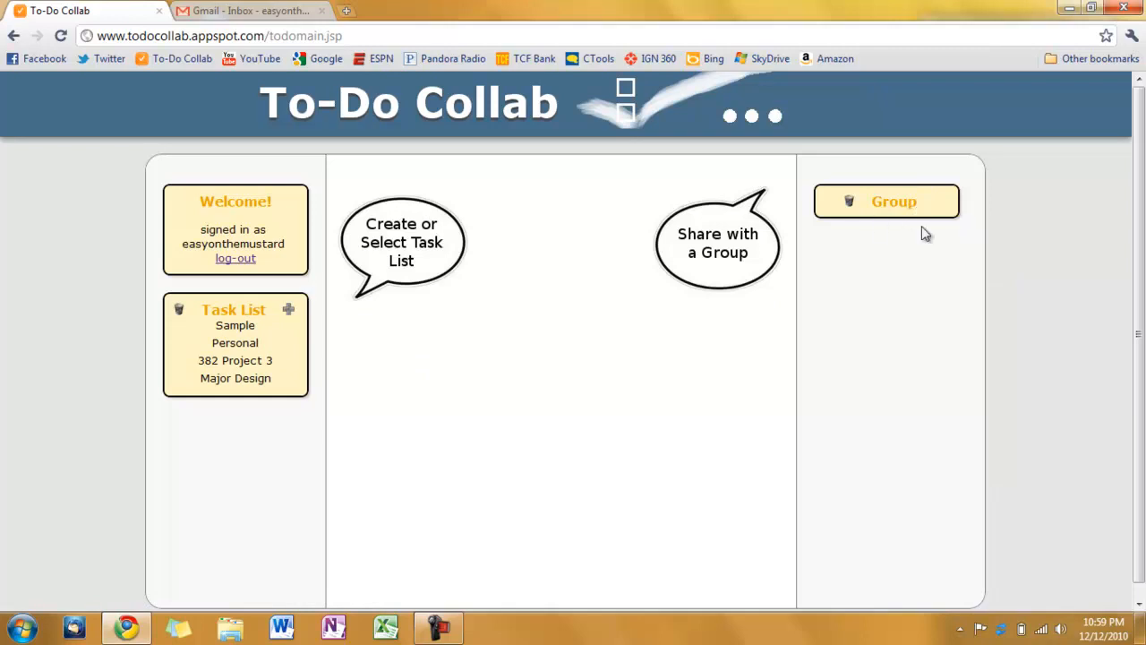
mouse_move(279, 239)
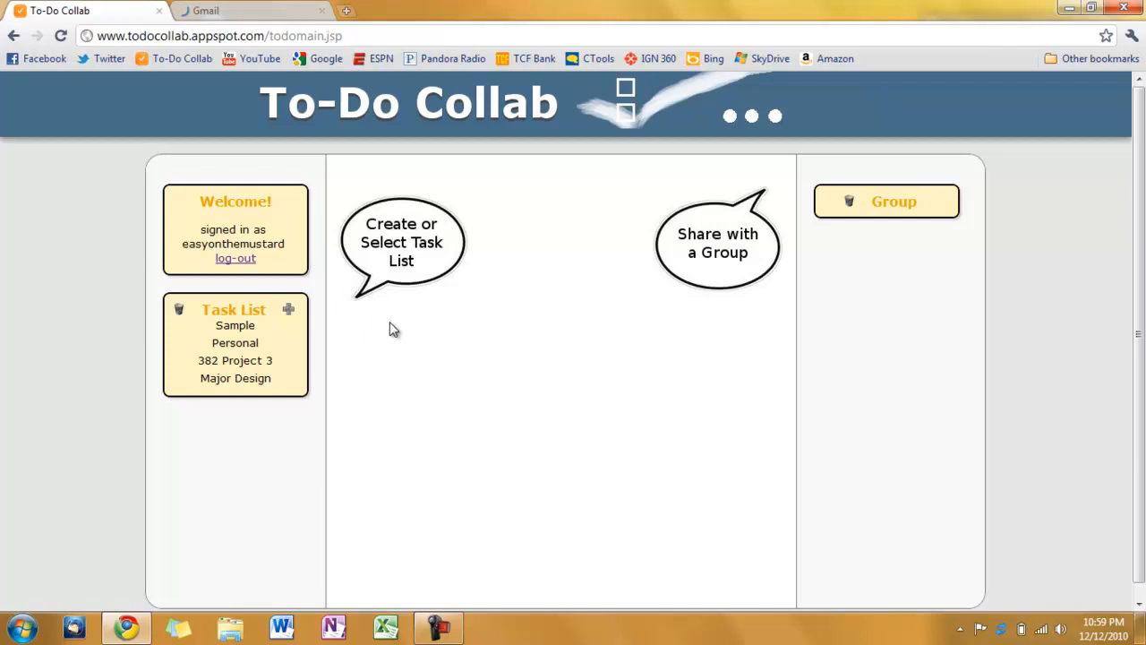
mouse_move(401, 329)
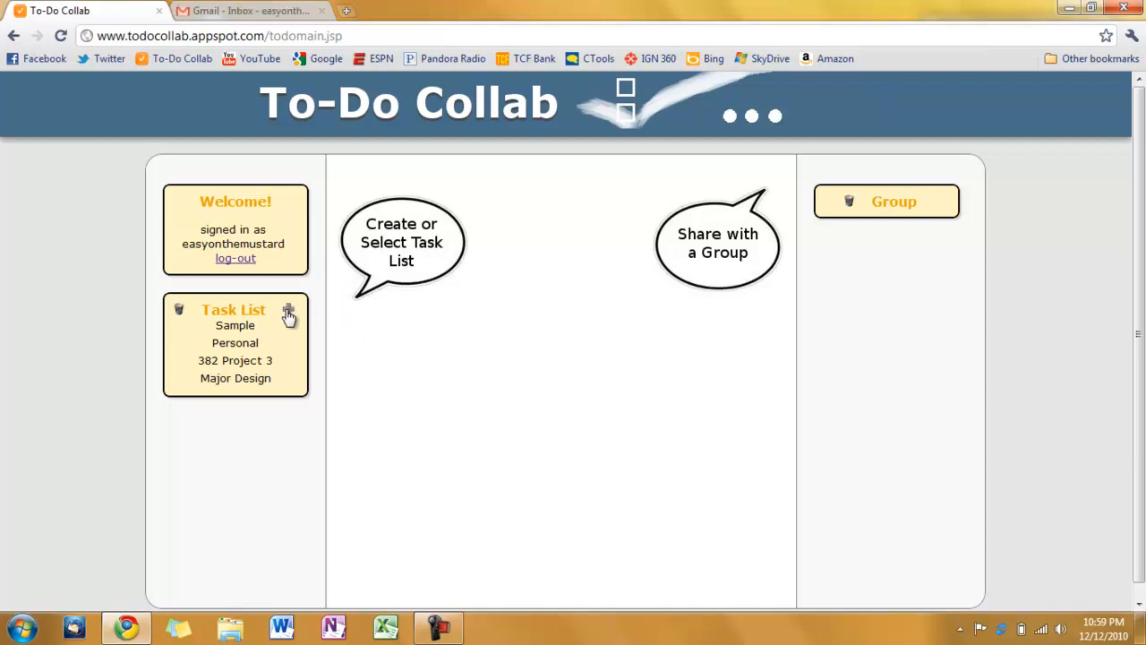
Step: Create a new task list named Demo and open it
click(288, 310)
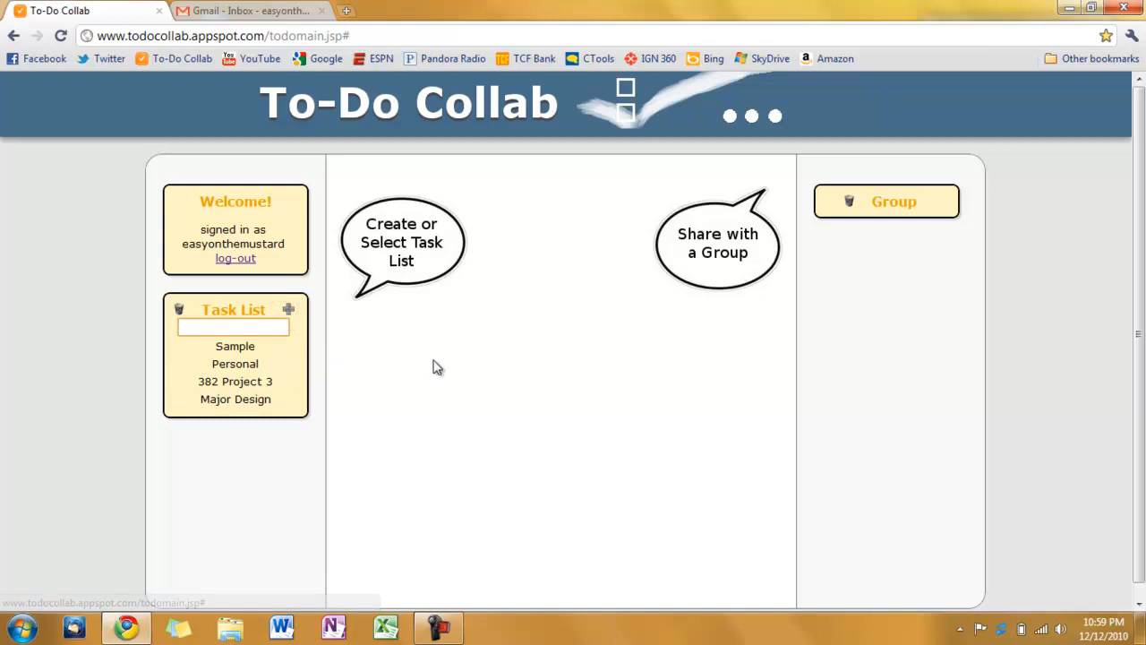
text(Demo)
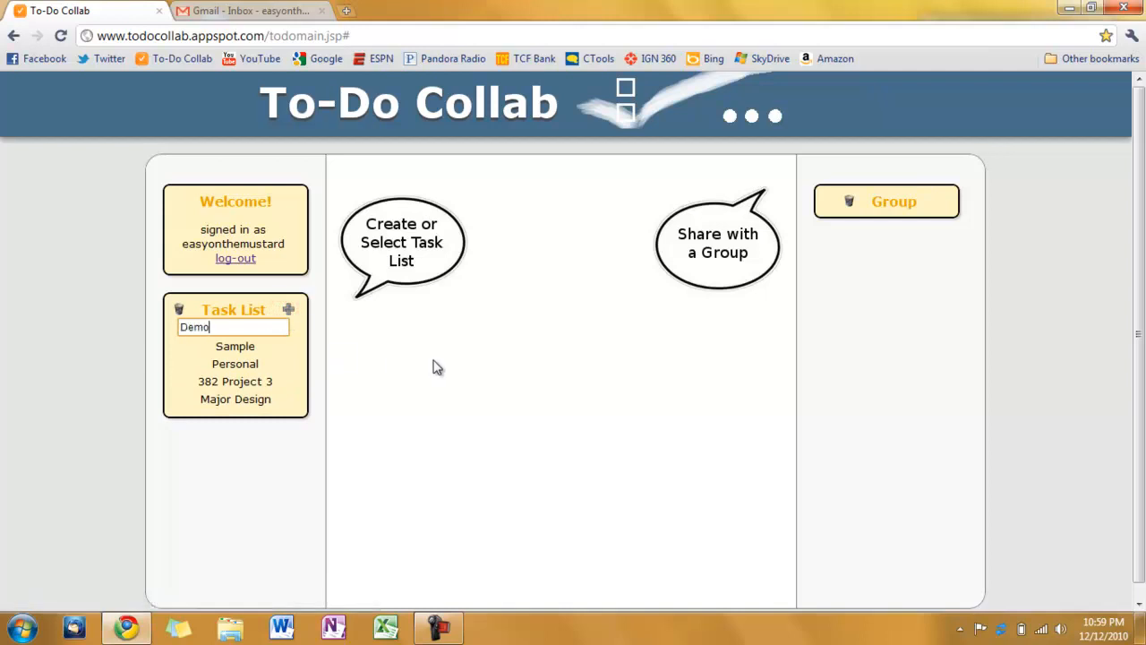
key(Return)
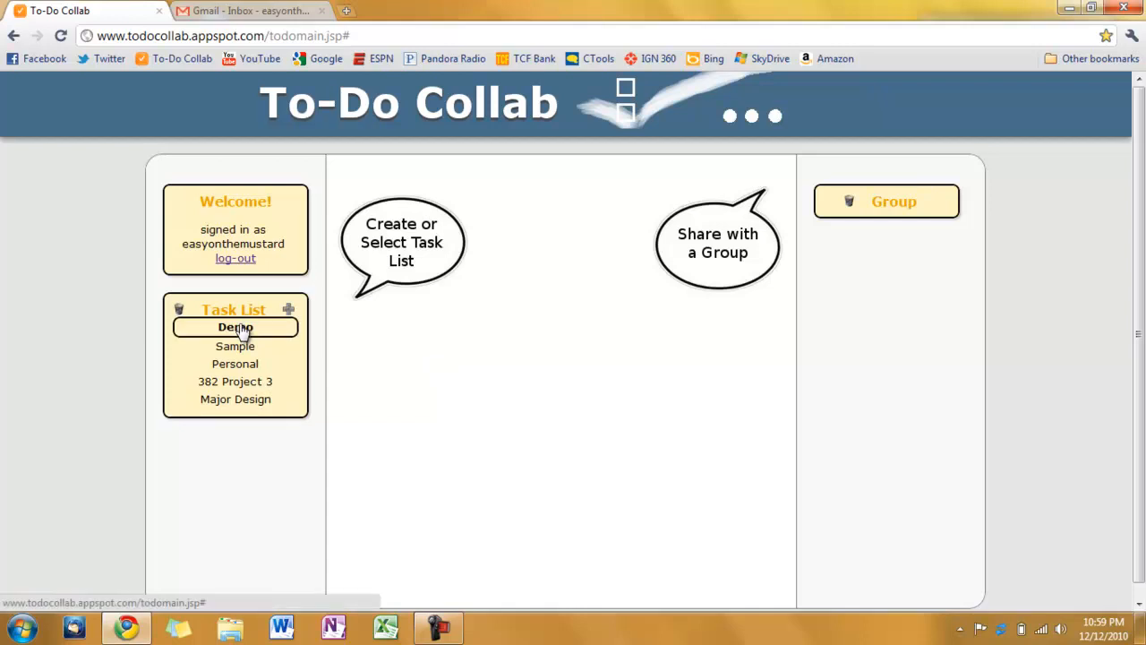
click(235, 326)
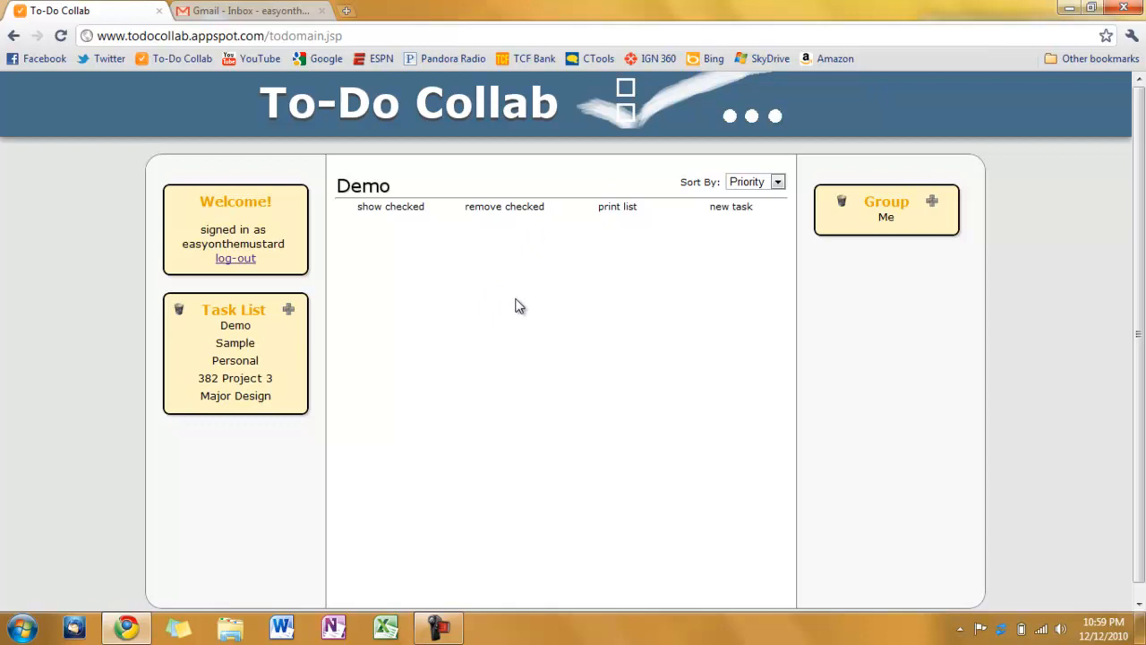
mouse_move(730, 234)
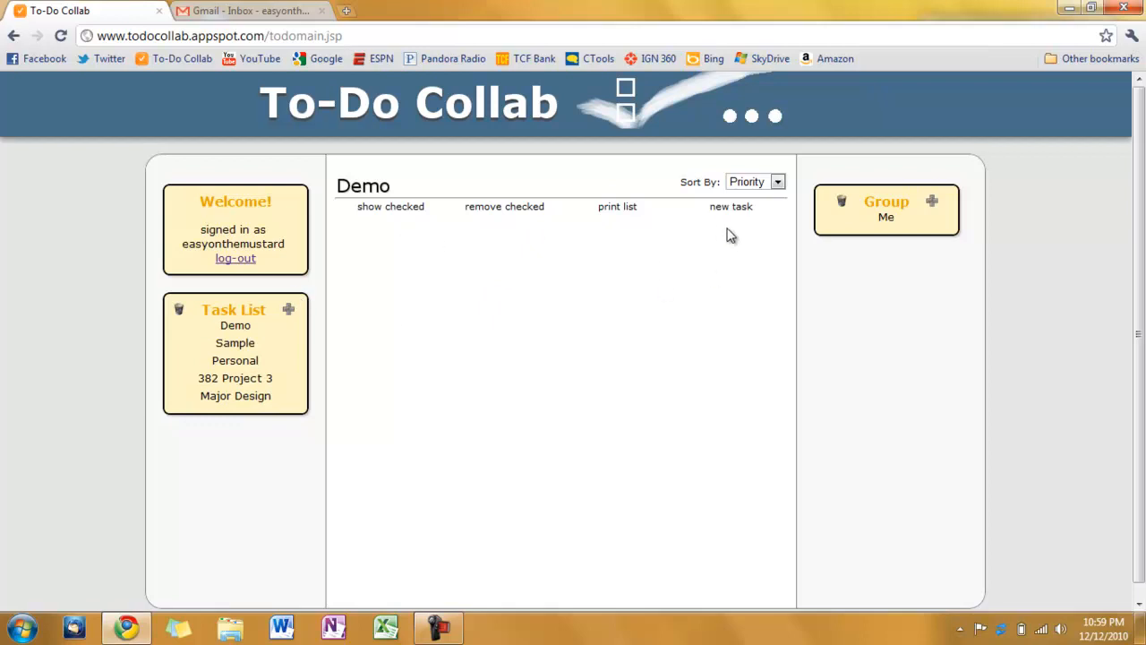
Step: Start a new task named Finish Demo with description 'cover all aspects of website'
click(730, 206)
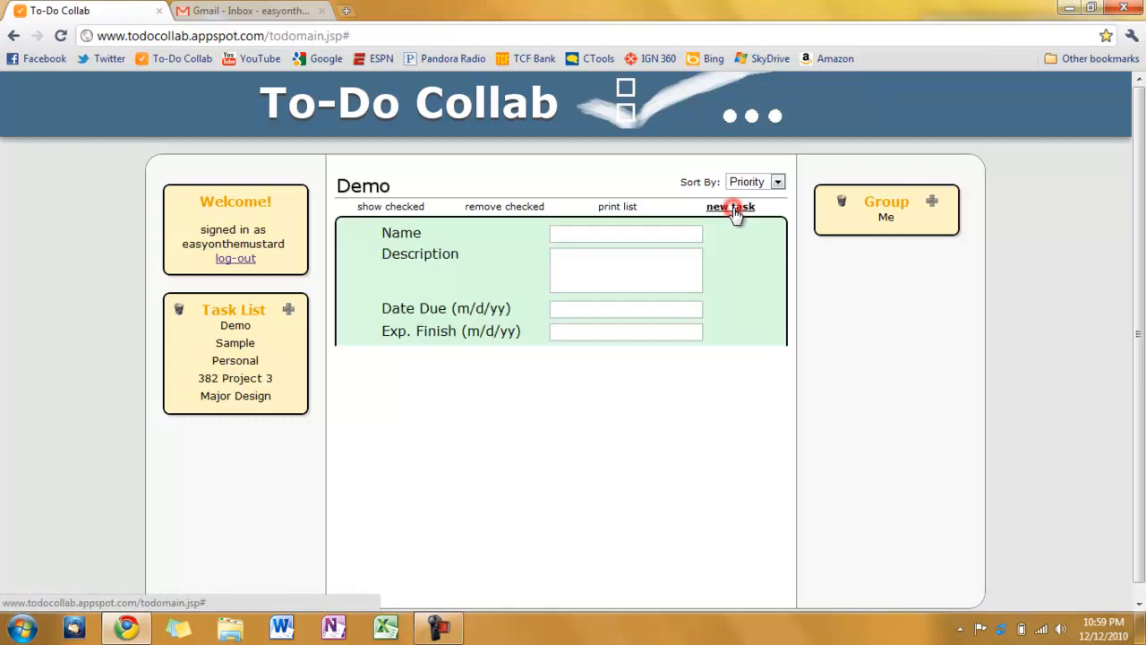
click(730, 206)
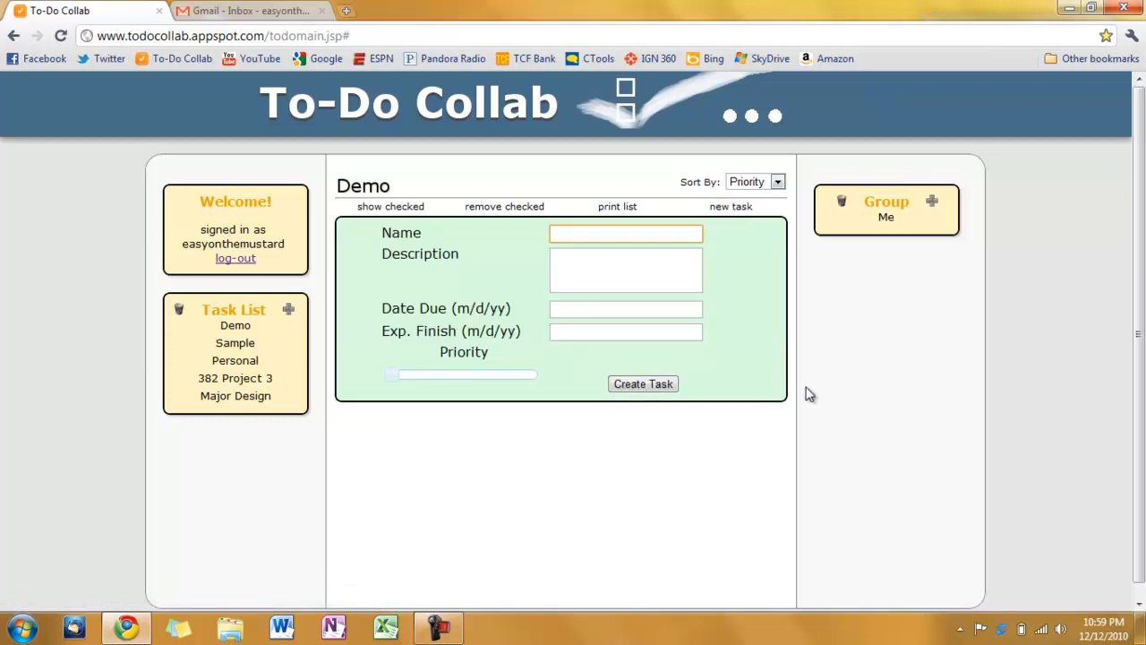
text(Finish)
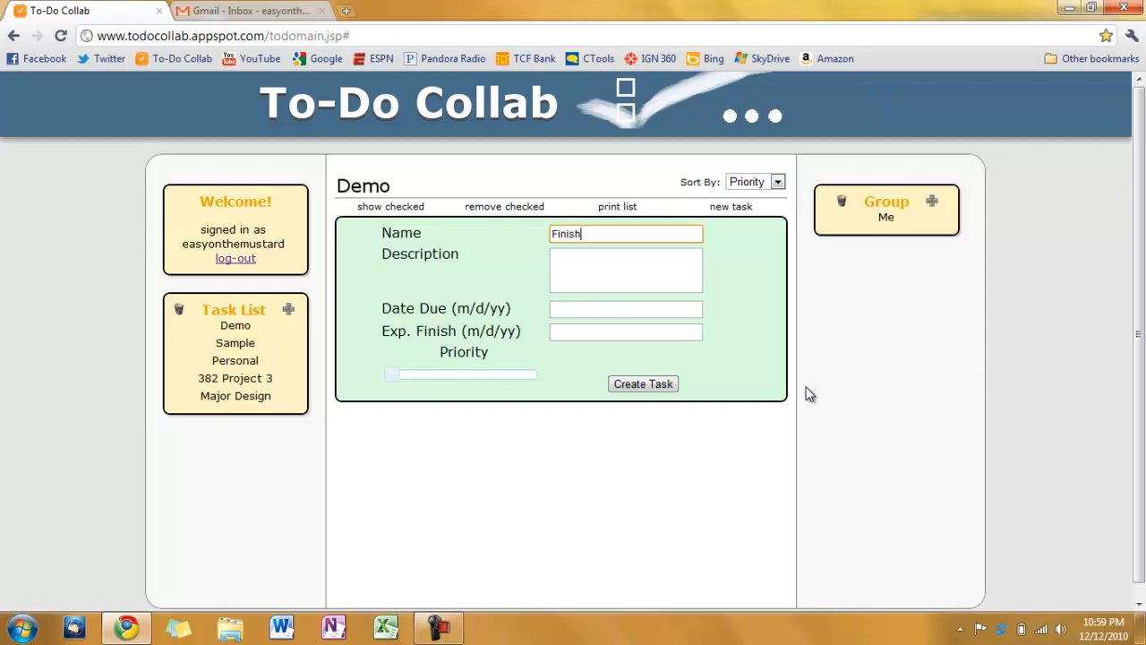
text(Demo)
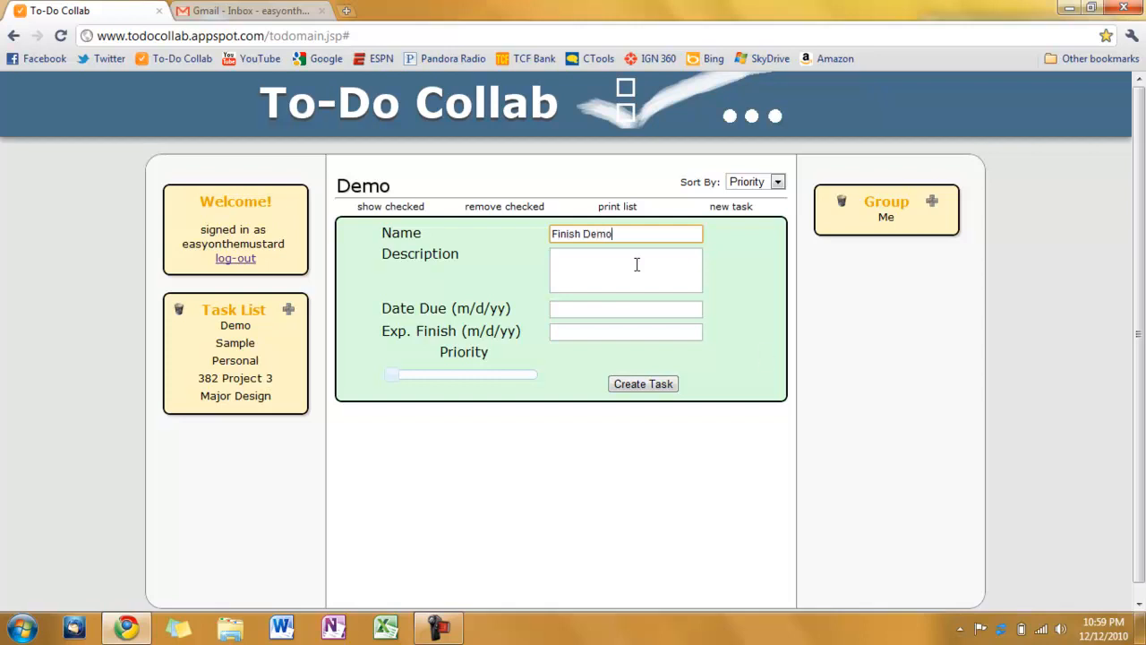
click(625, 271)
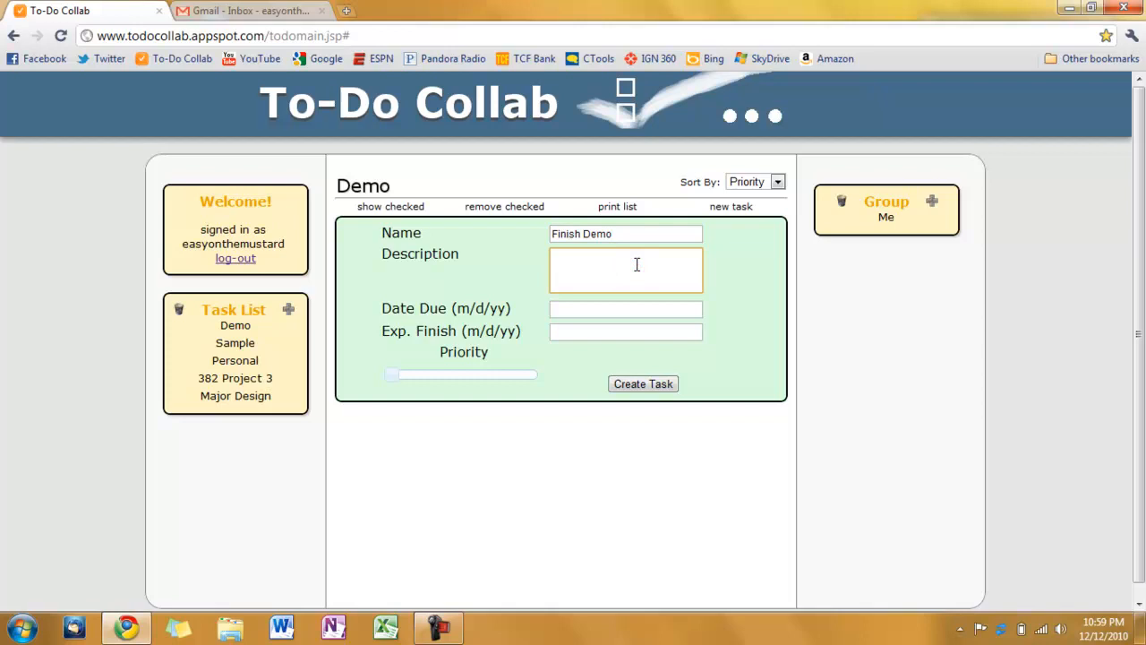
text(cover all e)
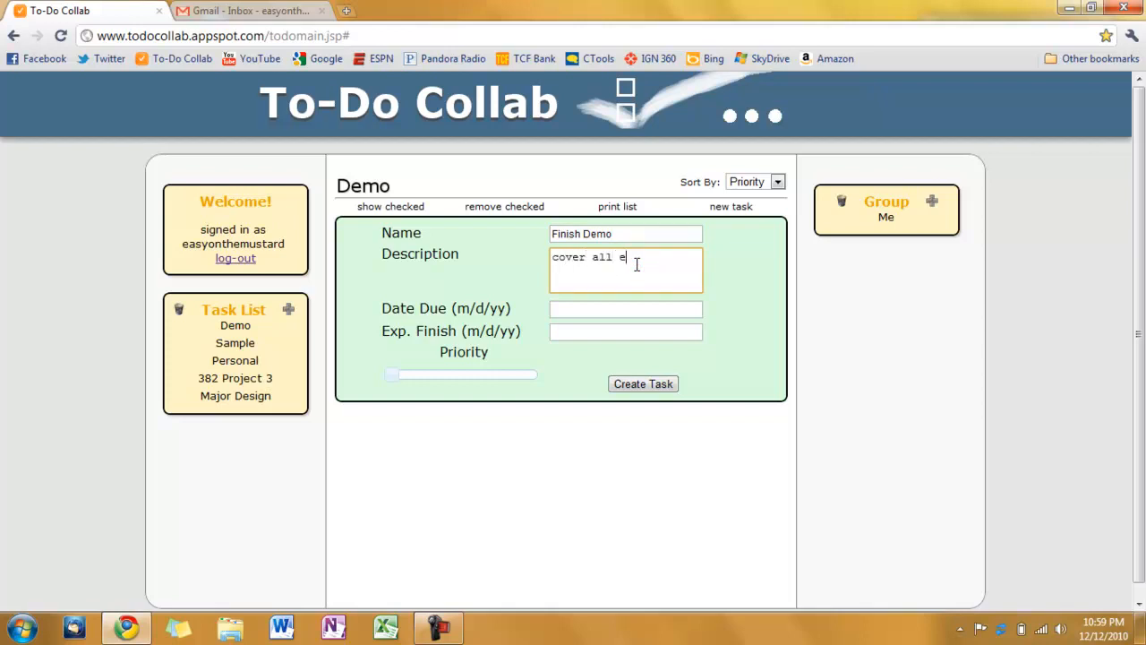
text(spects of we)
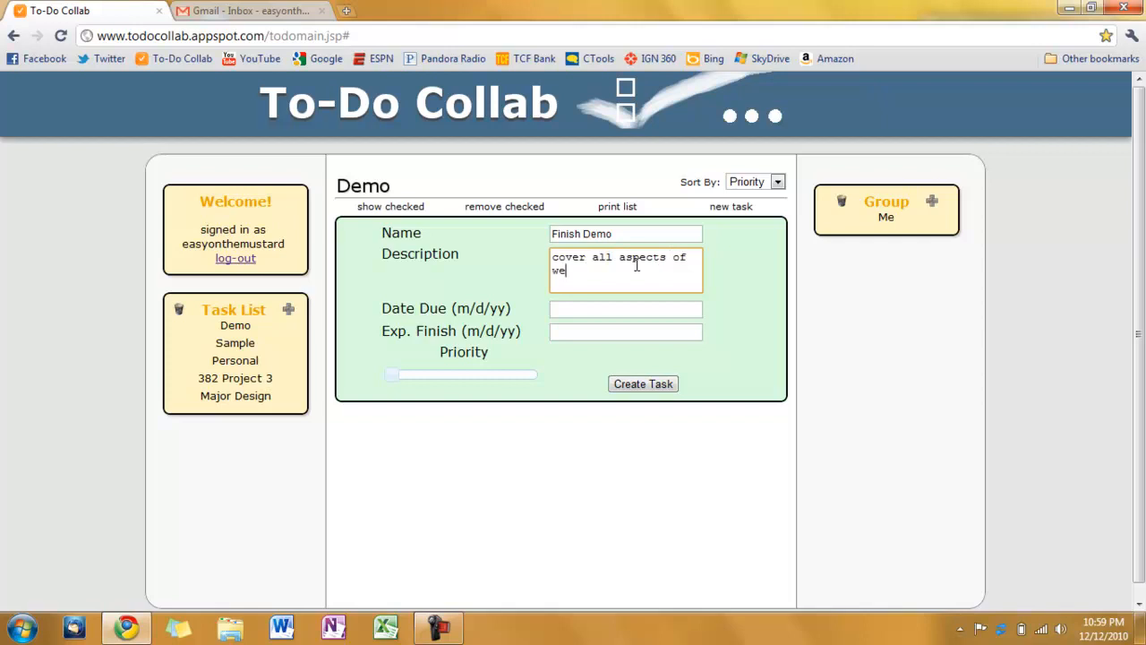
text(bsite)
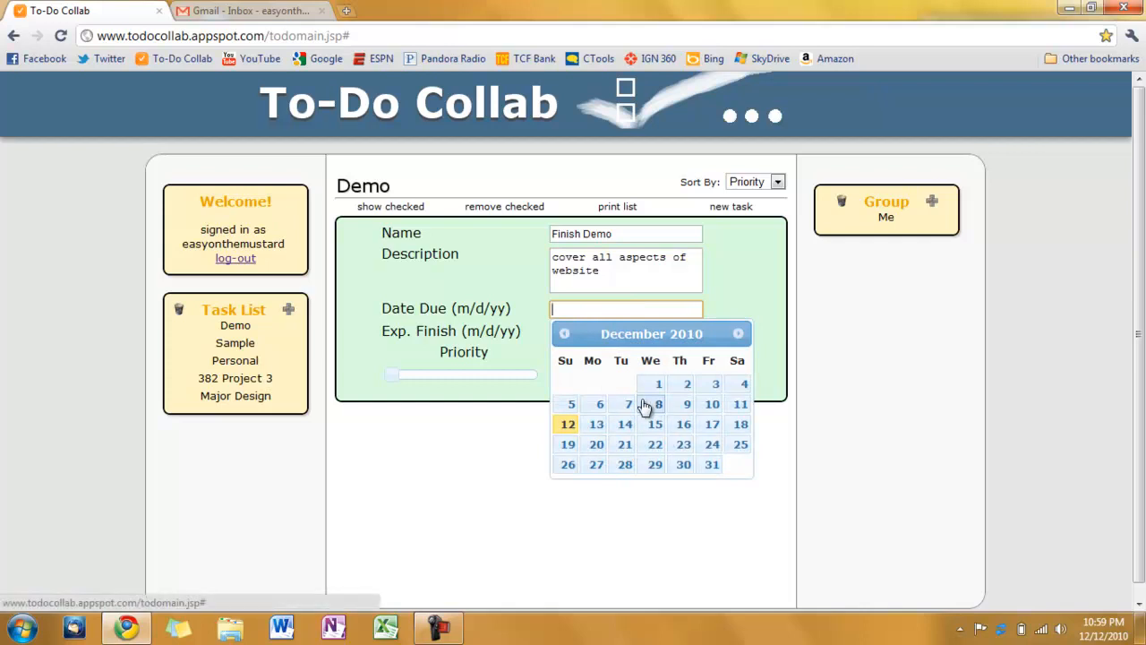
mouse_move(596, 422)
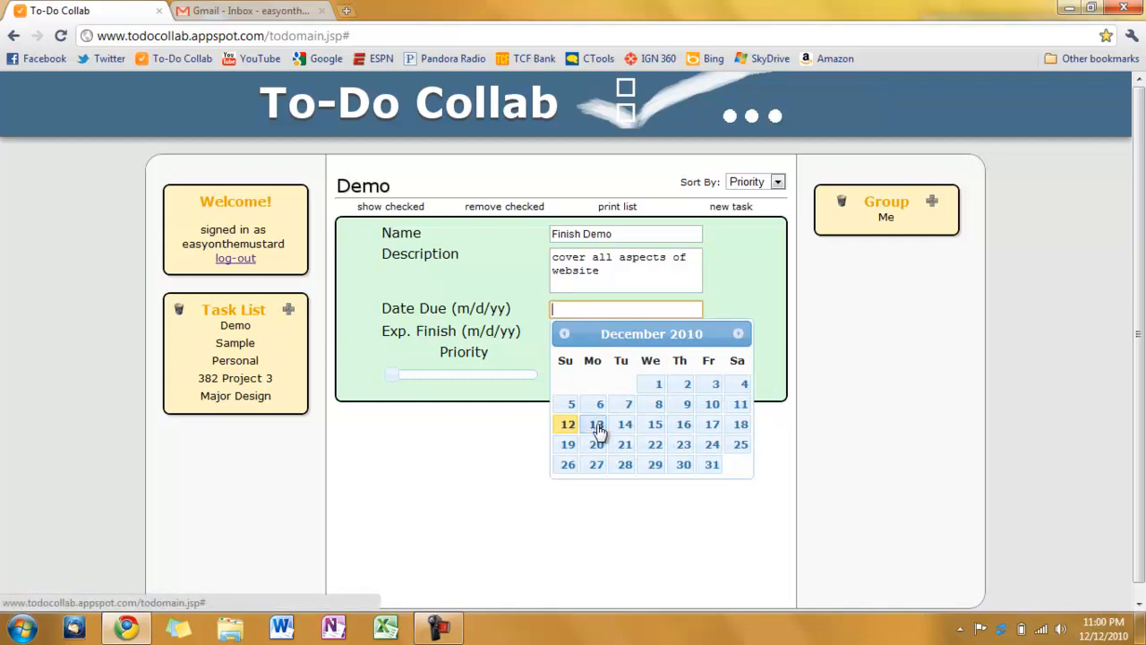
Step: Set due date 12/13/2010, expected finish 12/12/2010, maximum priority, and create the task
click(596, 423)
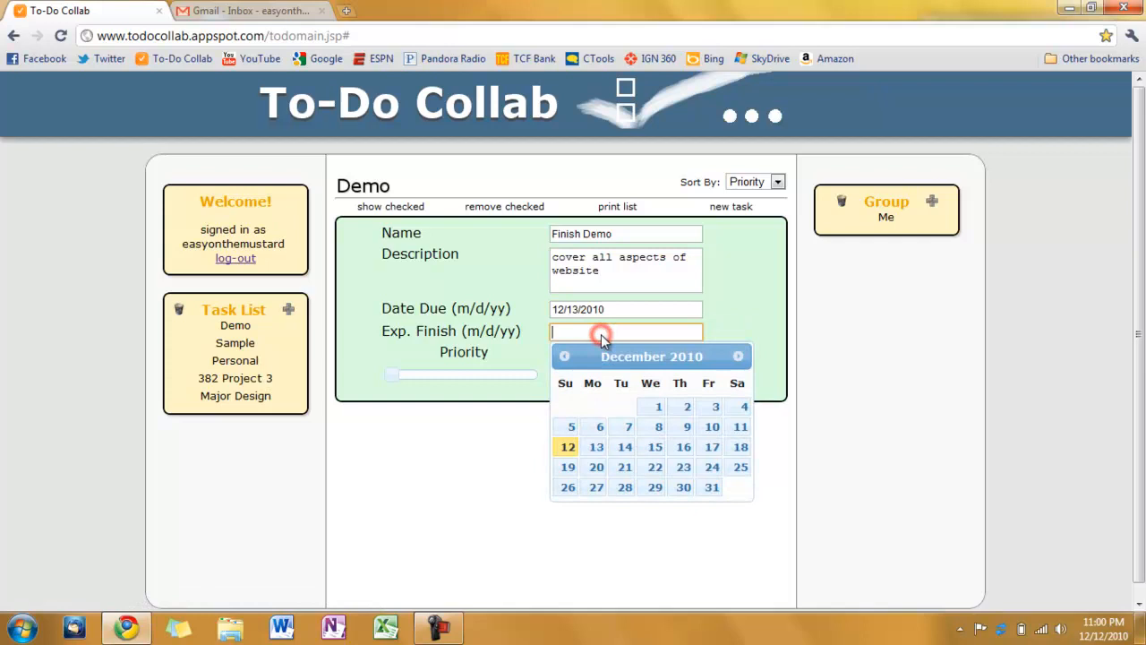
click(566, 446)
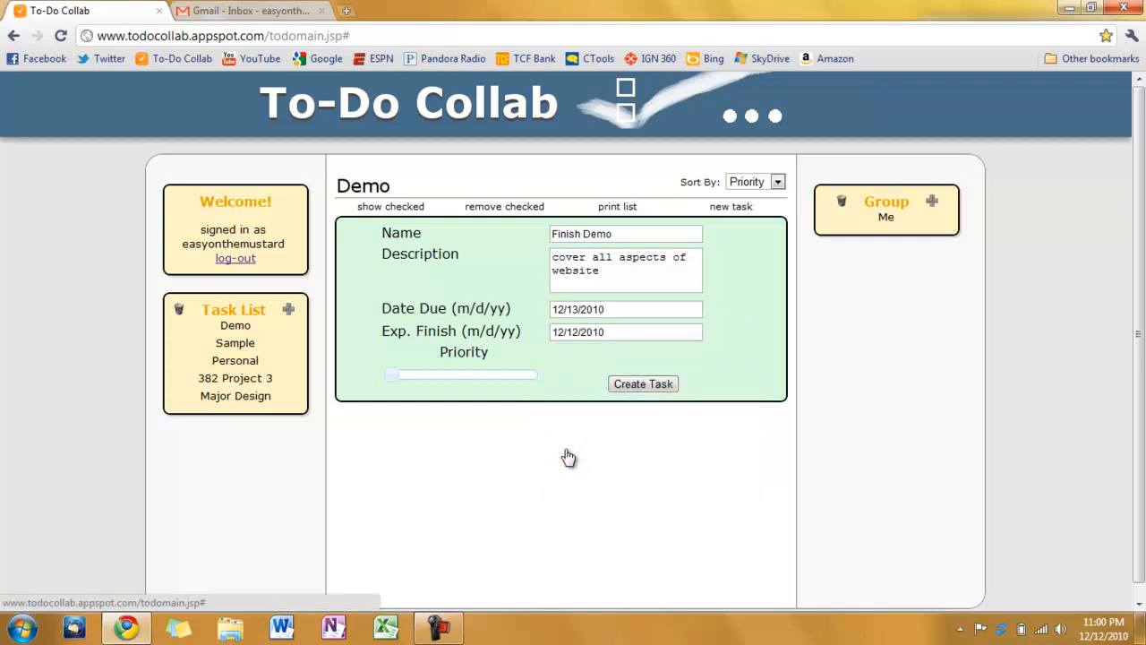
mouse_move(480, 372)
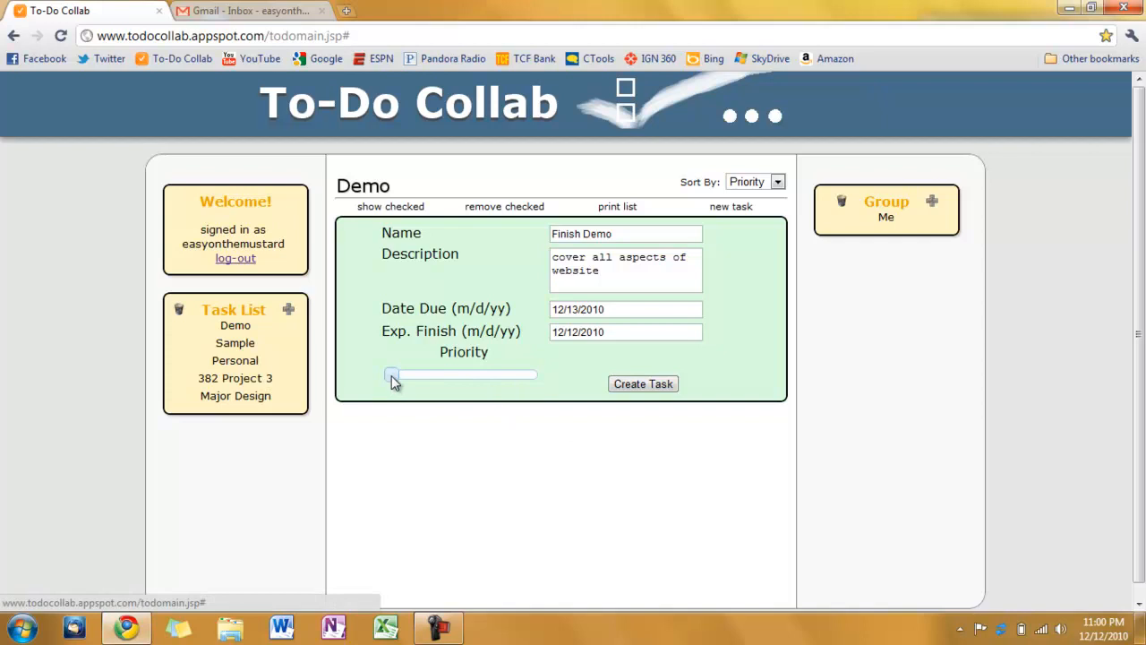
drag(390, 374, 463, 374)
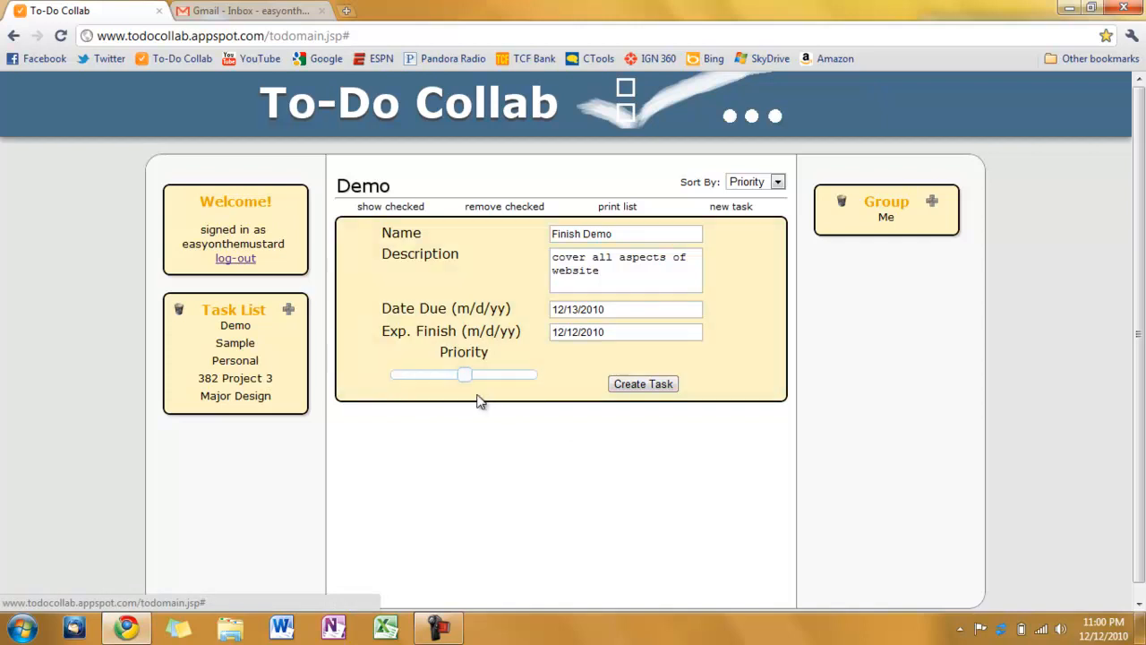
drag(464, 374, 536, 374)
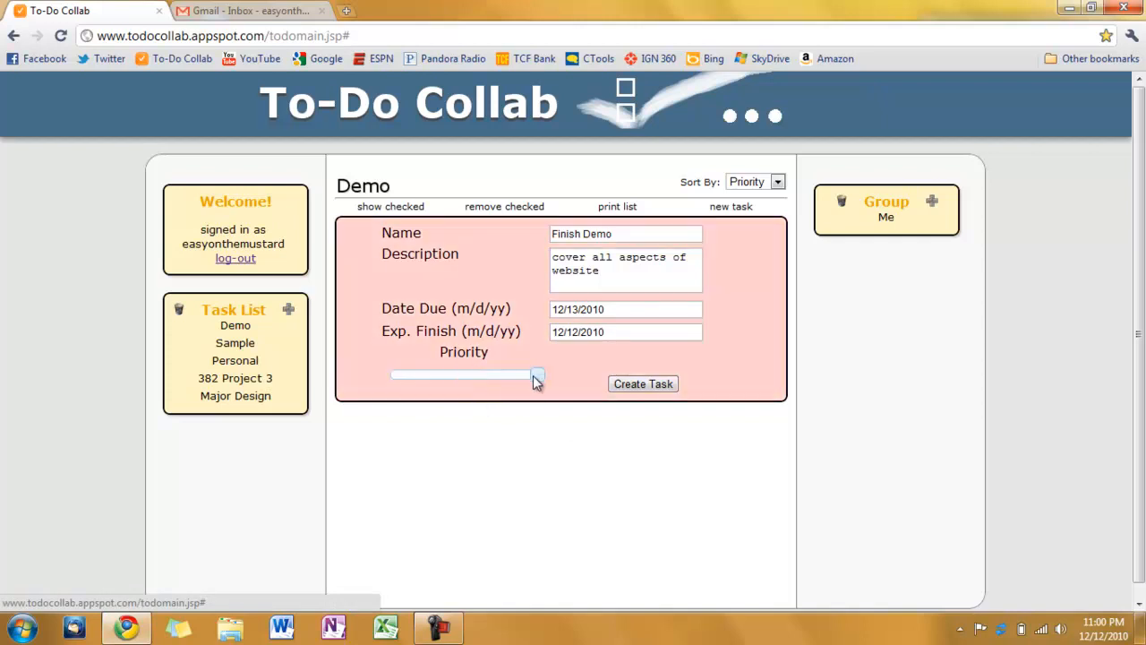
click(642, 383)
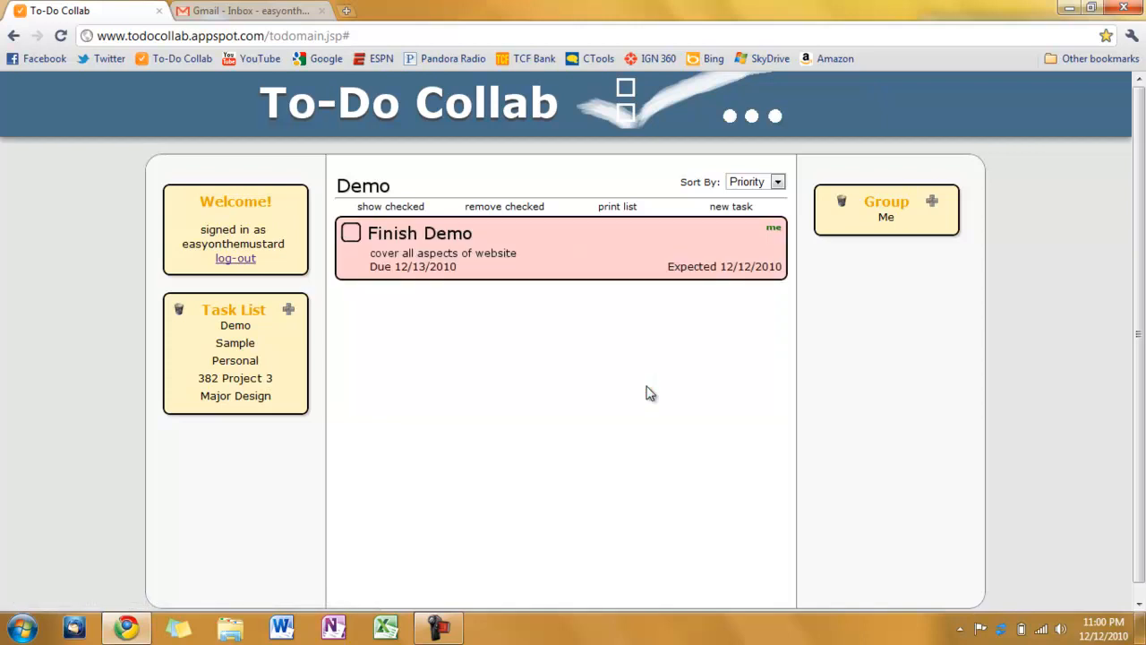
mouse_move(731, 206)
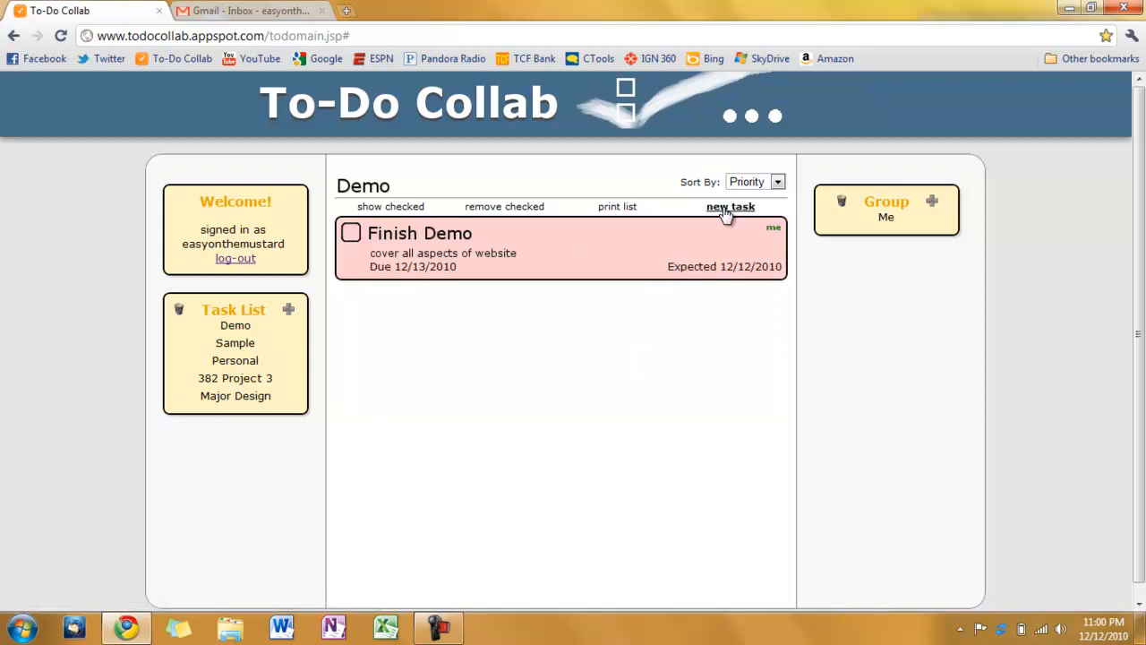
Step: Create a second task named Edit Demo with no dates
click(730, 206)
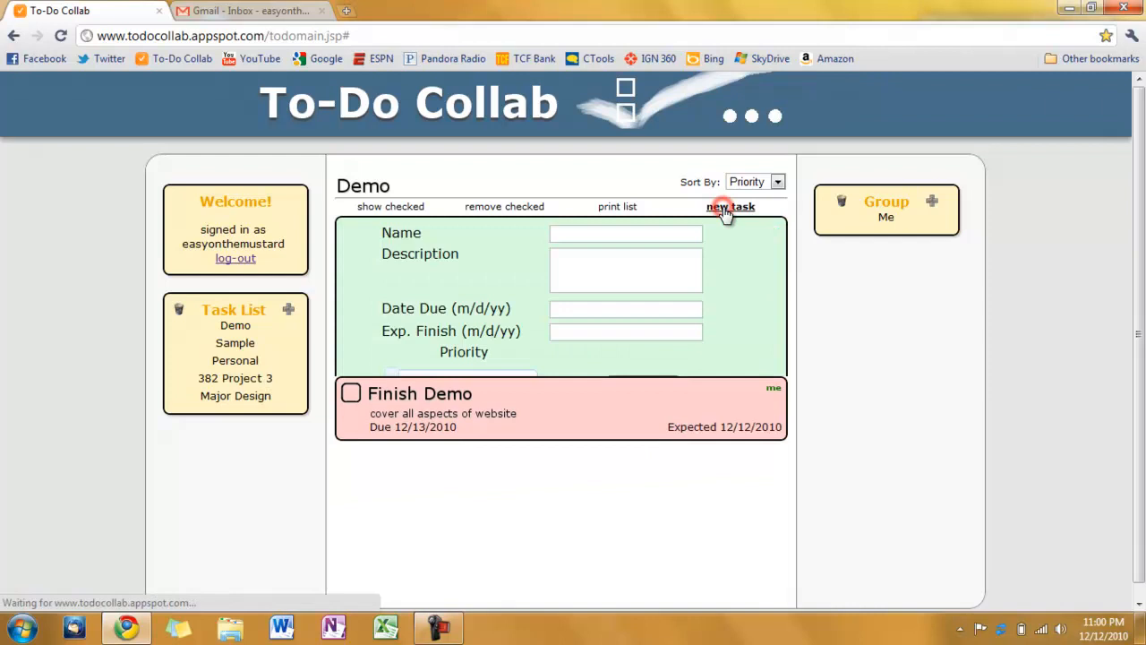
click(731, 206)
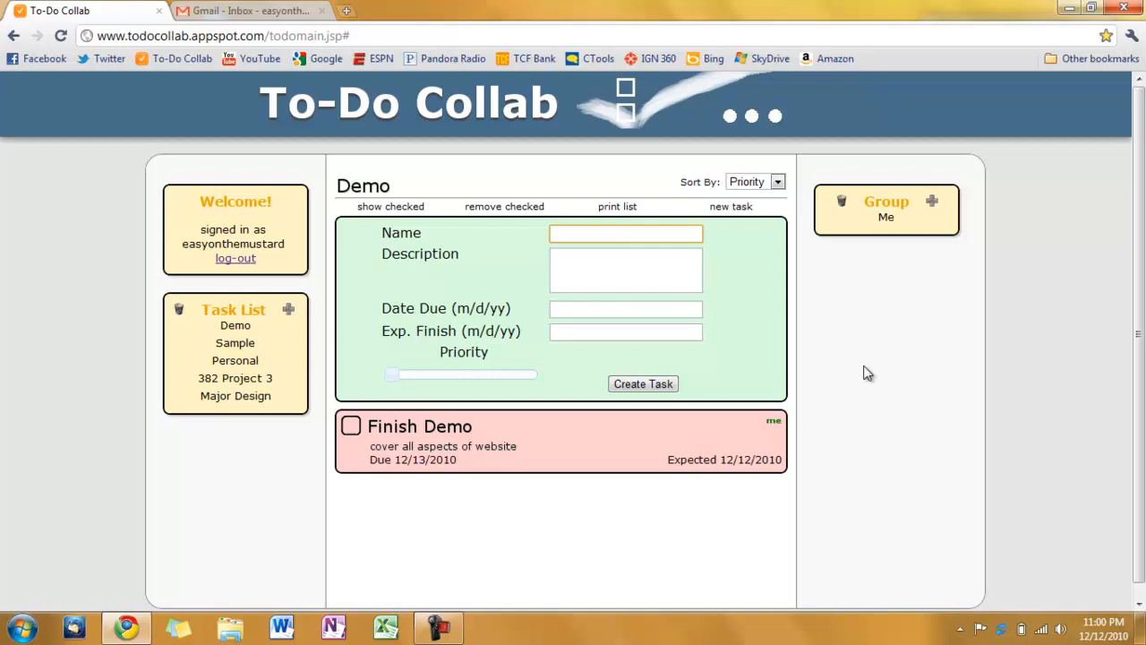
text(Edit)
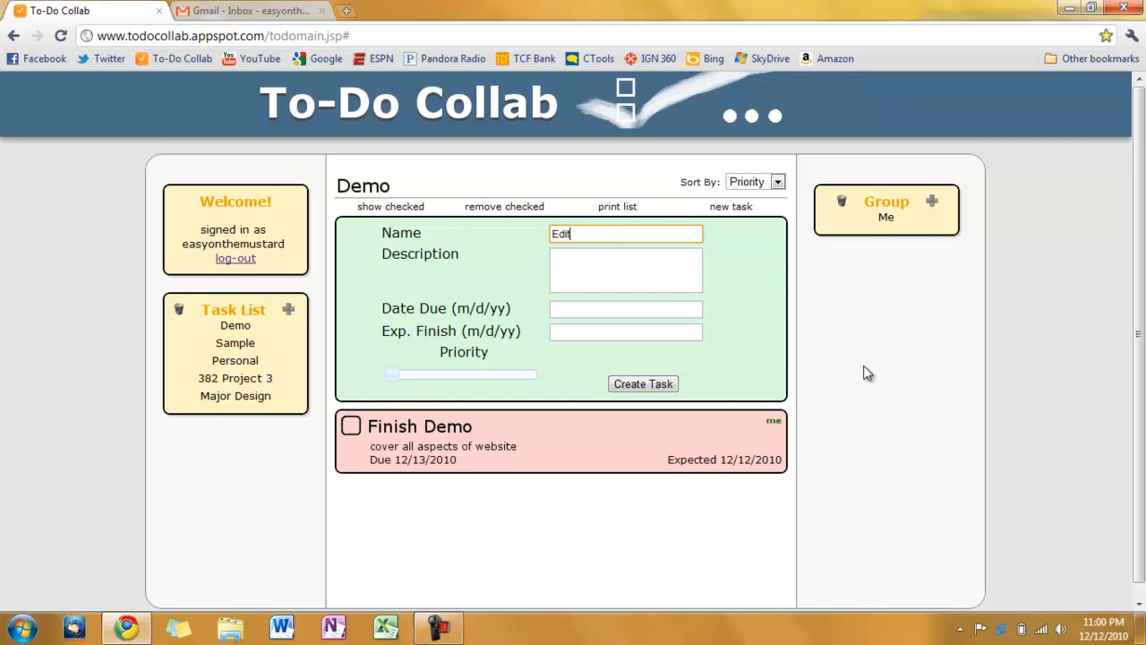
text(Demo)
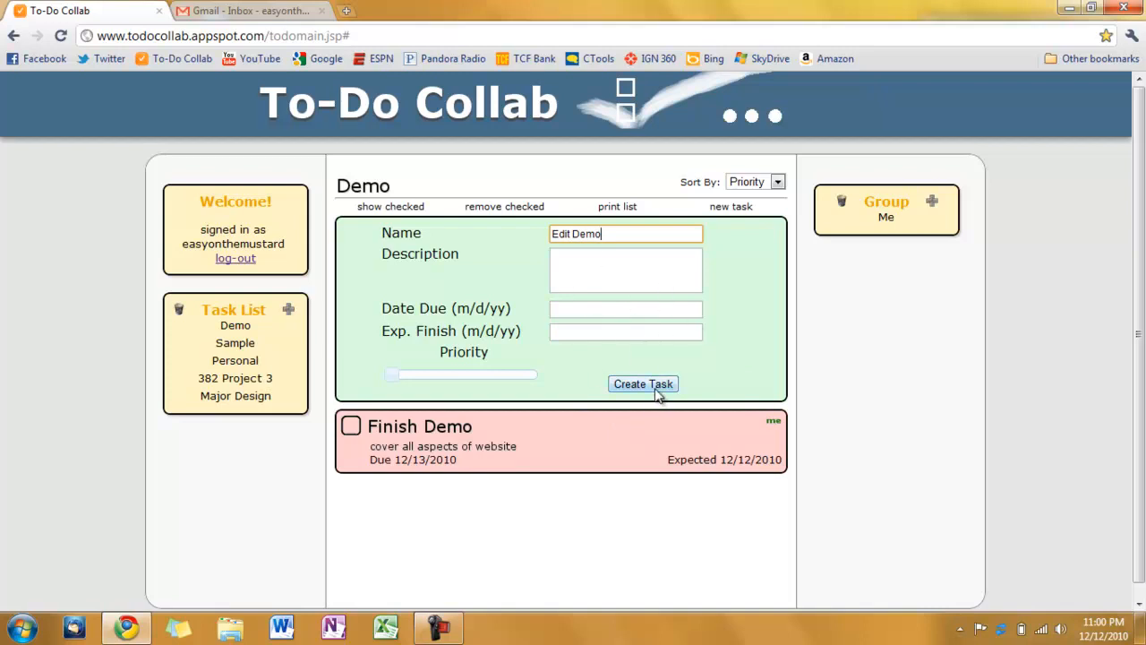
click(643, 383)
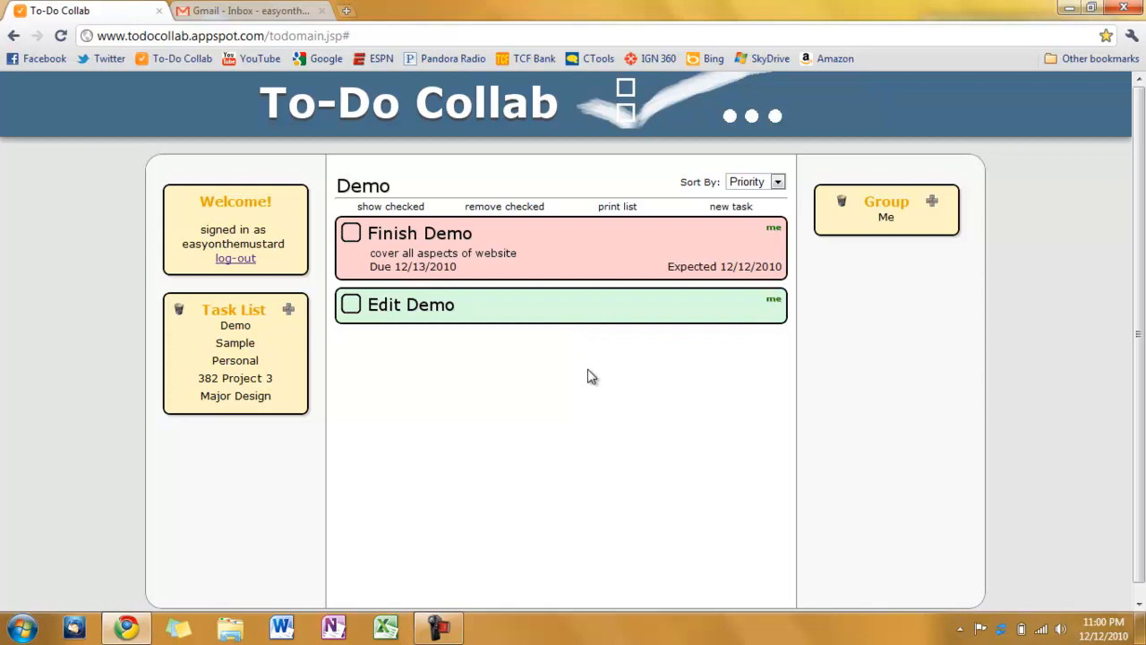
mouse_move(609, 321)
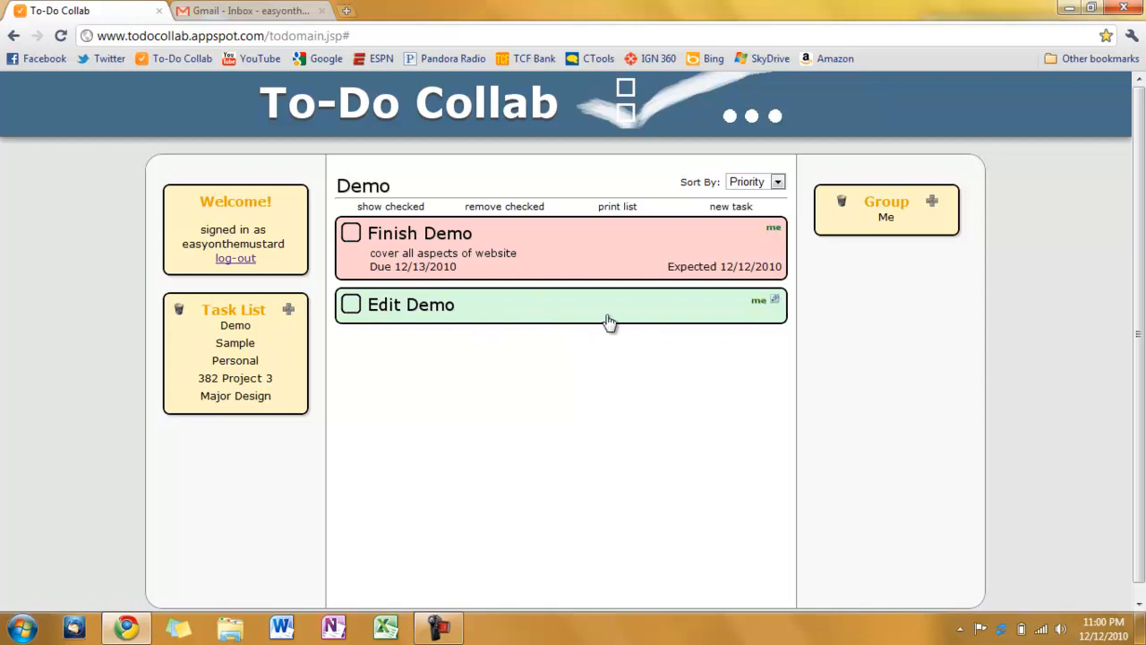
mouse_move(438, 261)
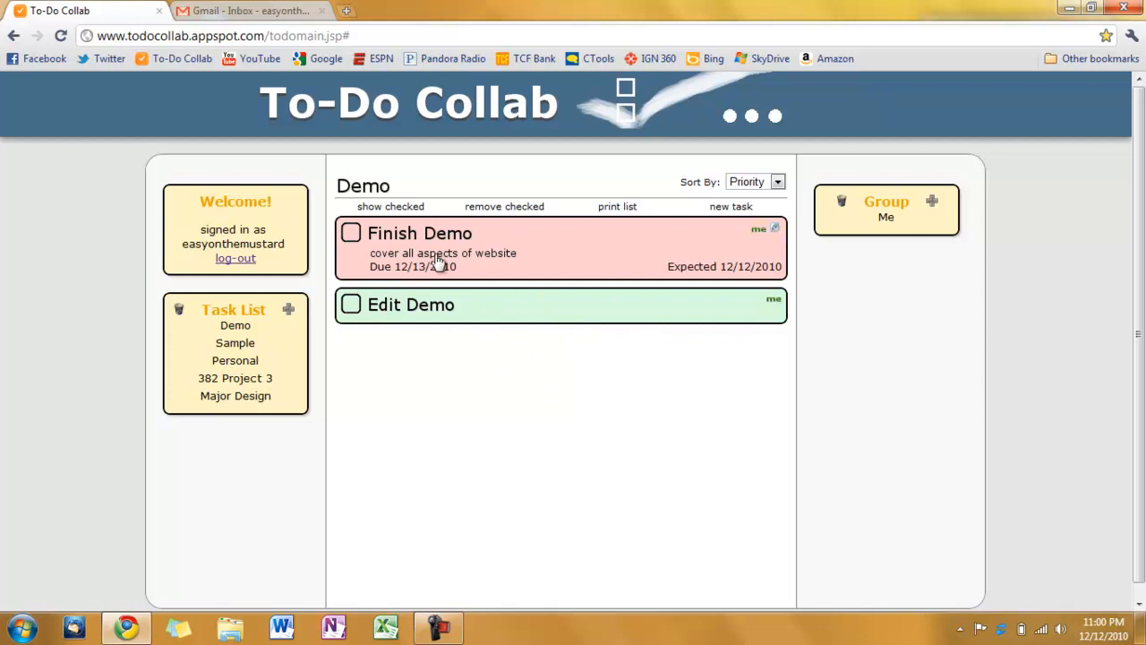
mouse_move(569, 339)
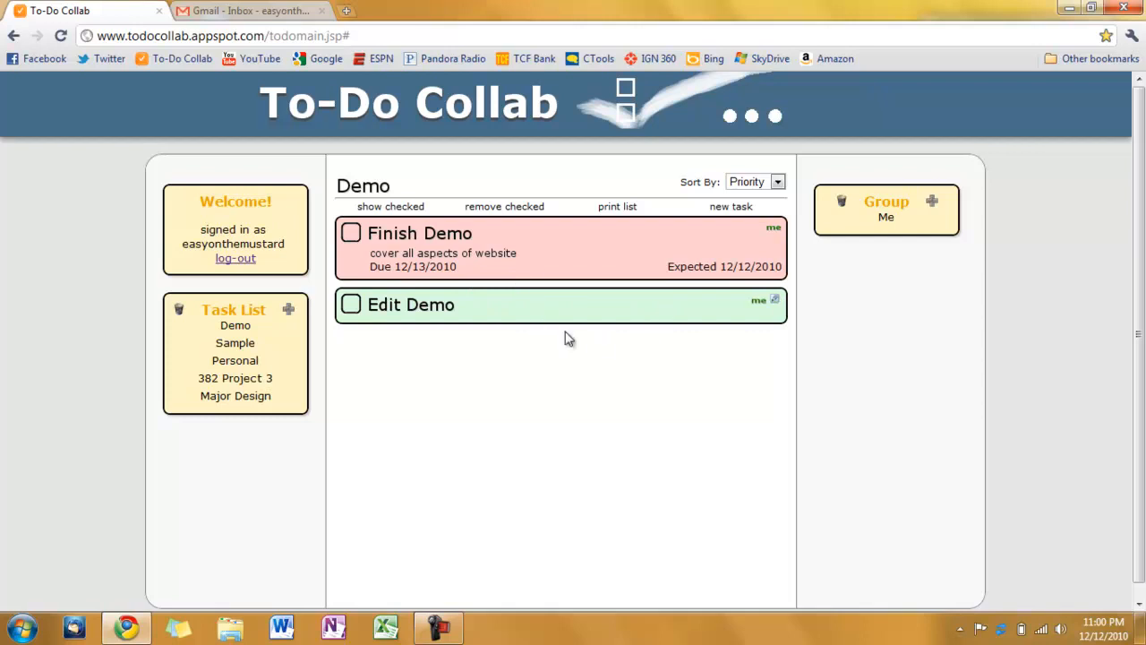
mouse_move(648, 258)
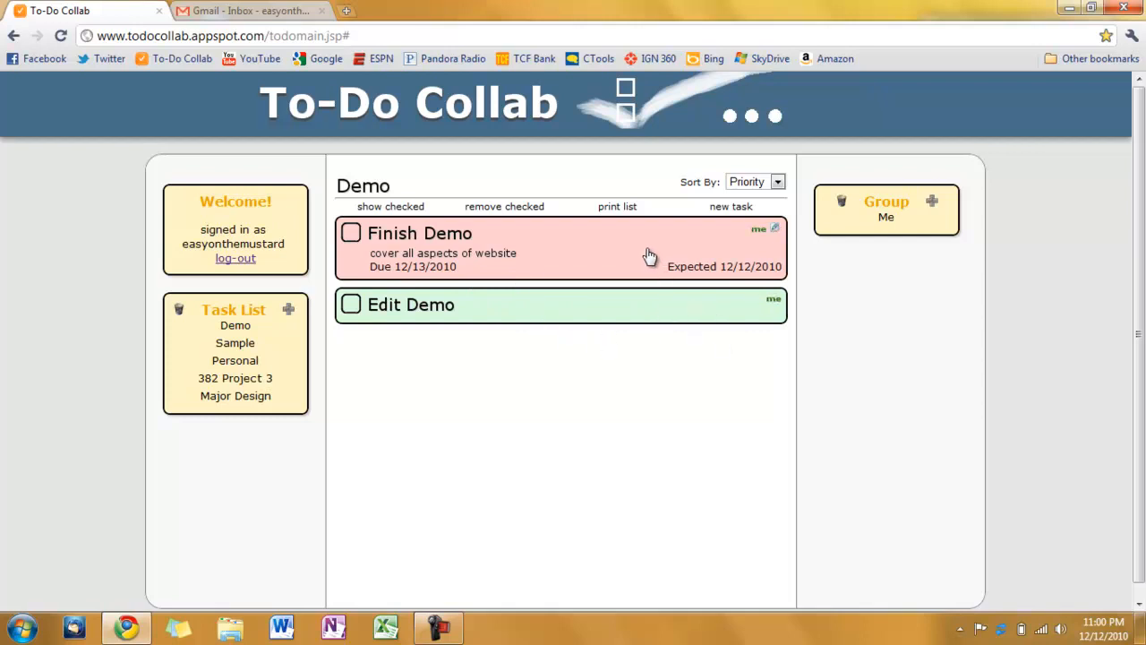
mouse_move(693, 297)
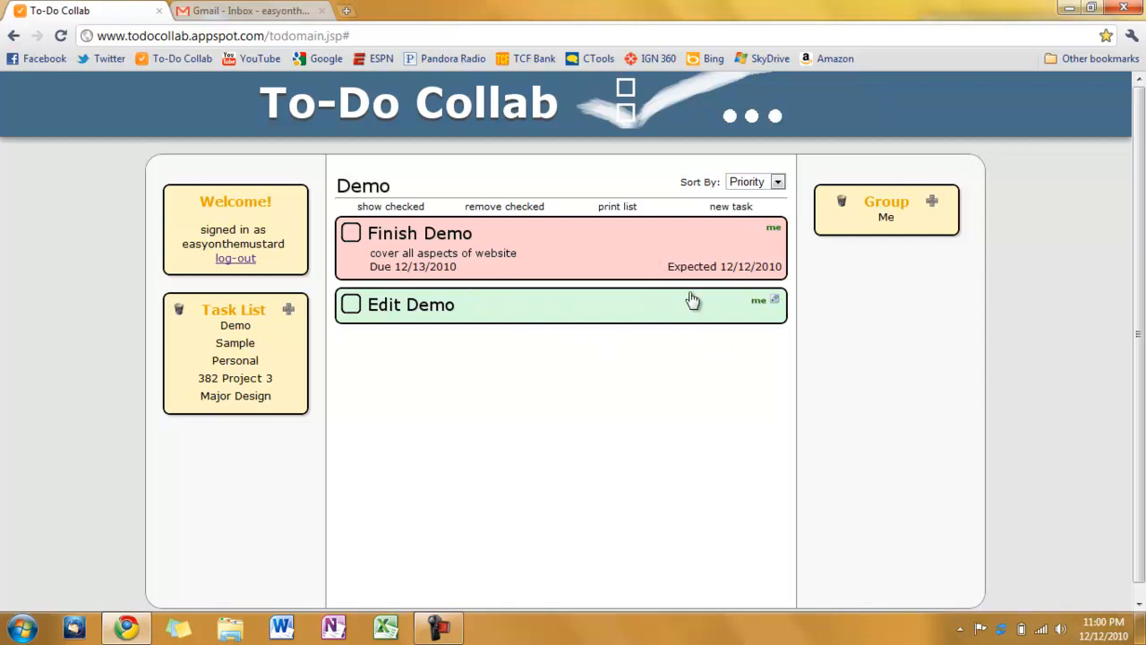
mouse_move(775, 301)
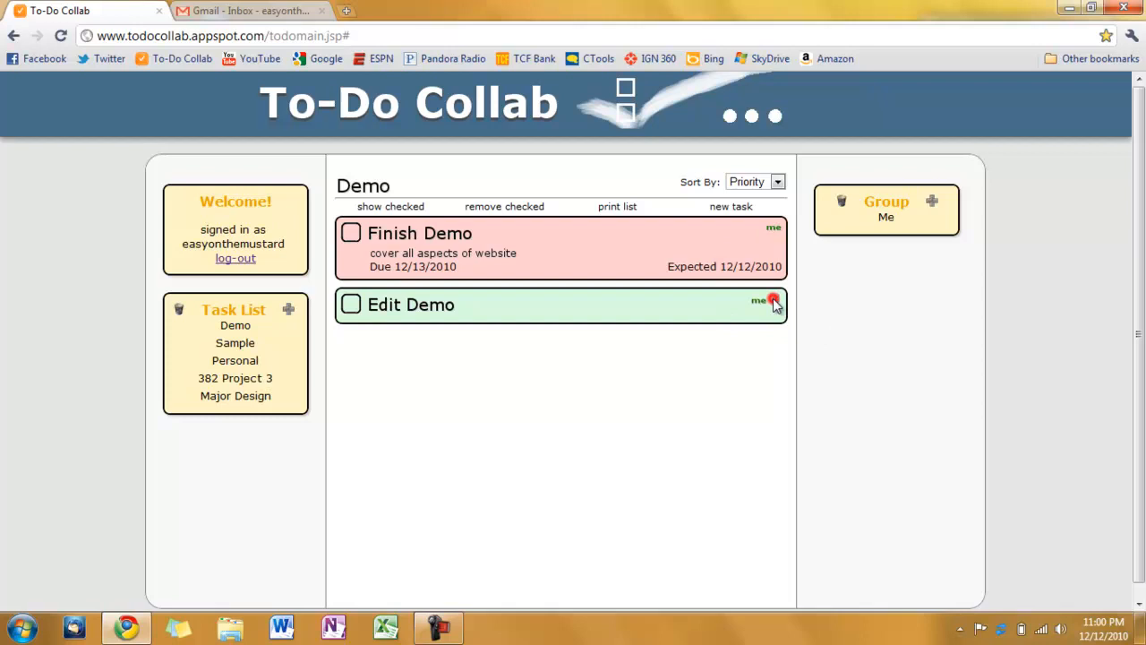
click(773, 301)
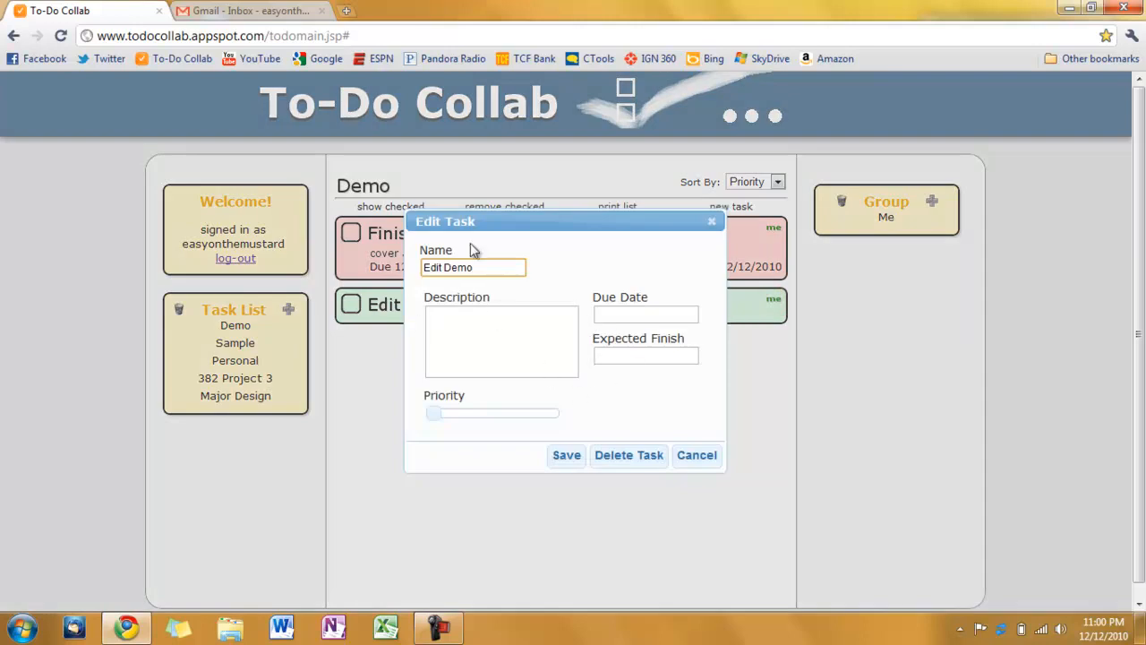
mouse_move(696, 455)
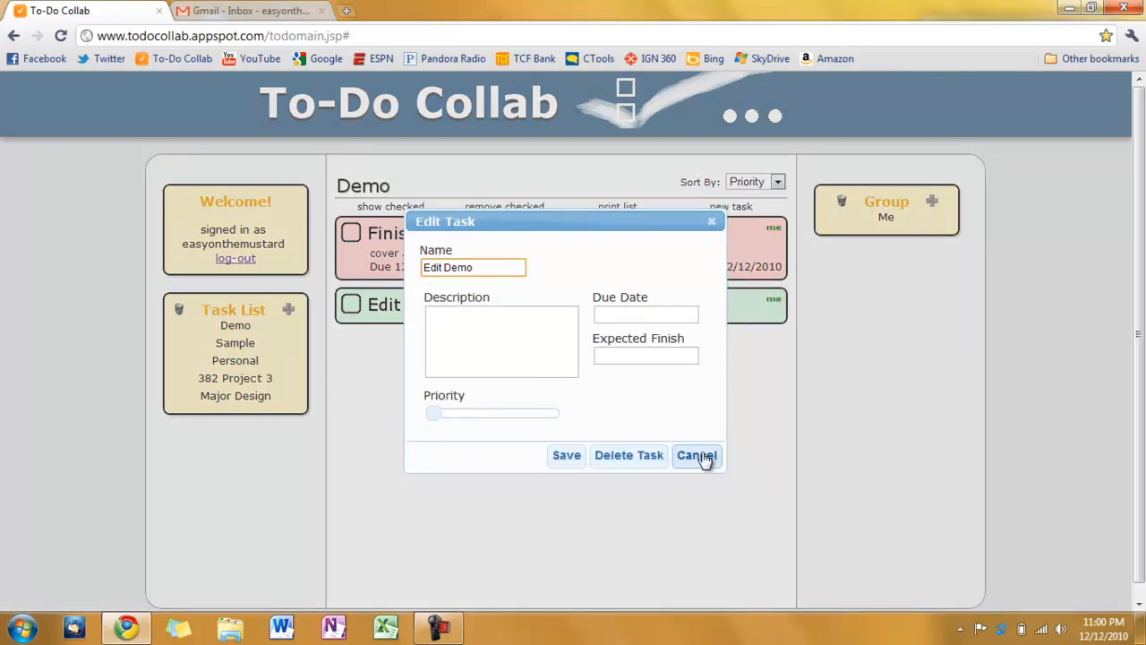
mouse_move(566, 455)
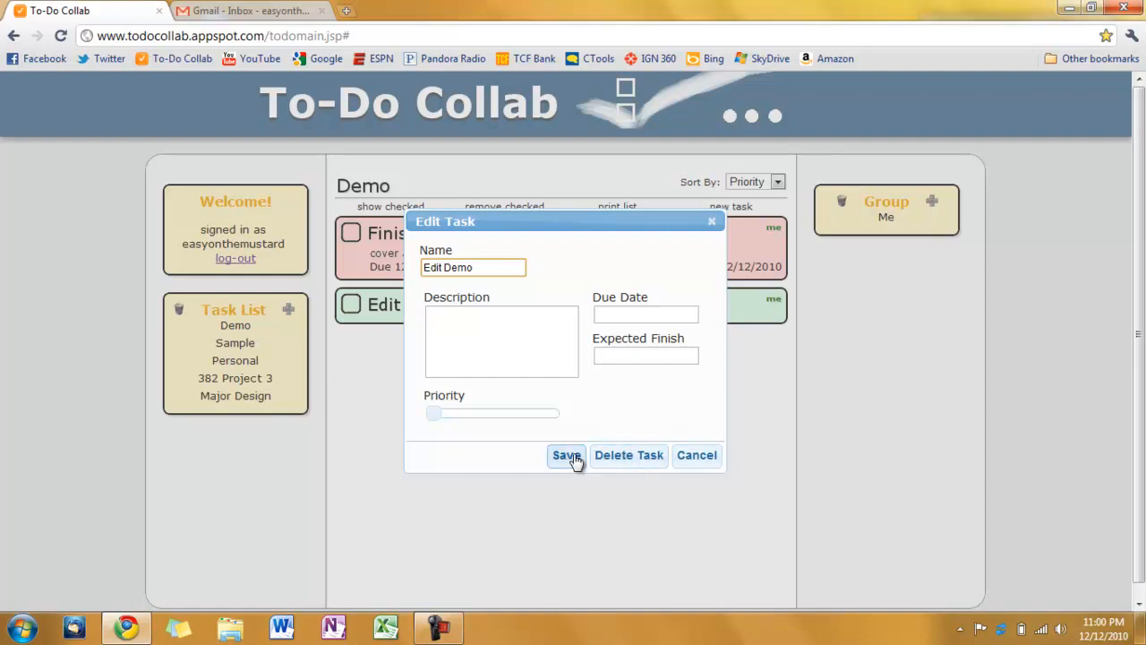
mouse_move(697, 455)
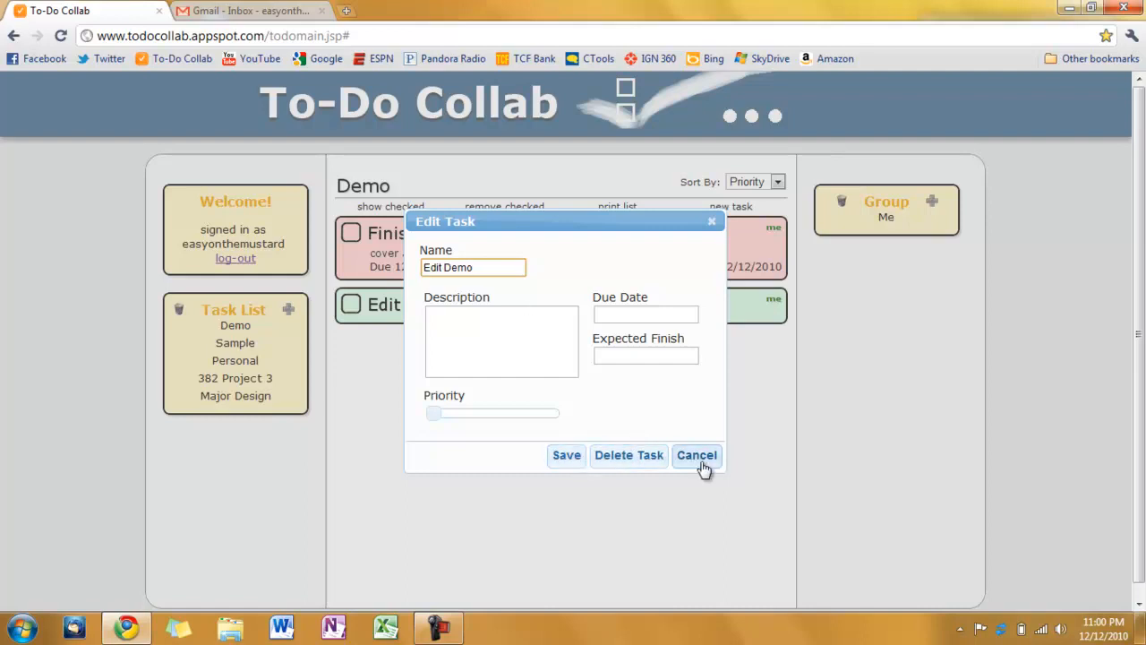
click(696, 455)
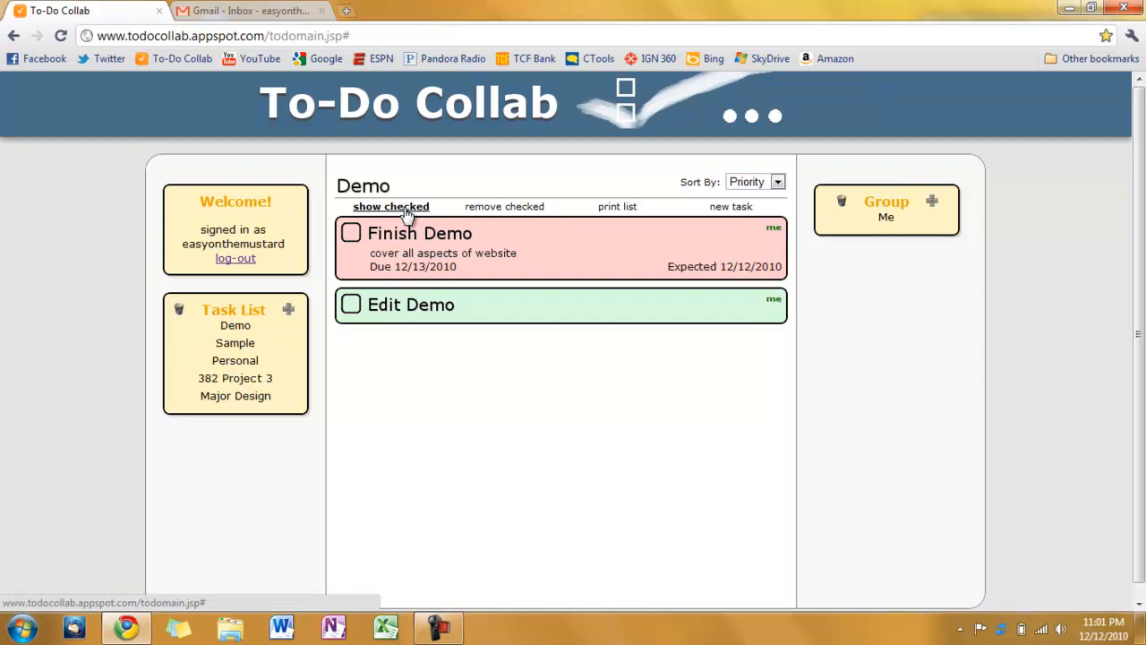
Step: Check off Edit Demo, hide and re-show completed tasks, then uncheck Edit Demo again
click(390, 206)
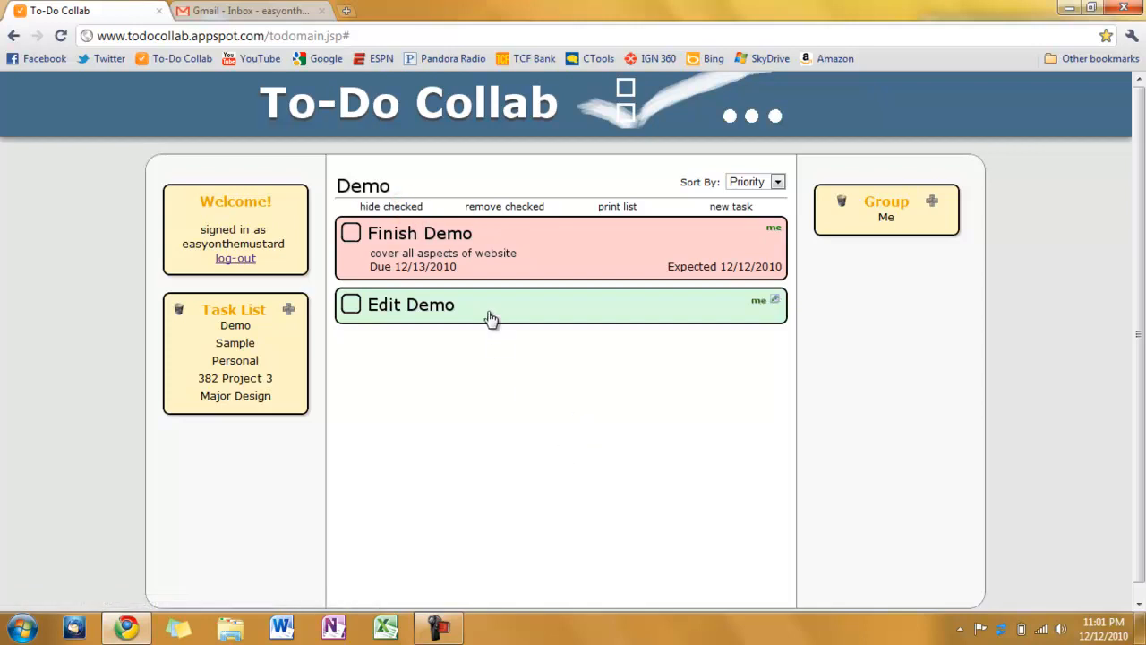
mouse_move(498, 319)
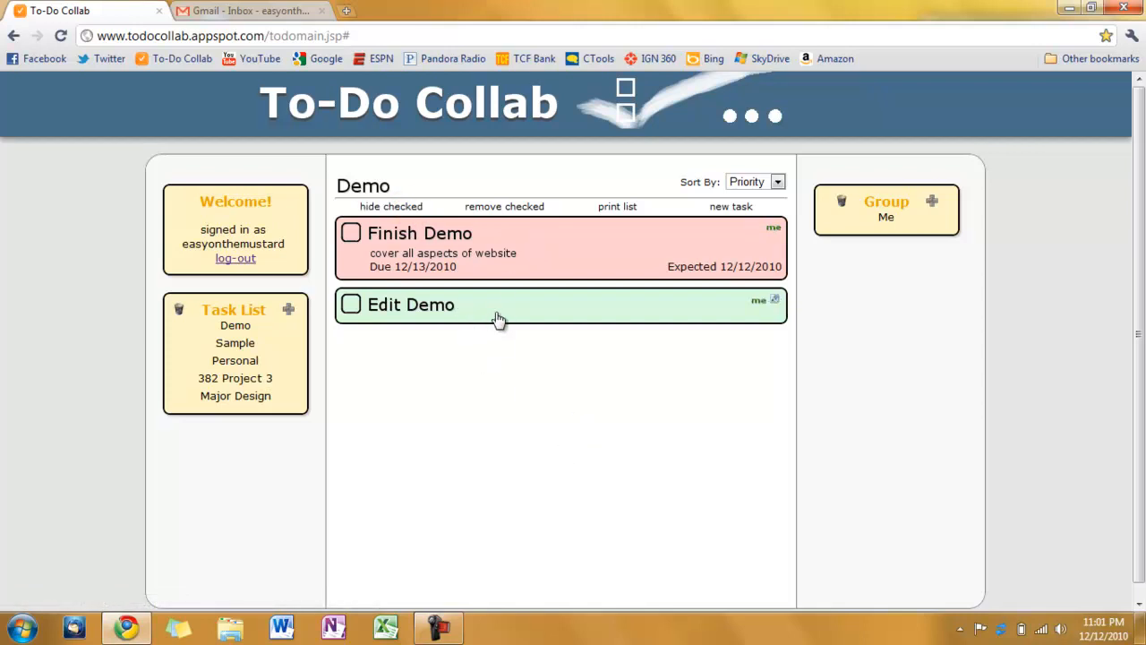
click(351, 305)
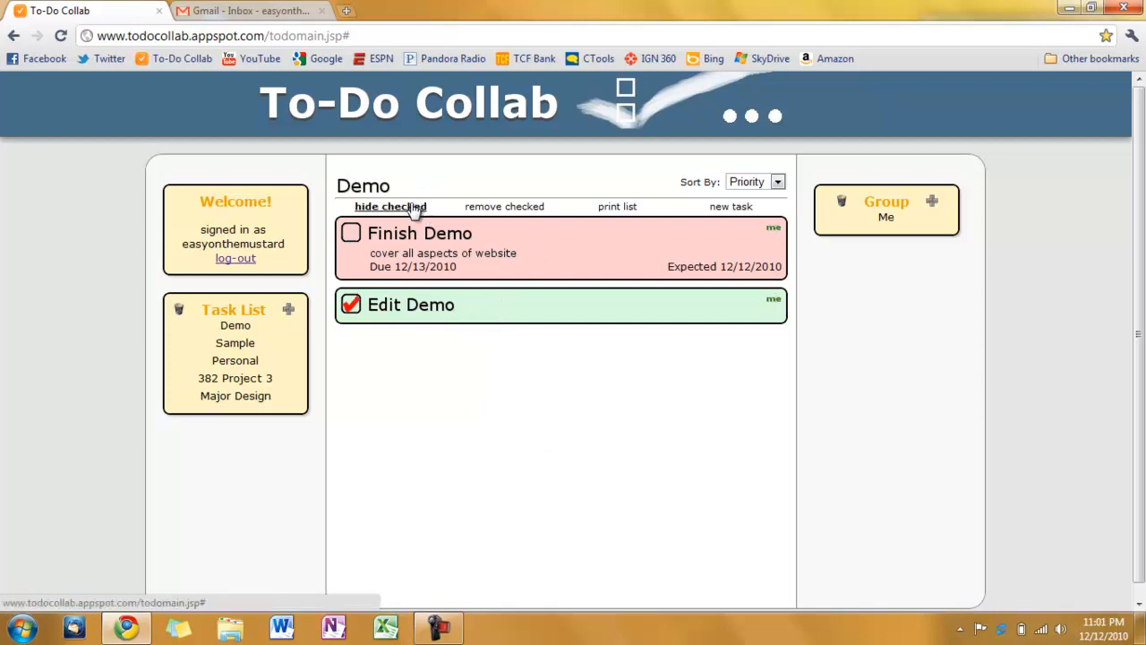
click(391, 205)
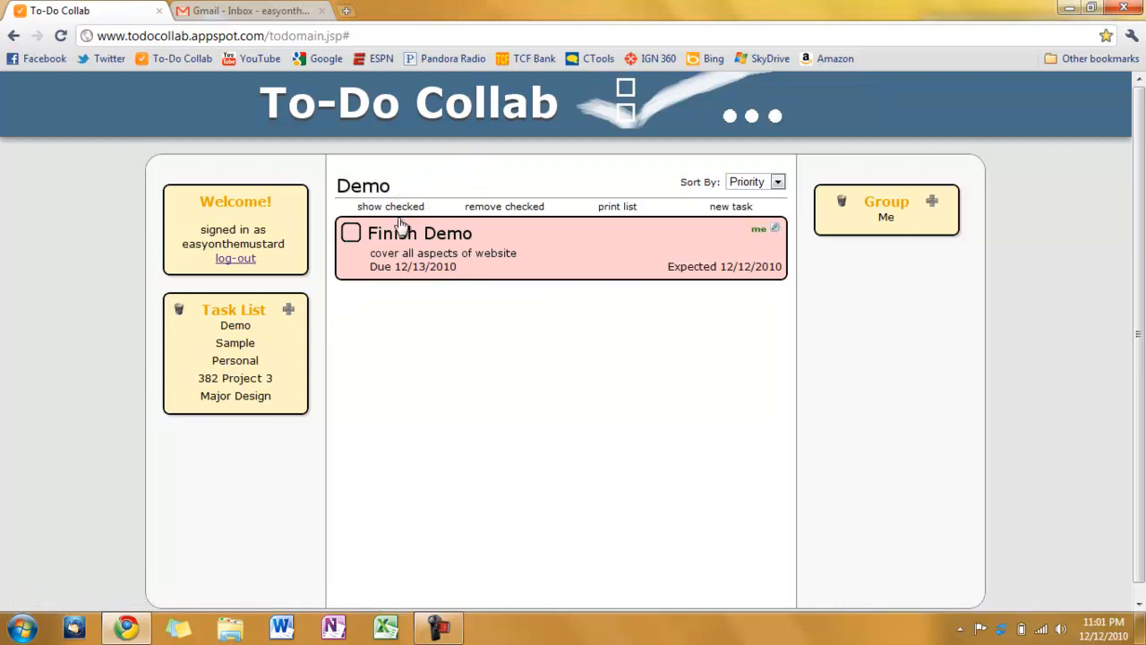
click(390, 206)
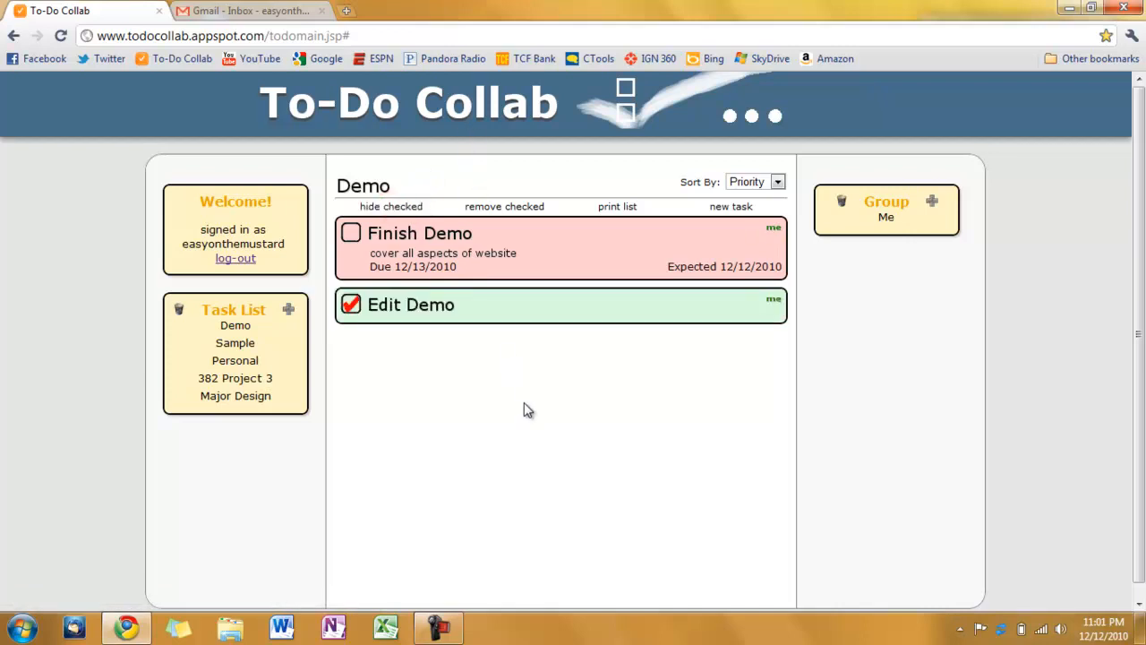
mouse_move(412, 312)
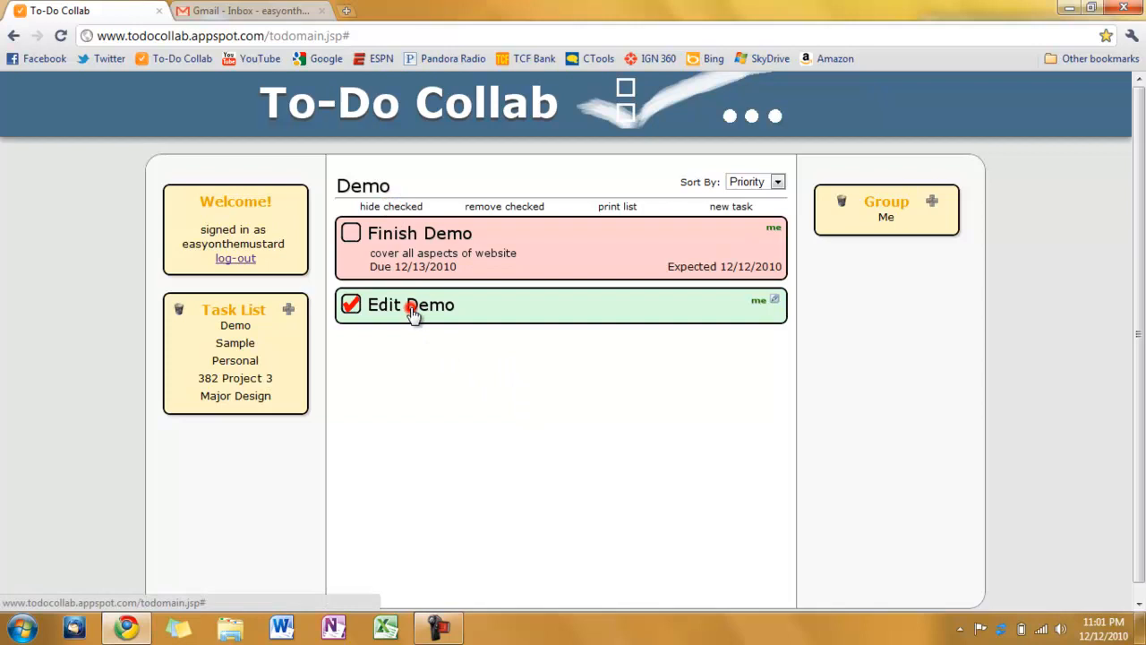
click(351, 304)
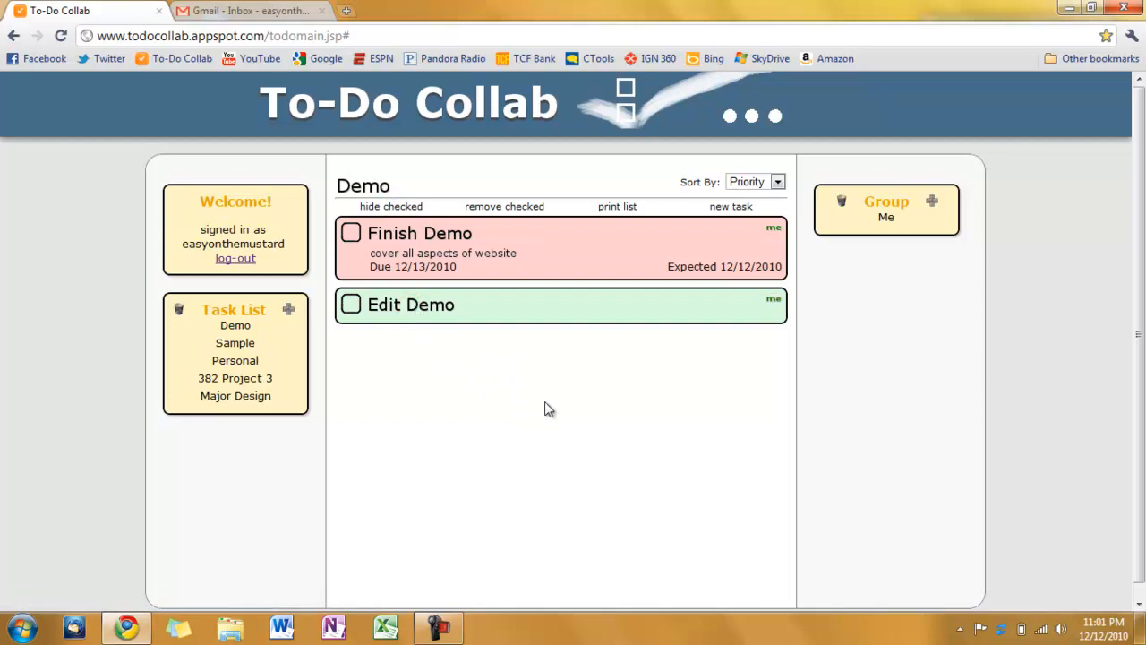
mouse_move(654, 249)
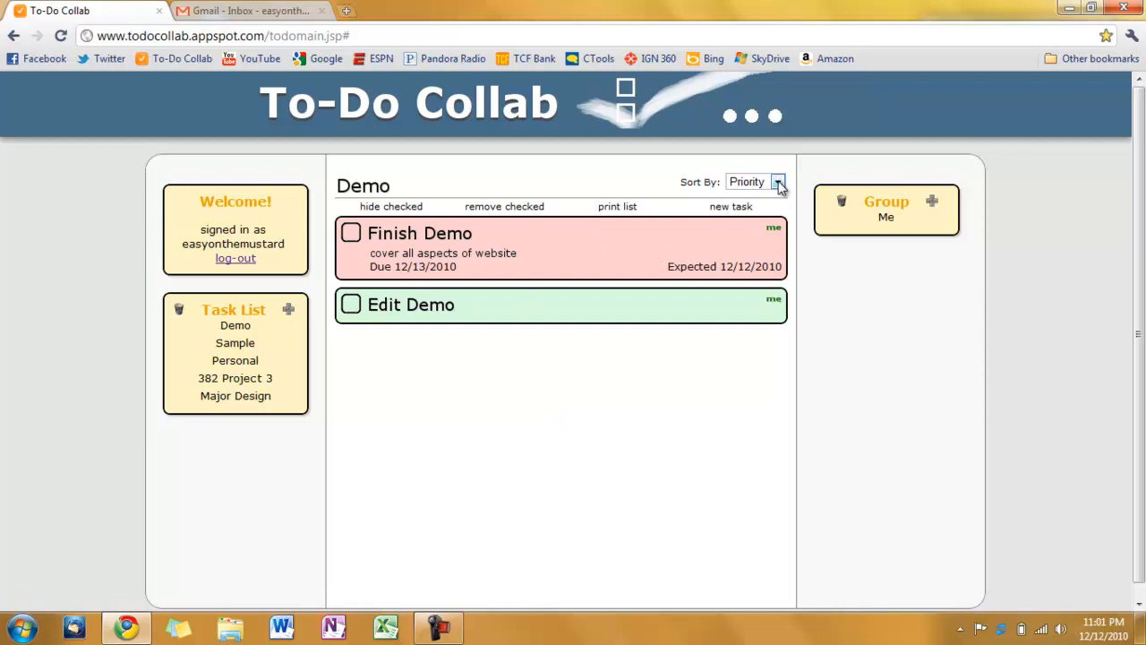
click(777, 183)
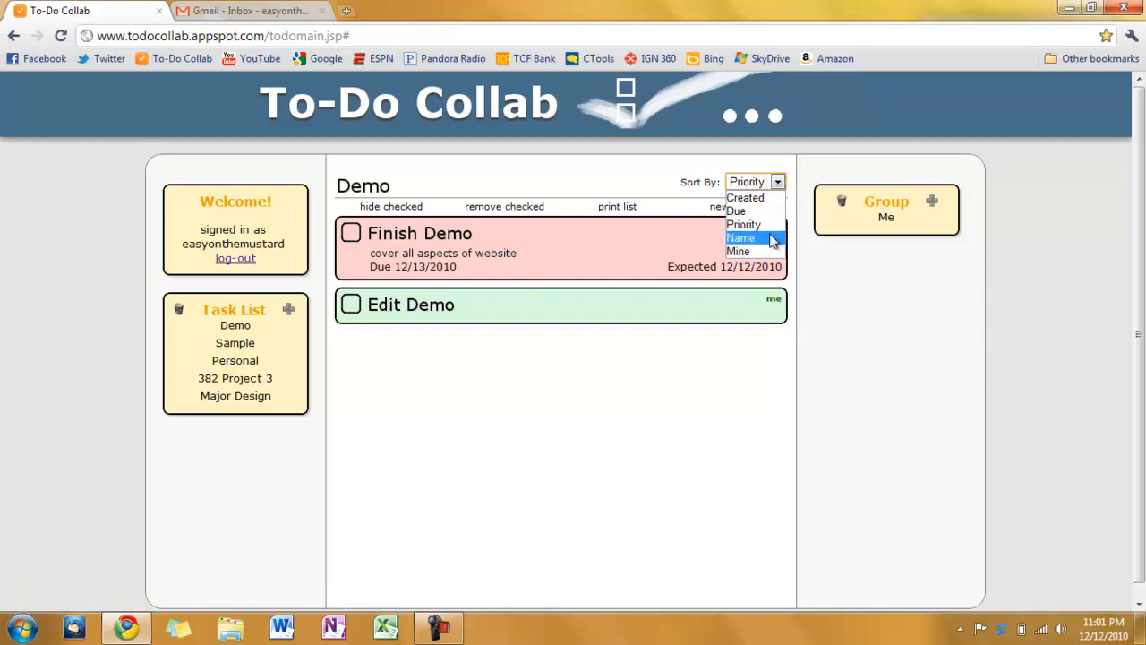
click(741, 236)
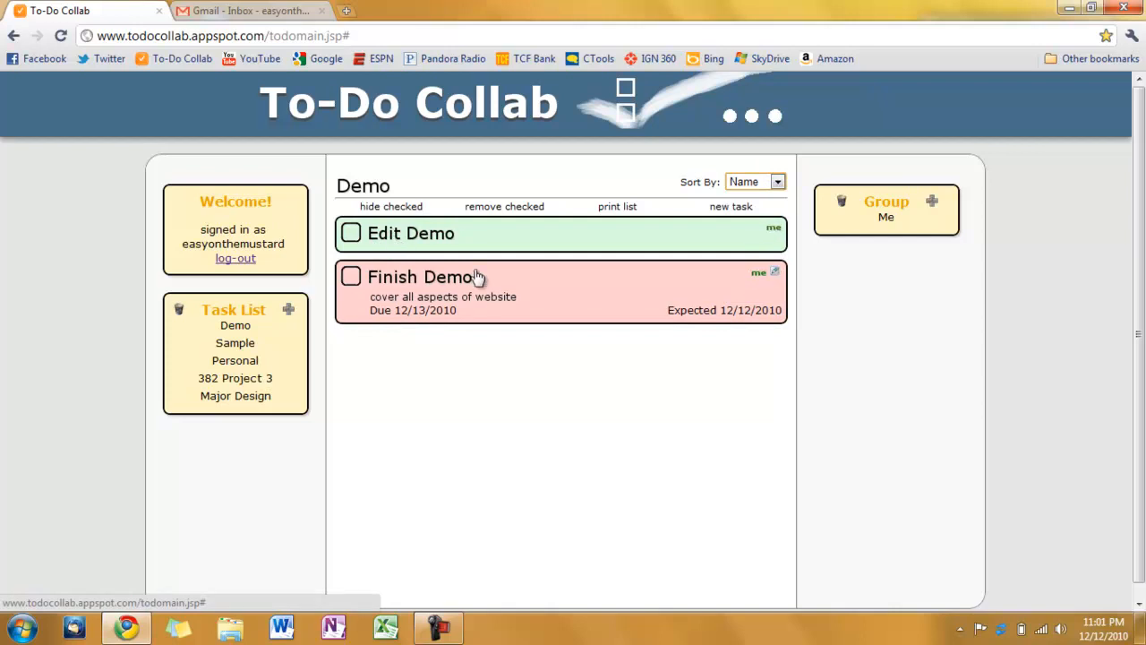
click(777, 182)
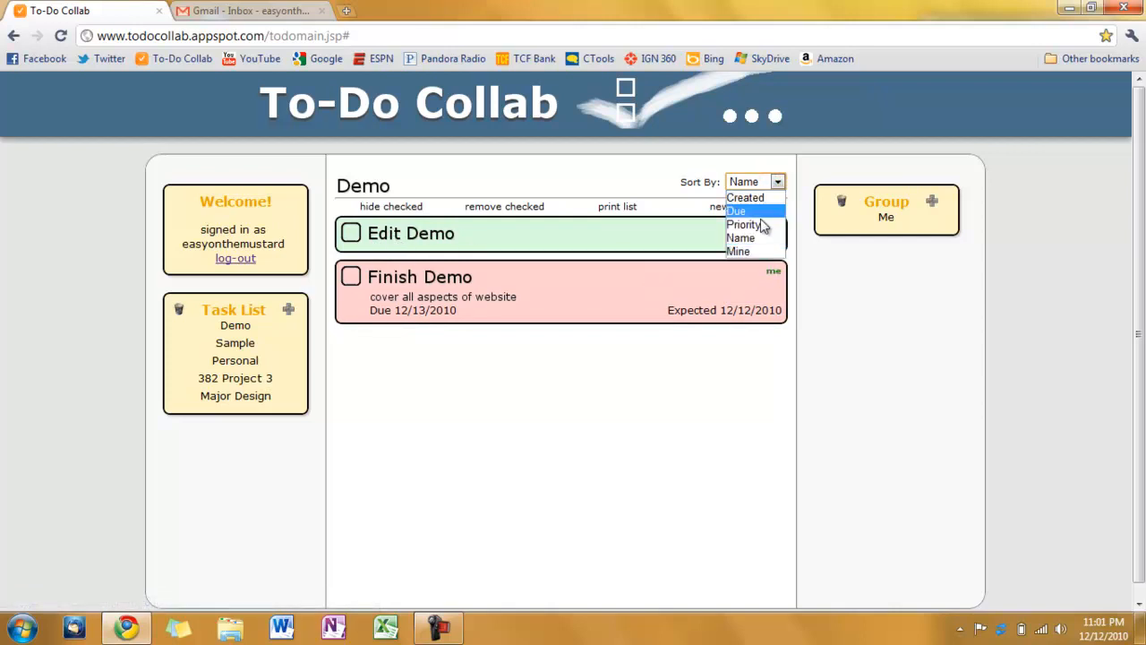
mouse_move(751, 224)
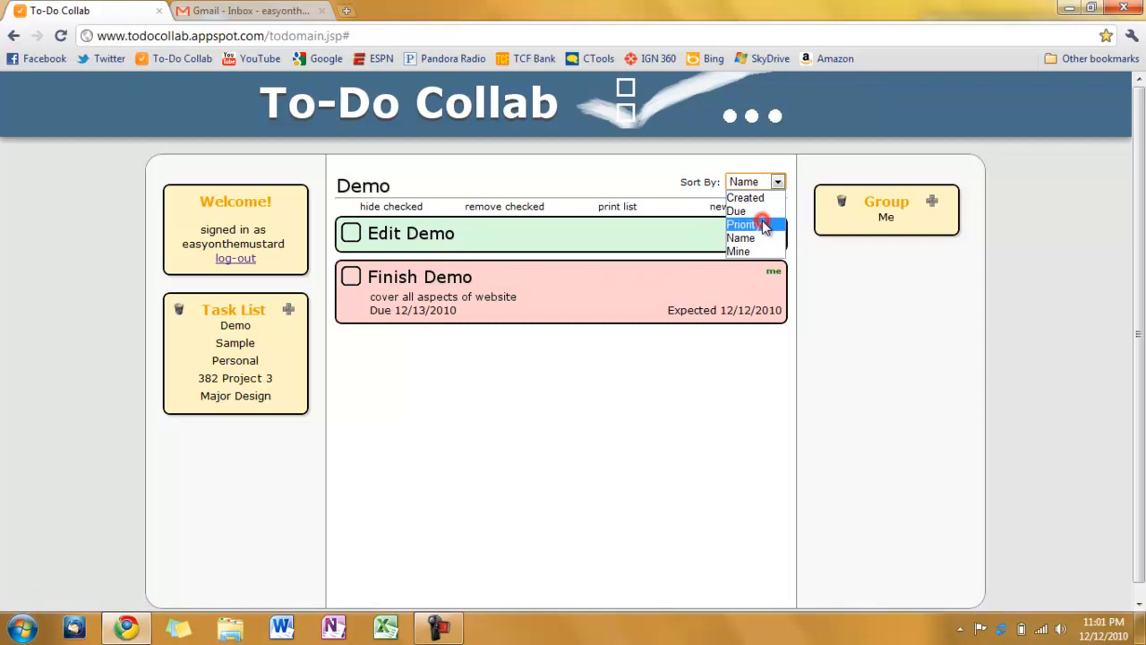
click(741, 226)
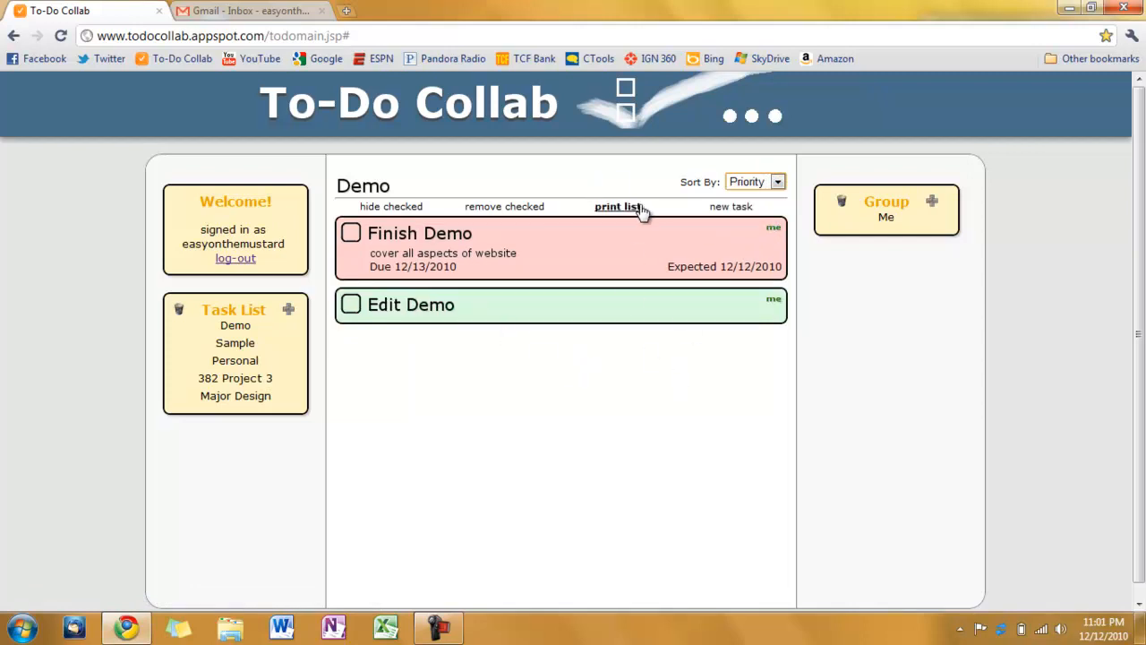
mouse_move(659, 268)
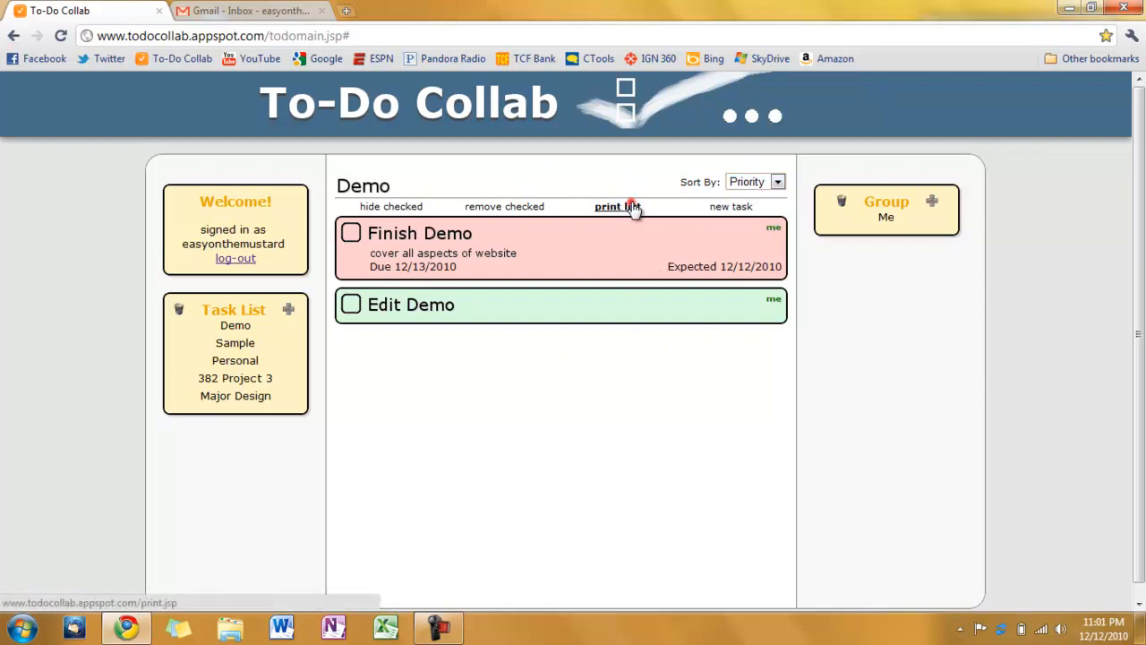
Step: View the printable Demo list, cancel the Print dialog, and return to the main list
click(609, 206)
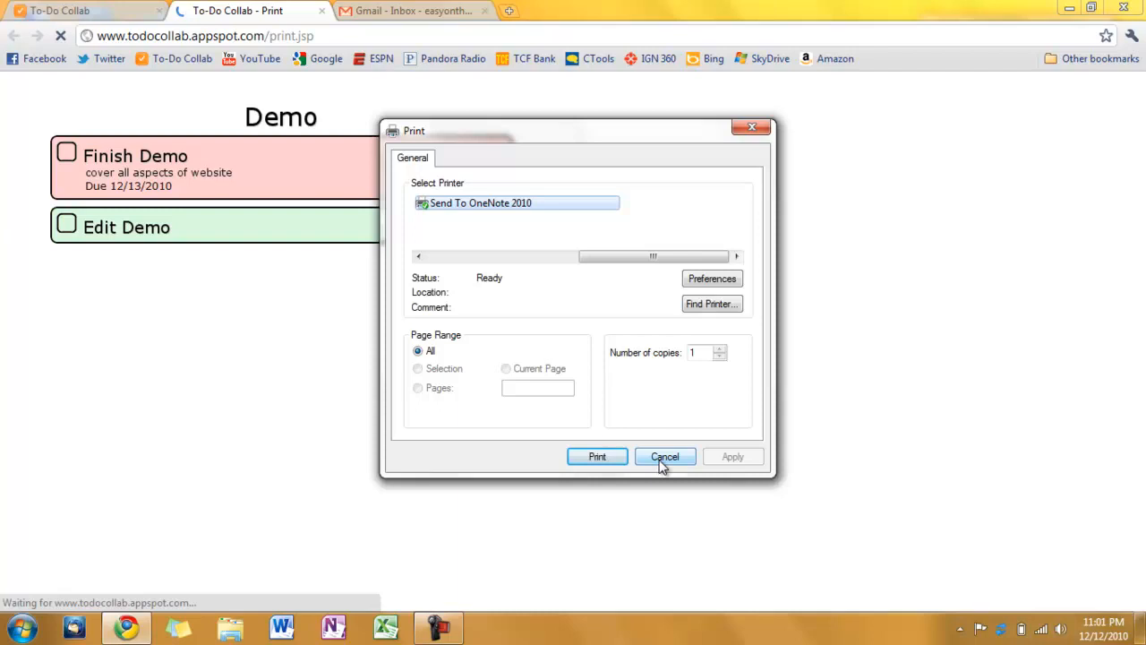
click(665, 457)
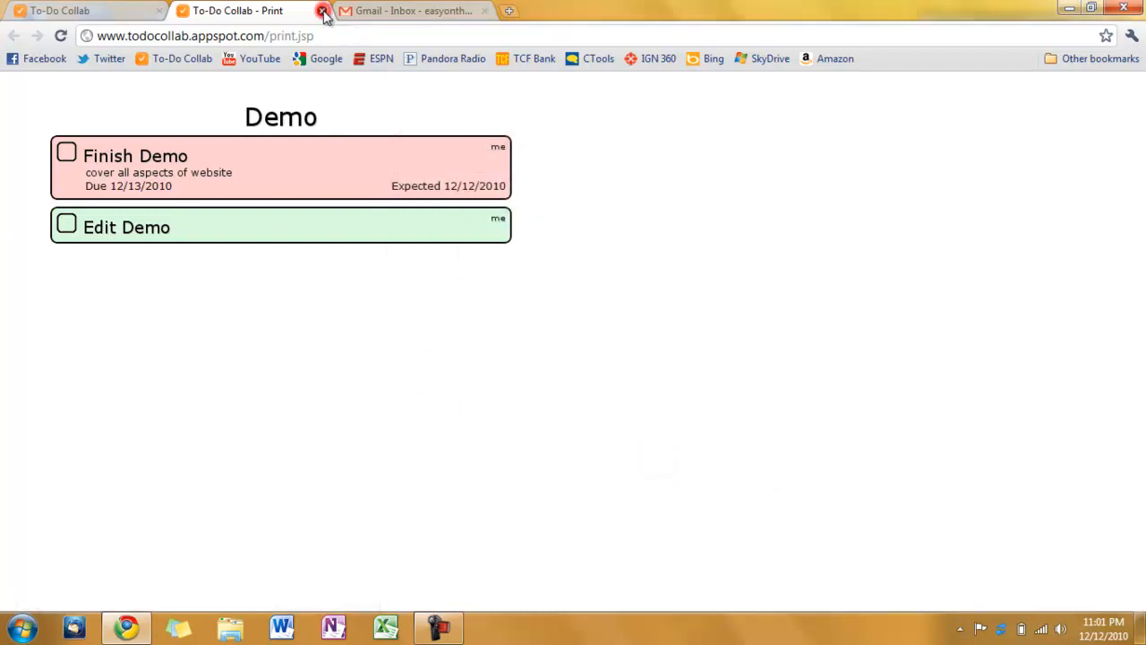
click(322, 11)
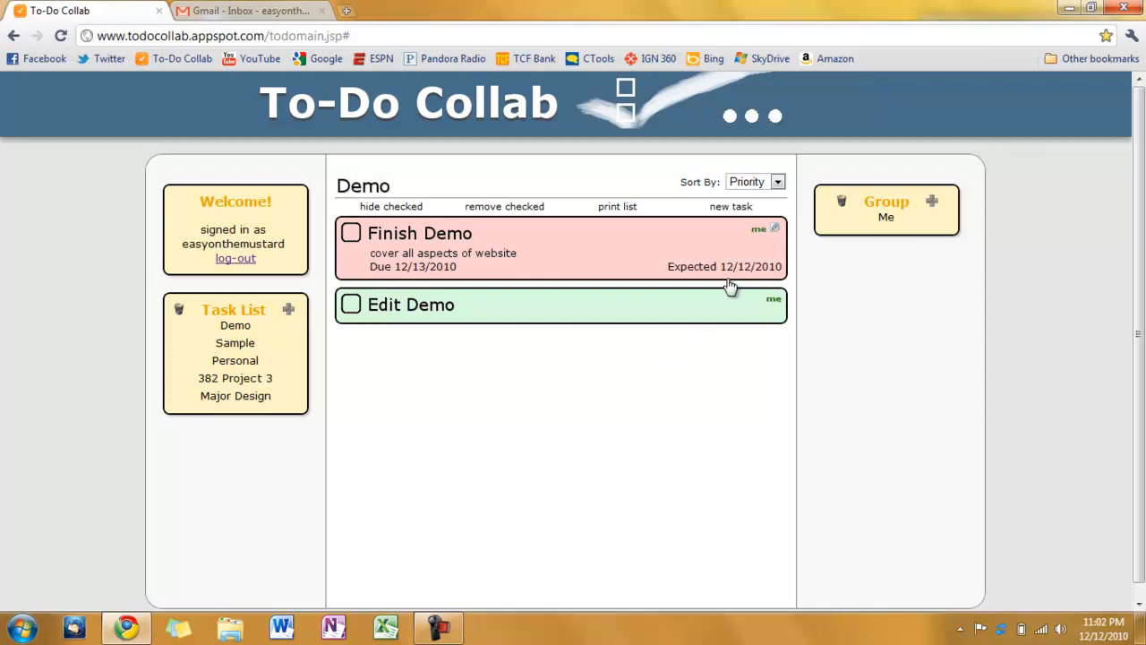
mouse_move(906, 250)
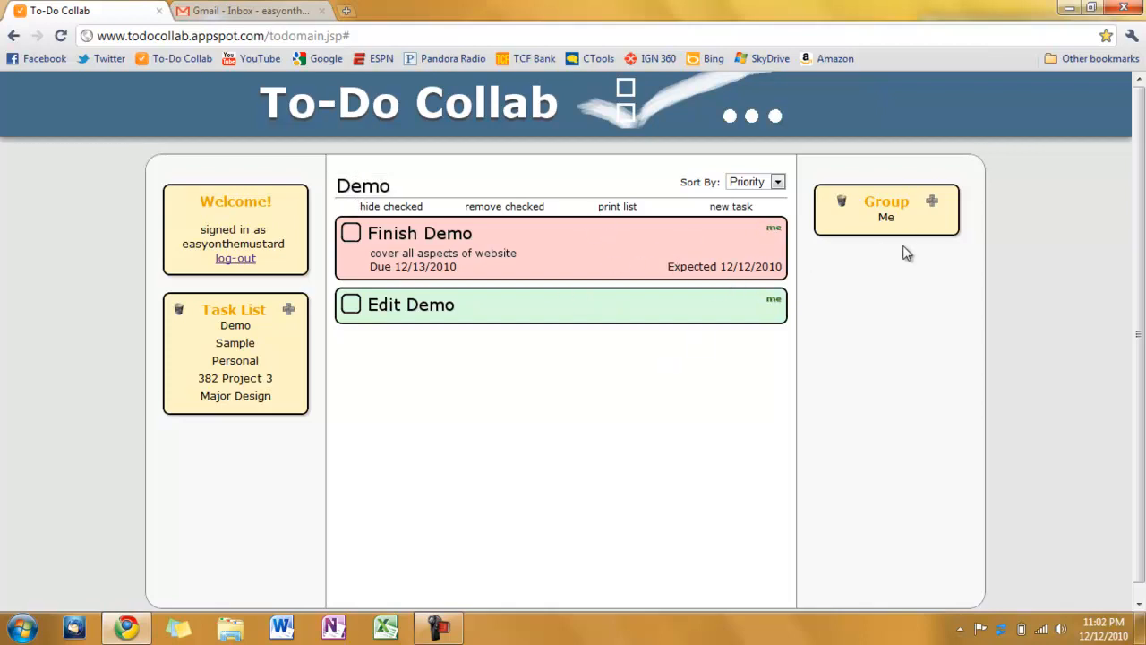
mouse_move(616, 206)
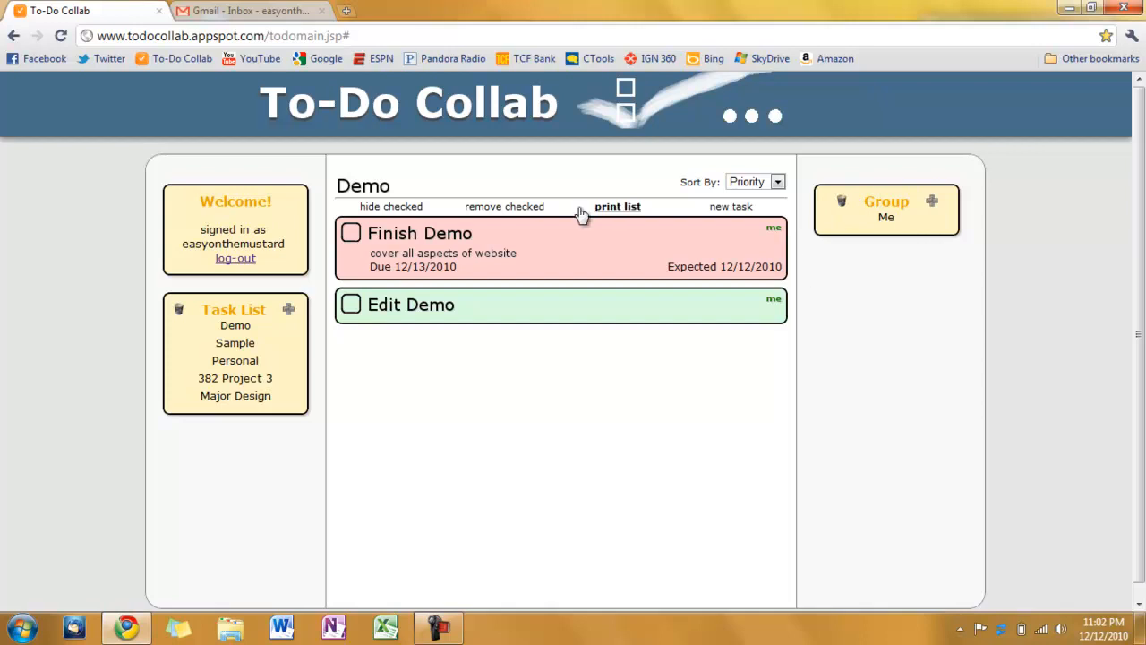
mouse_move(931, 200)
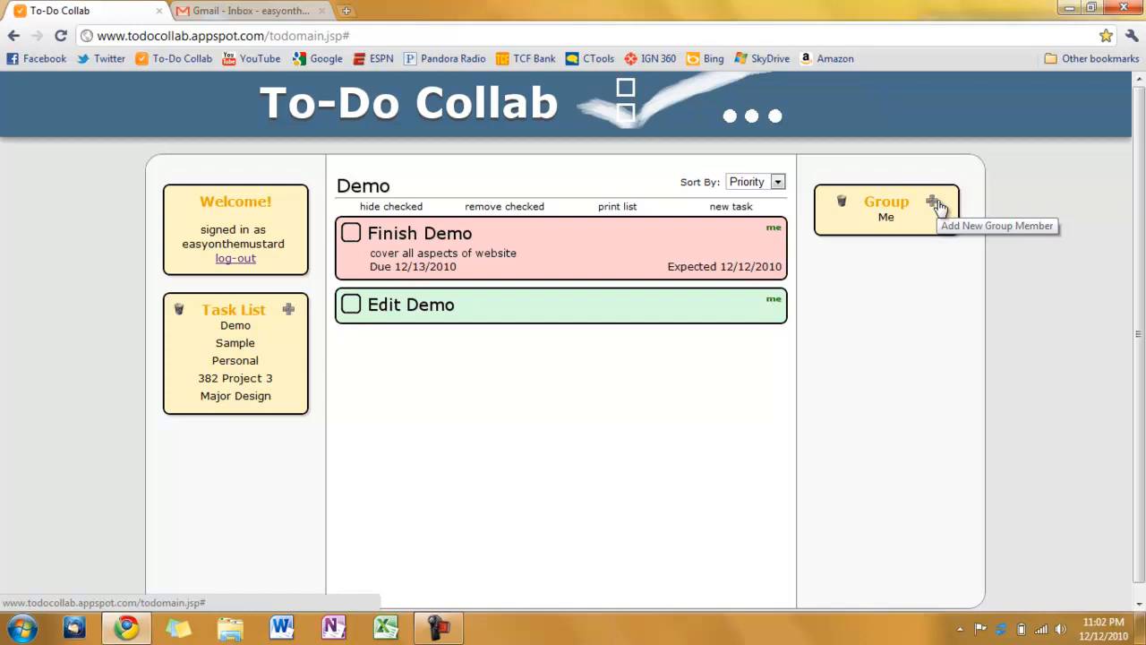
click(935, 201)
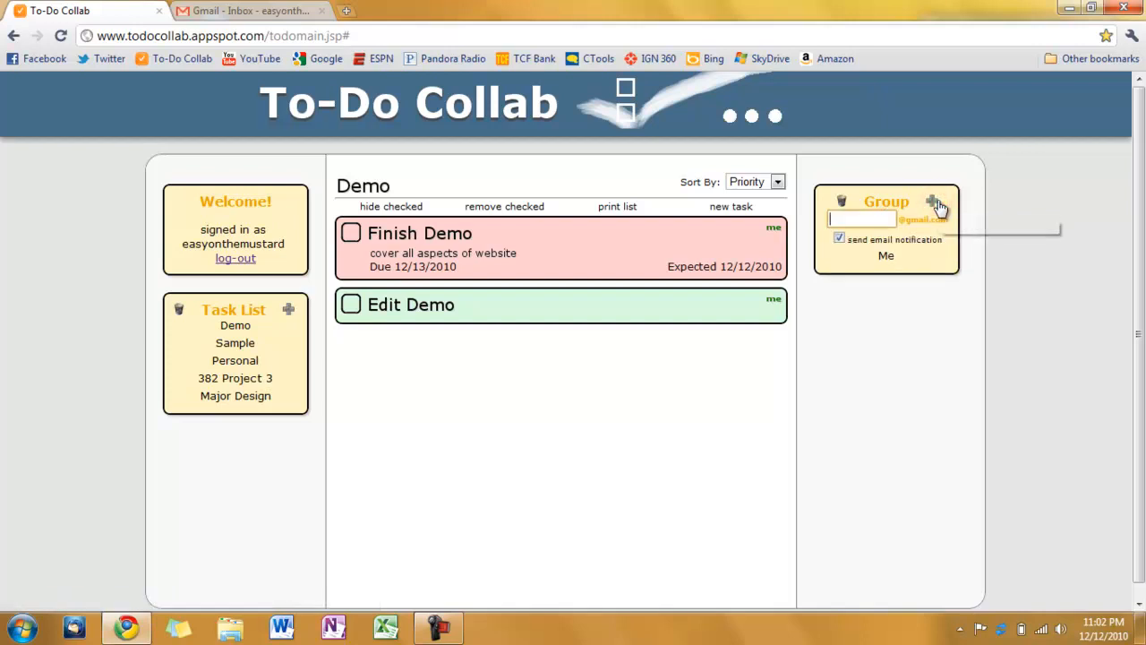
mouse_move(863, 297)
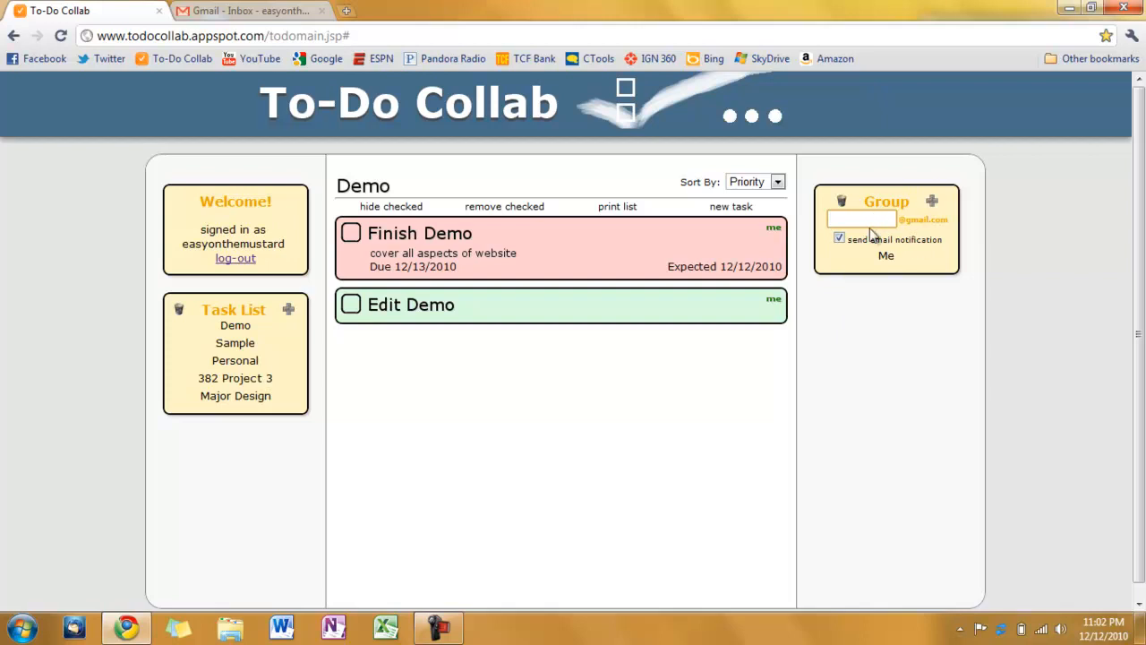
click(838, 240)
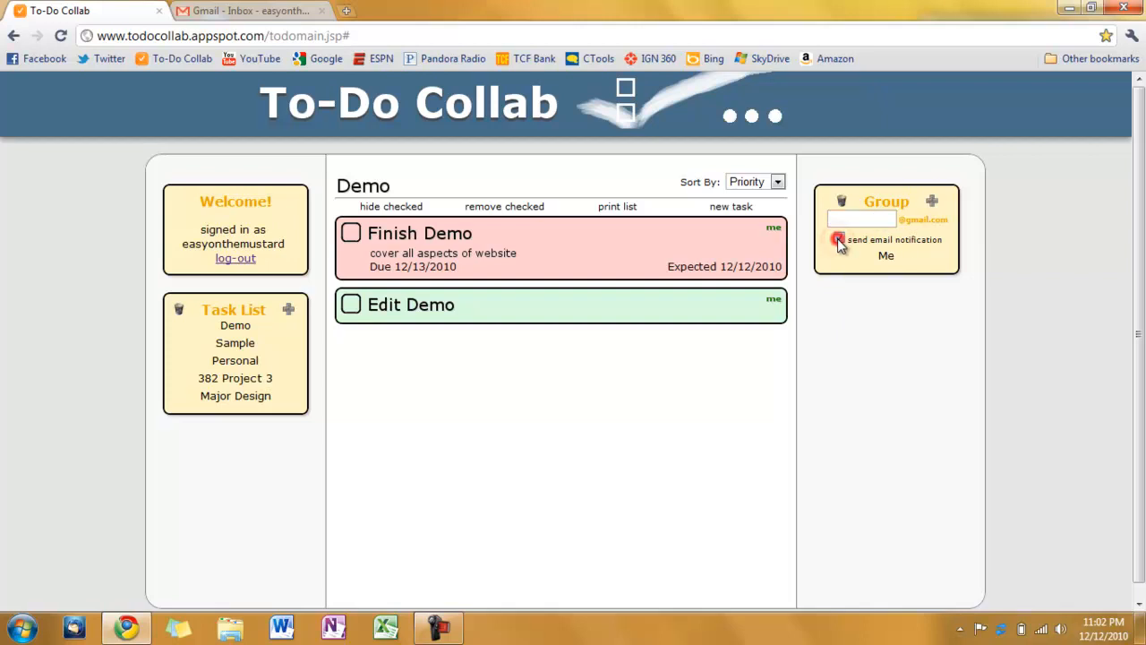
click(838, 240)
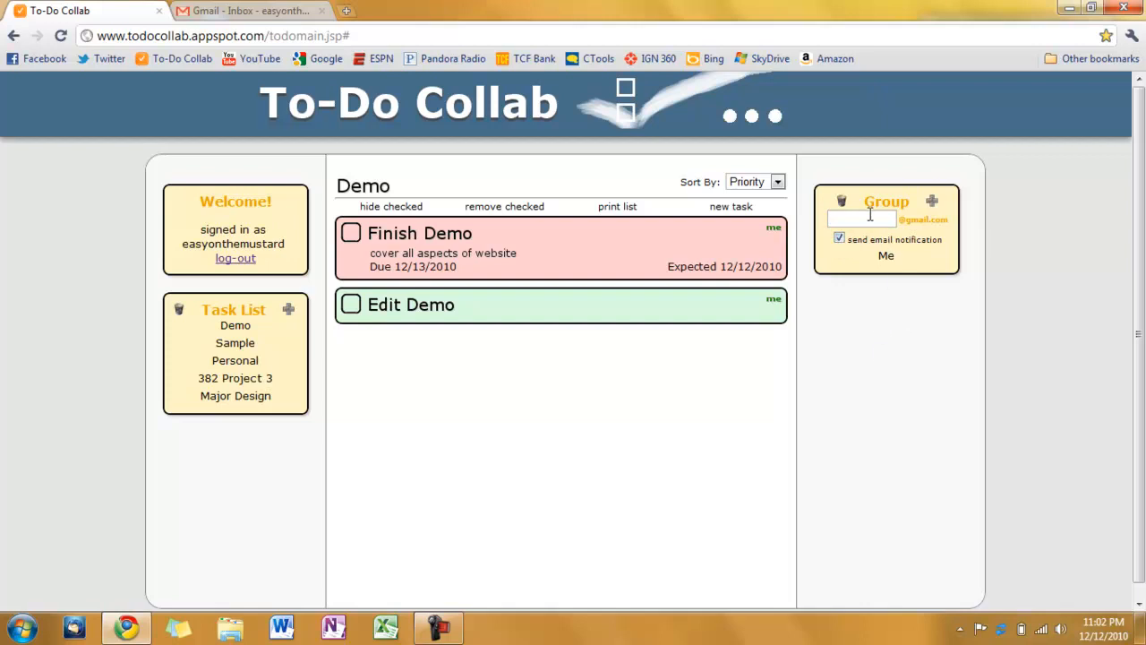
mouse_move(895, 286)
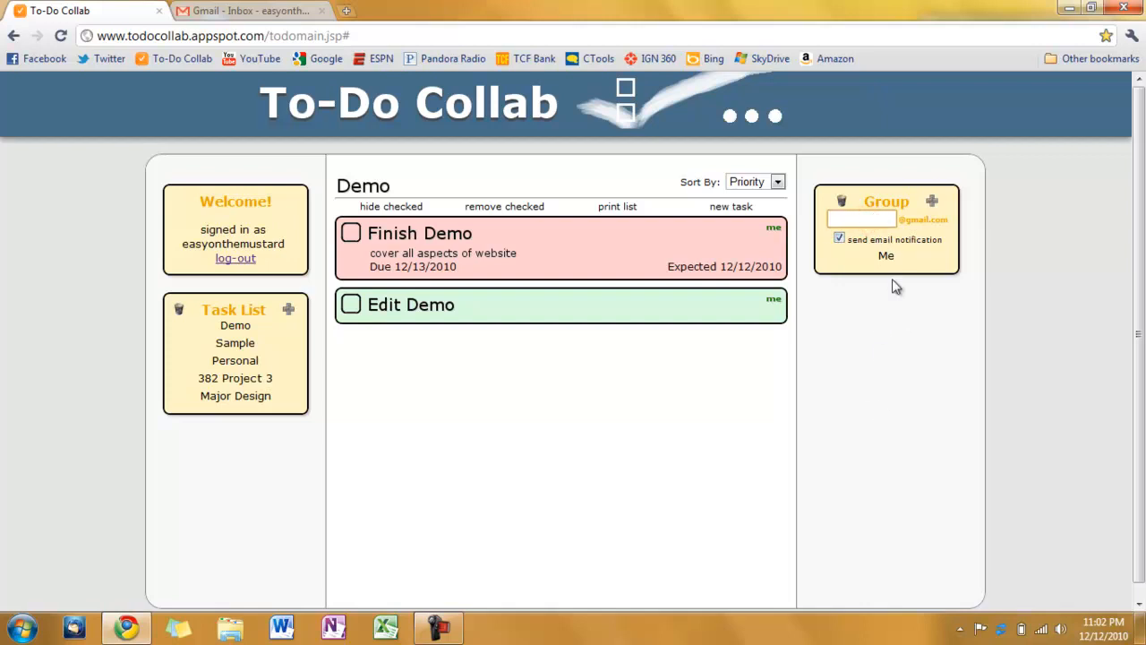
click(861, 219)
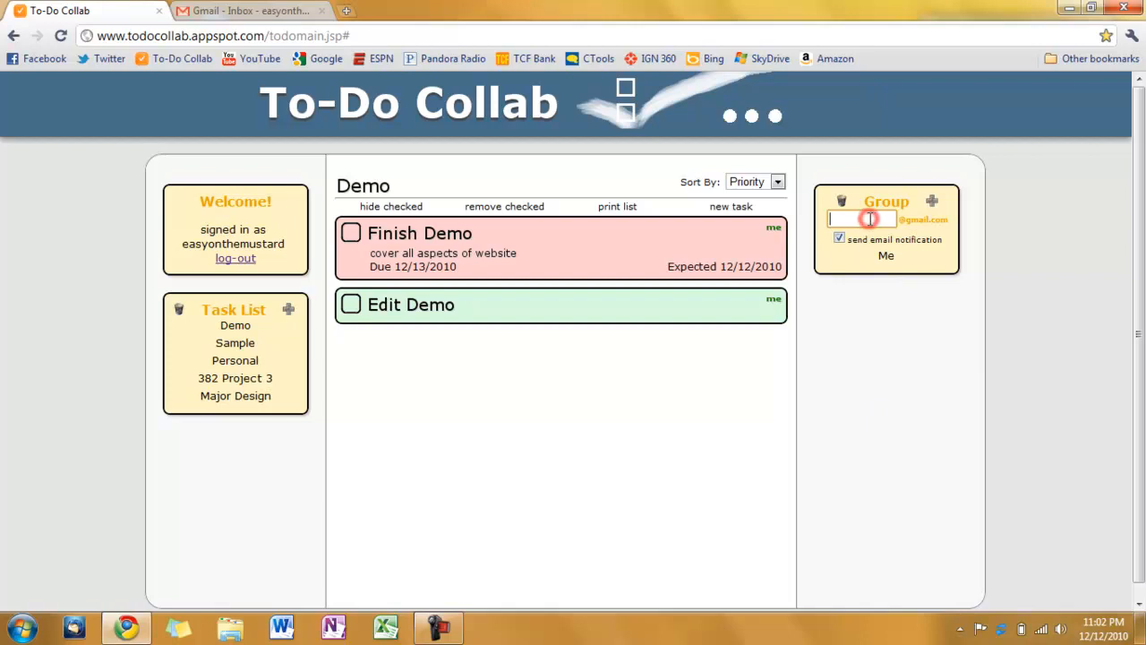
click(863, 219)
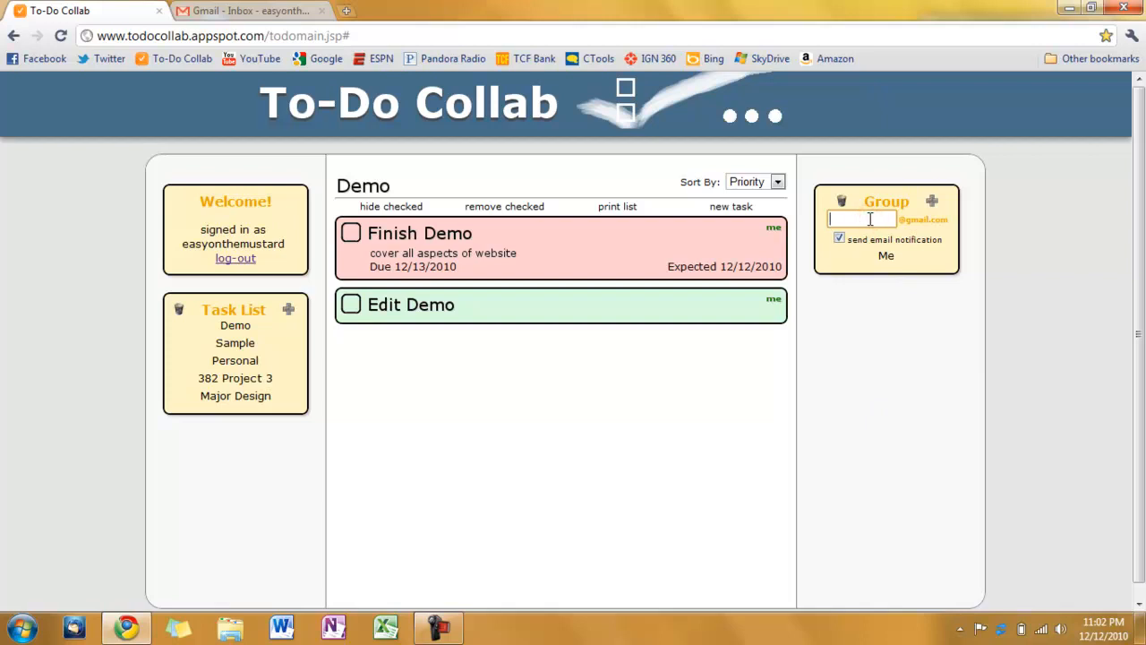
text(srshu)
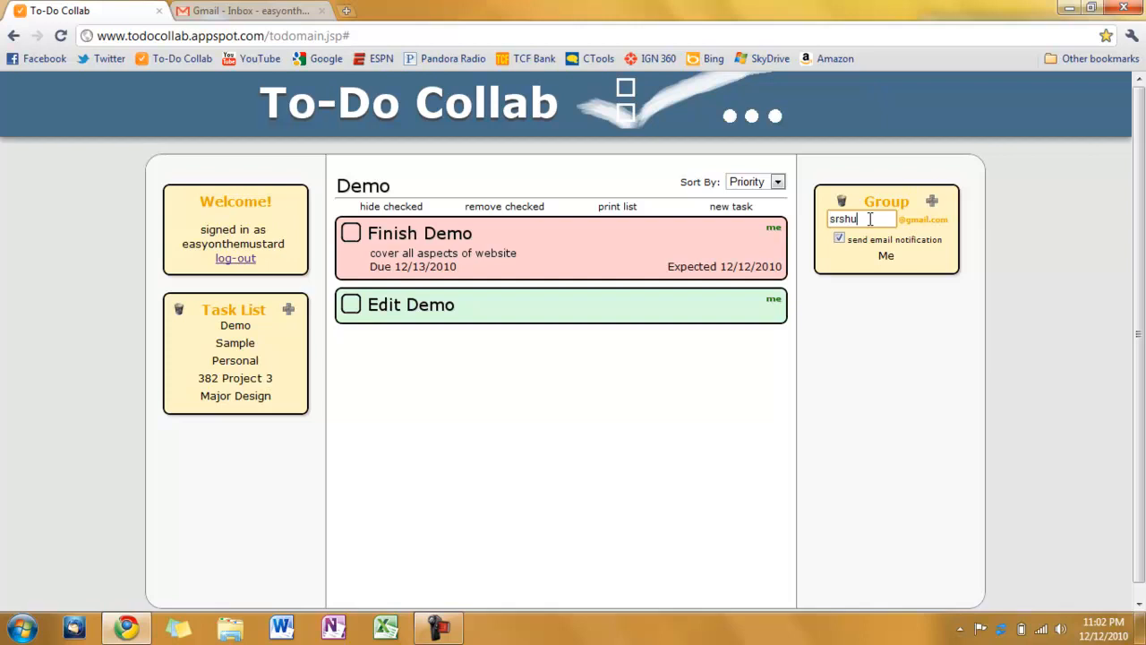
text(lls)
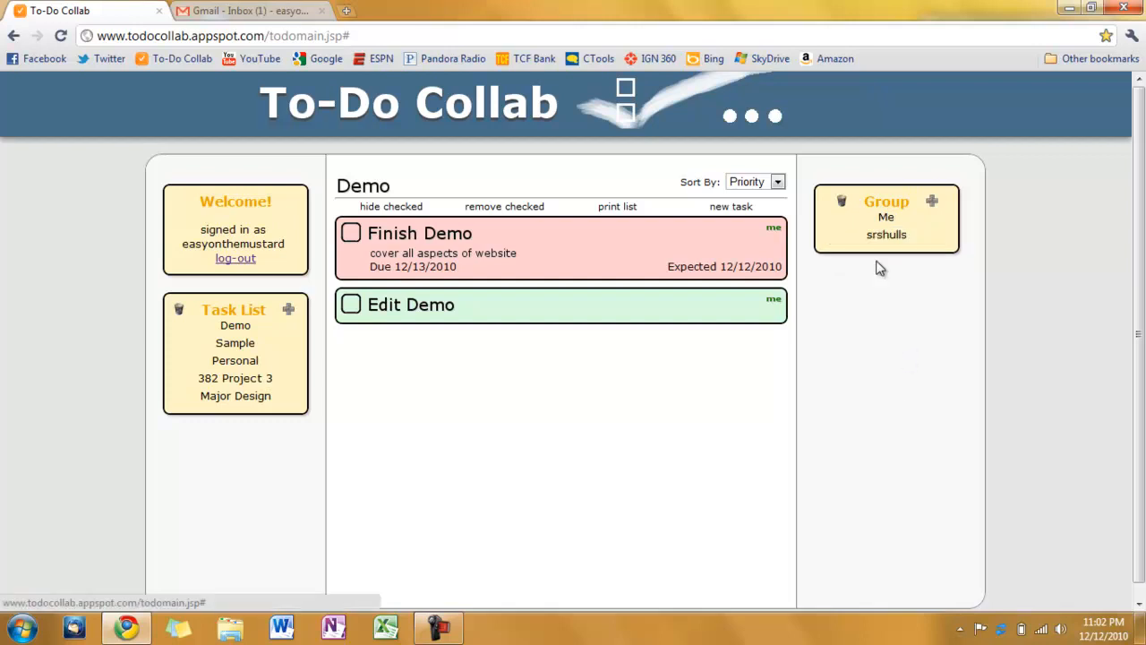
mouse_move(268, 11)
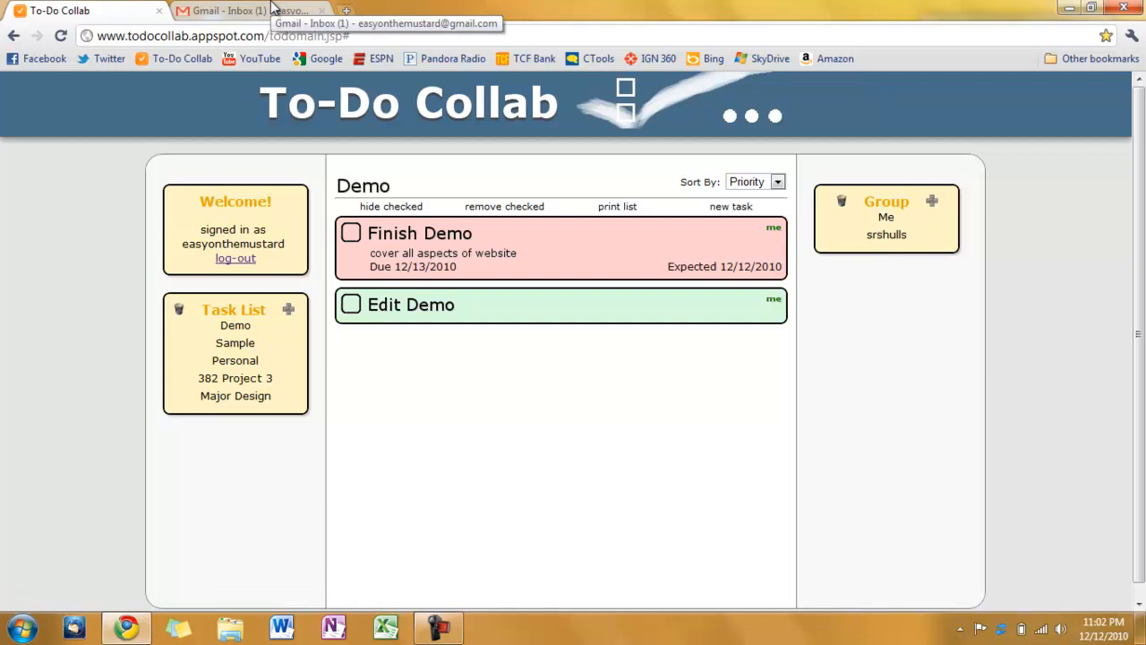
Step: Read the 'Added to To-Do Collab Task List' email in Gmail, then return to the Demo list
click(250, 11)
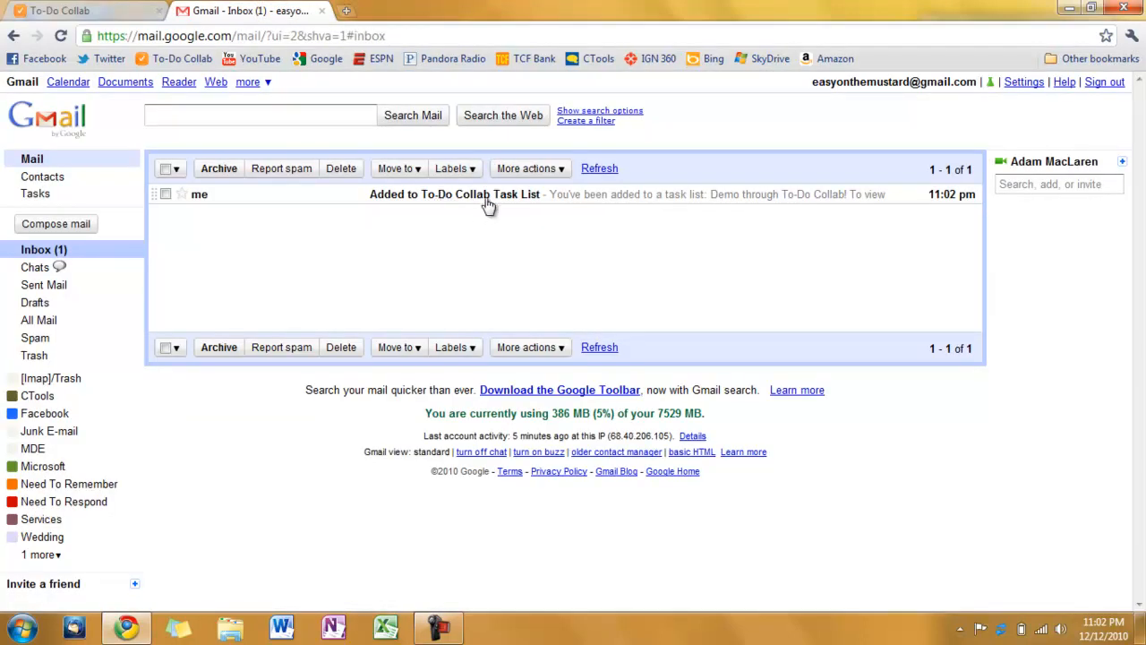
mouse_move(321, 211)
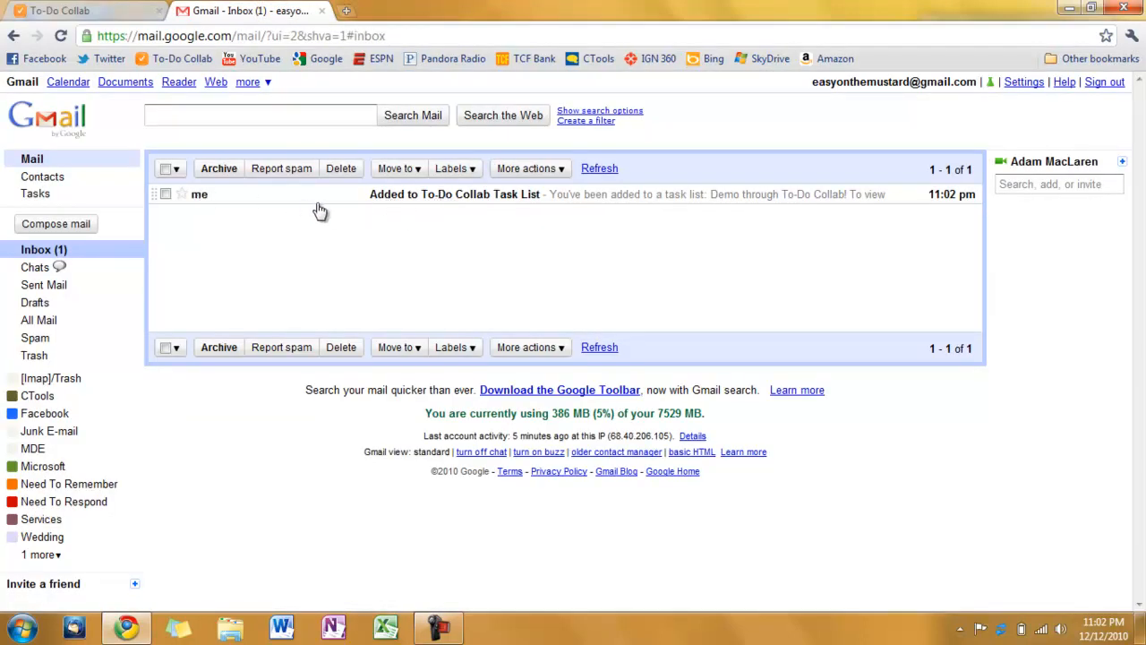
click(455, 193)
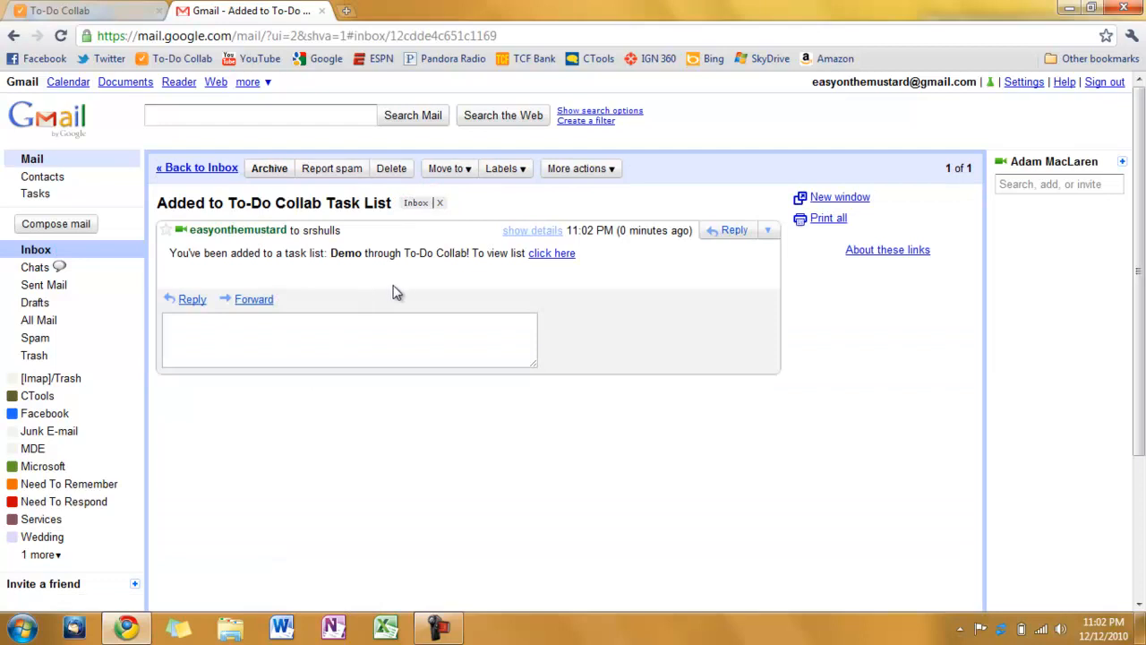
drag(168, 253, 304, 252)
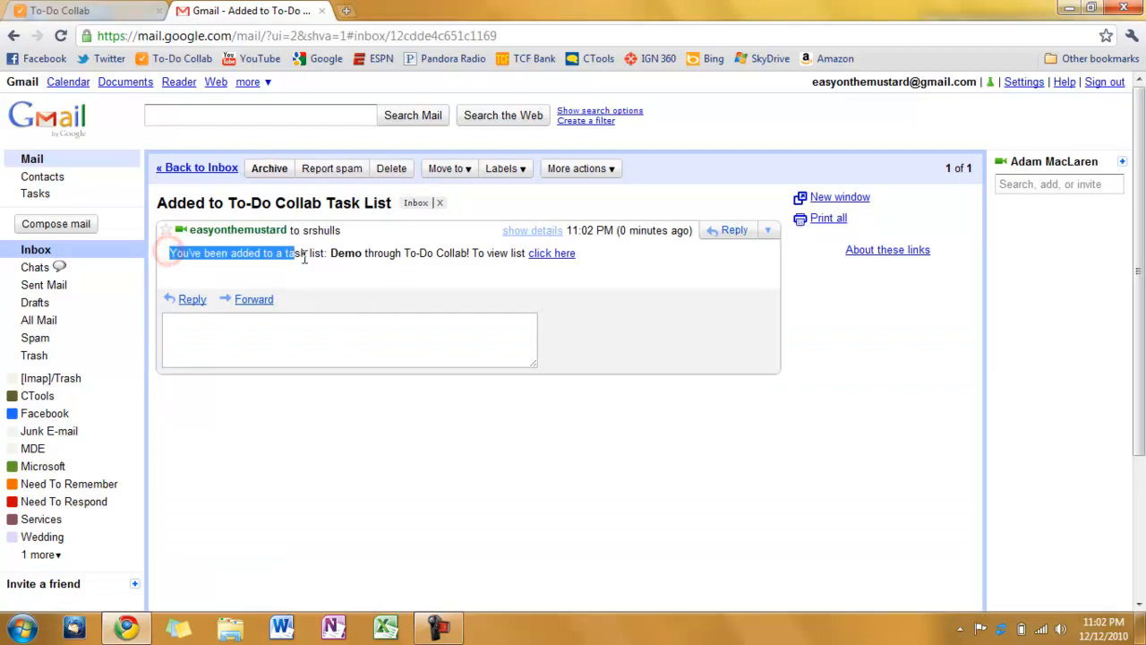
mouse_move(534, 272)
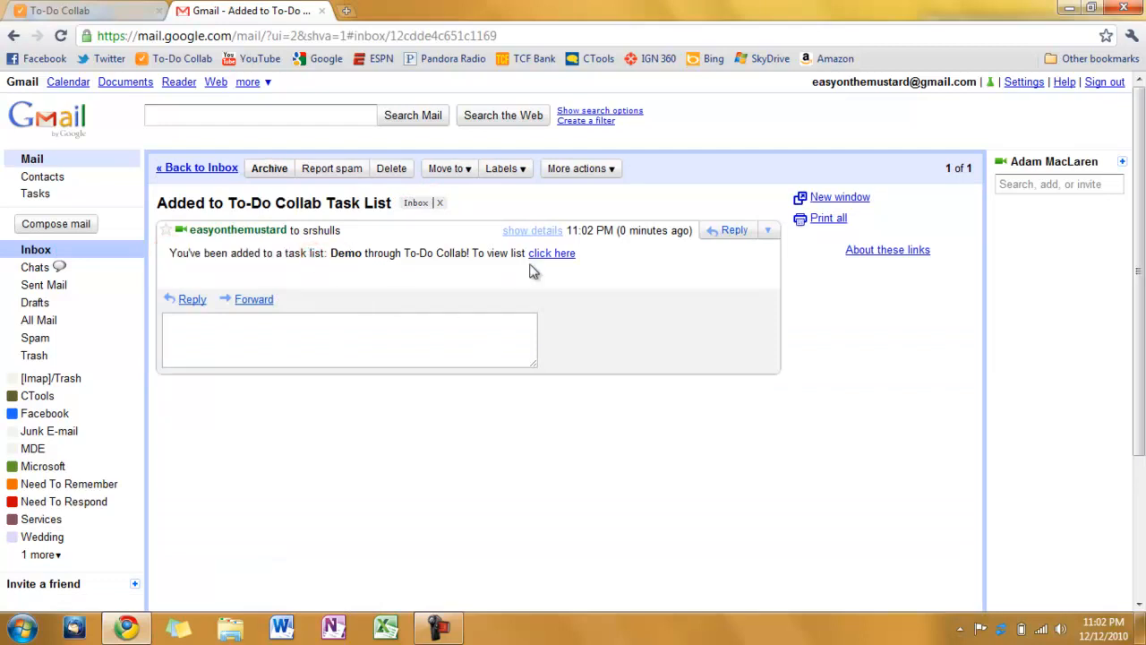
mouse_move(551, 252)
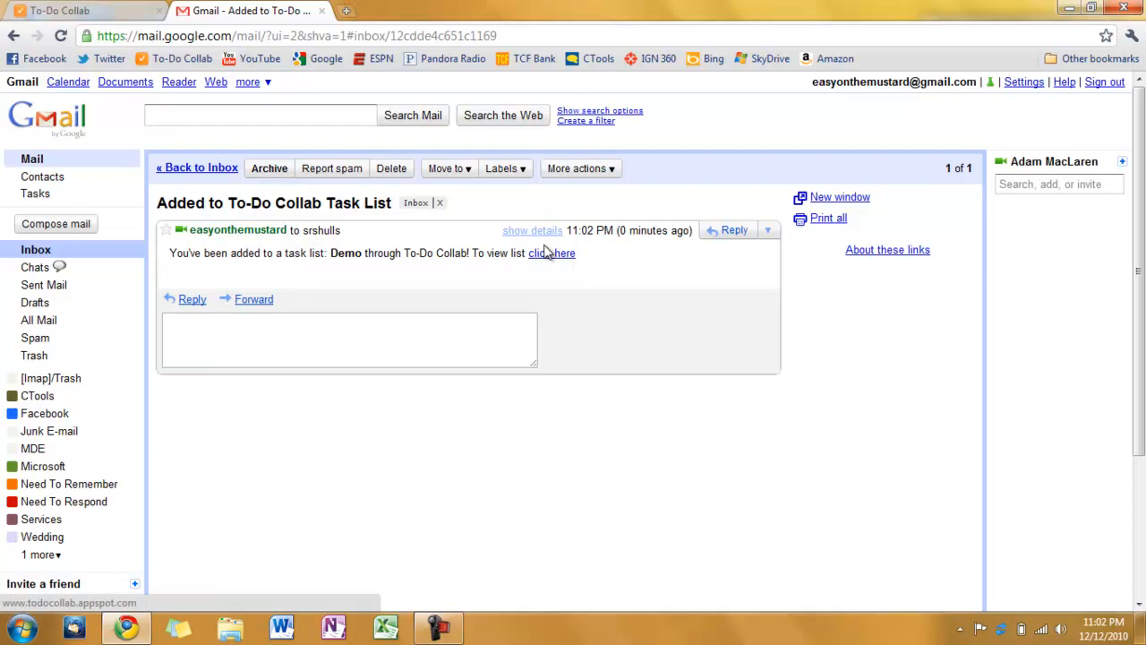
mouse_move(323, 10)
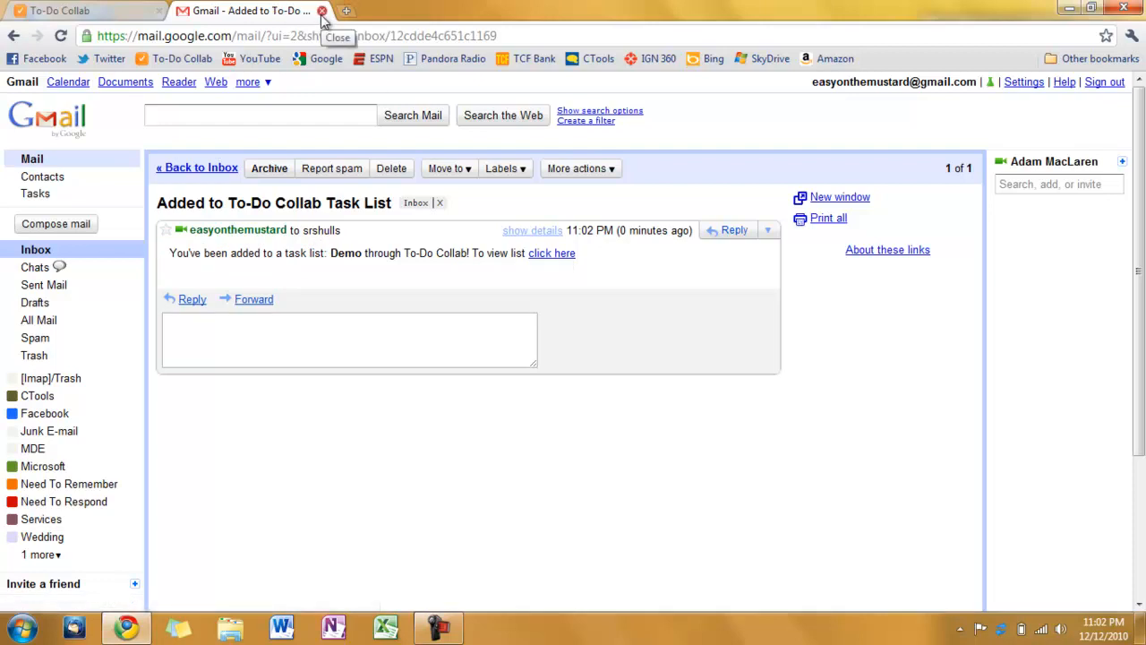
click(322, 11)
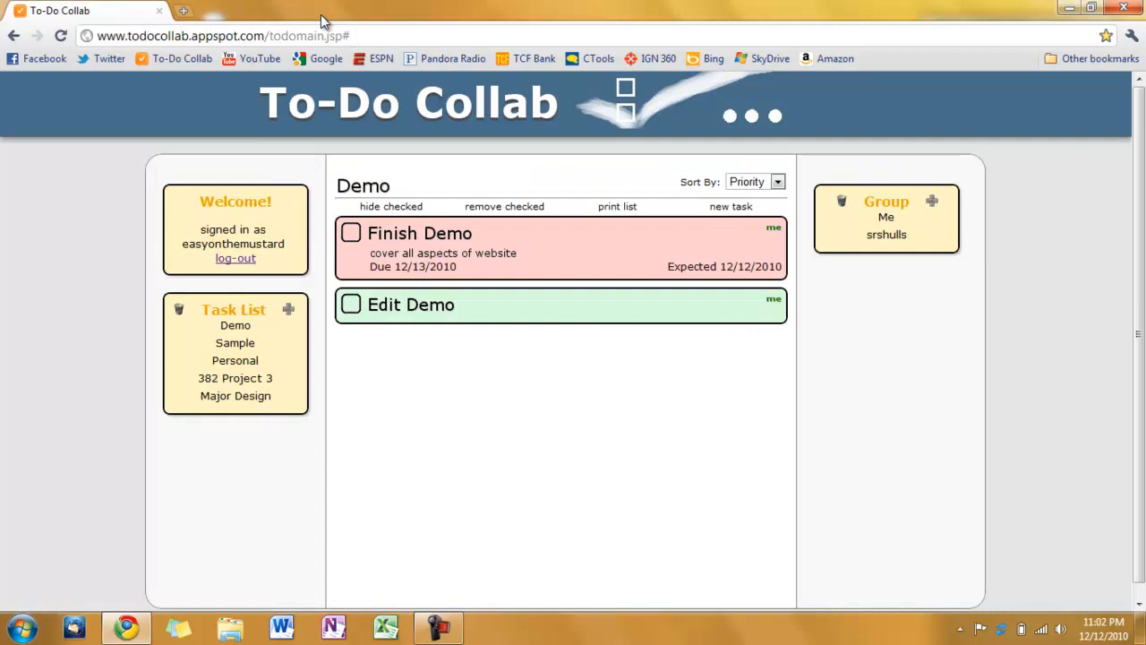
mouse_move(647, 244)
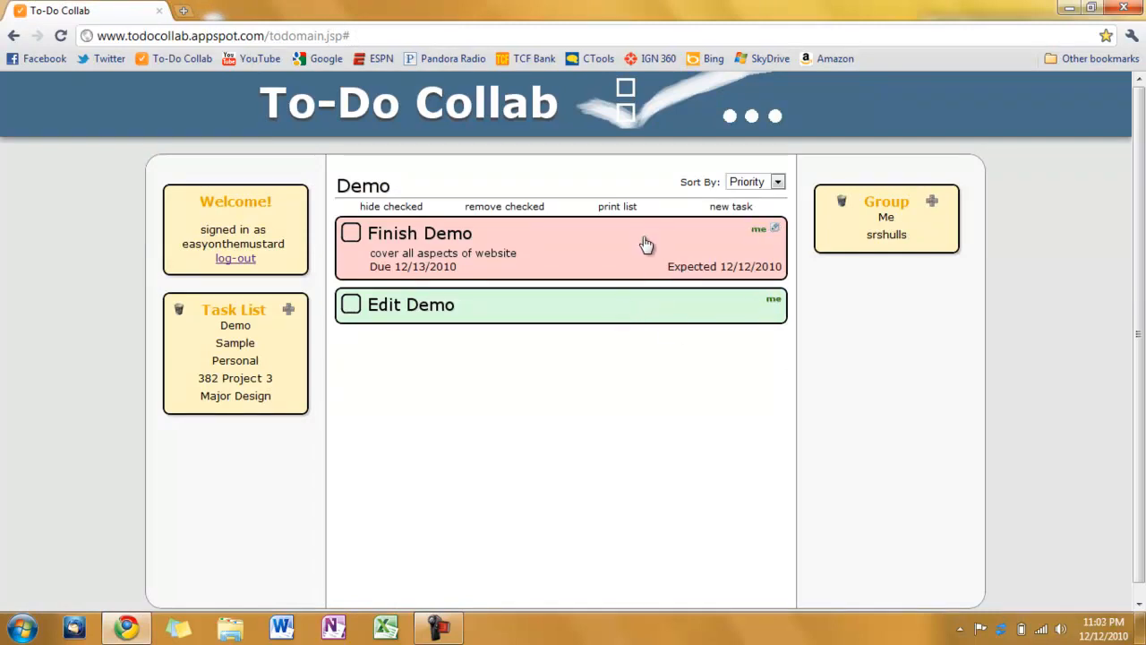
mouse_move(637, 244)
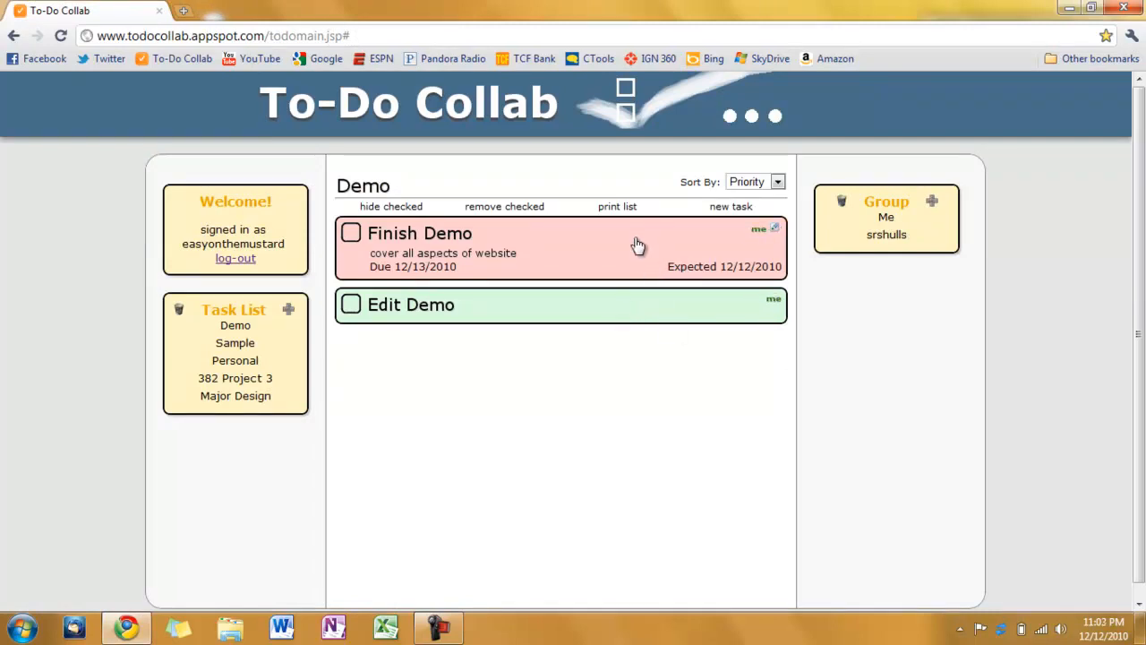
mouse_move(605, 250)
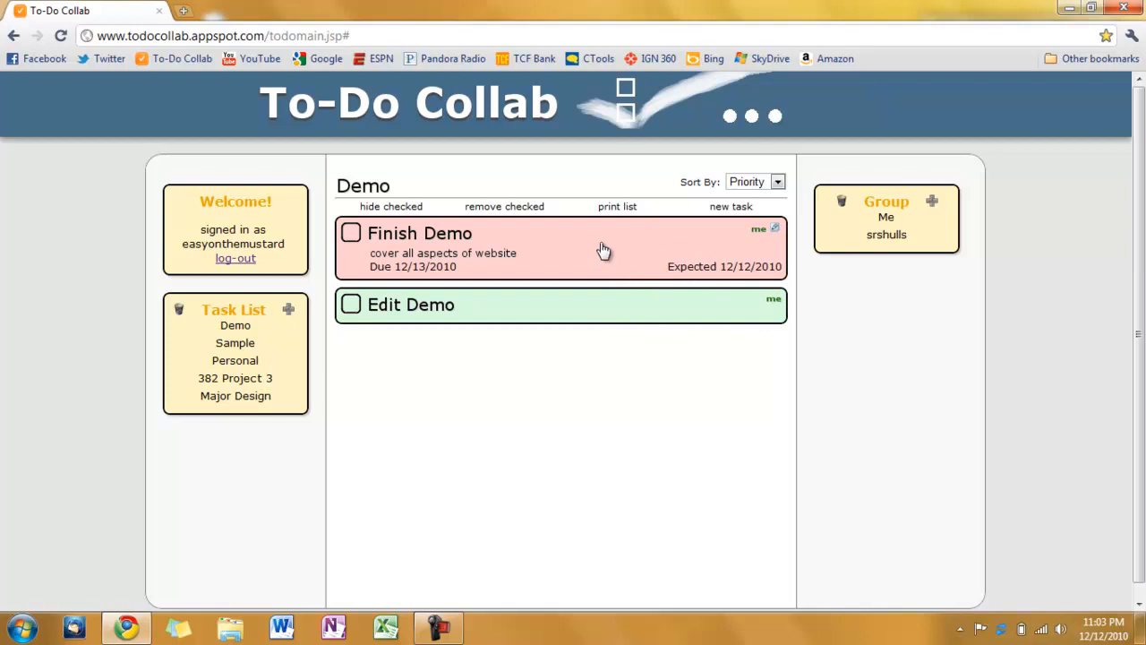
mouse_move(627, 272)
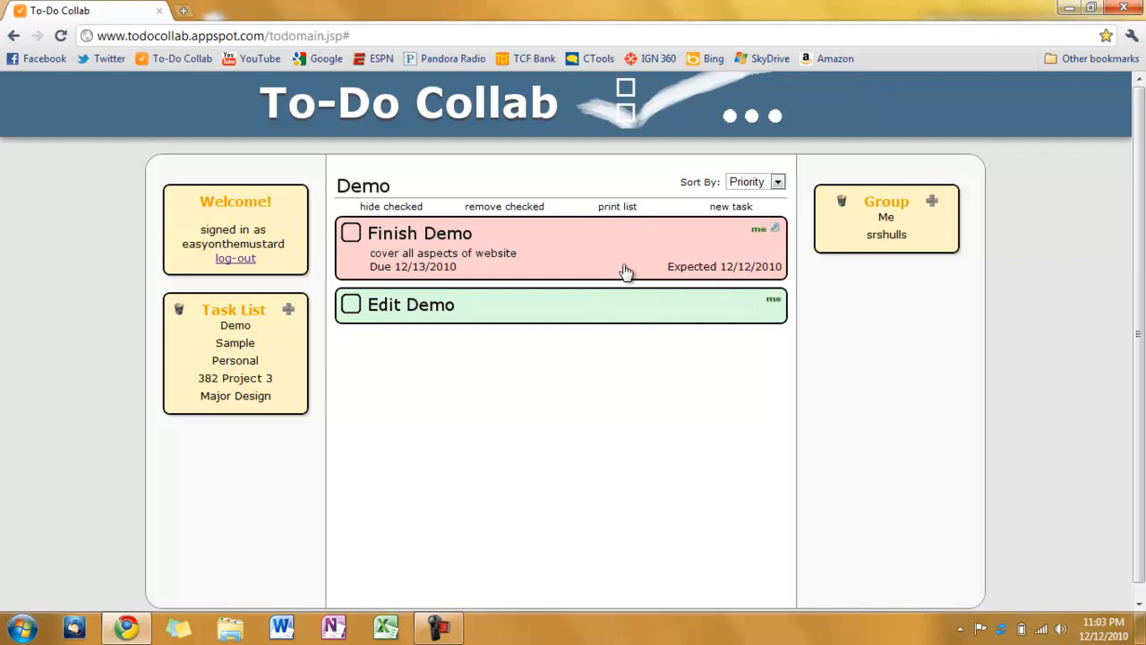
mouse_move(623, 269)
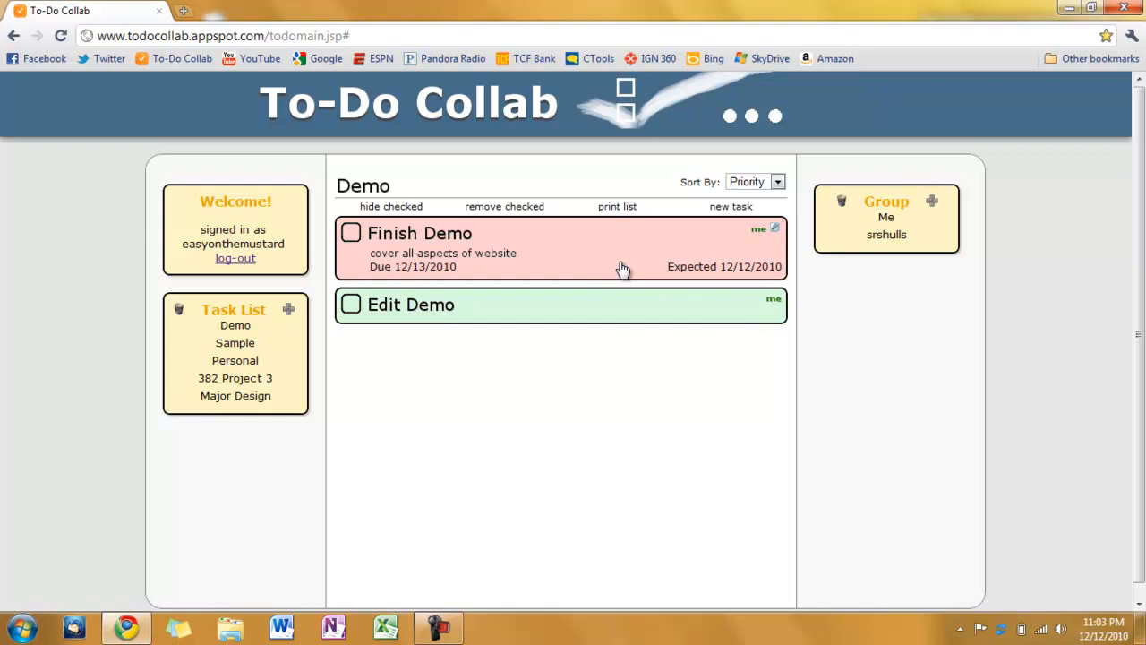
mouse_move(822, 573)
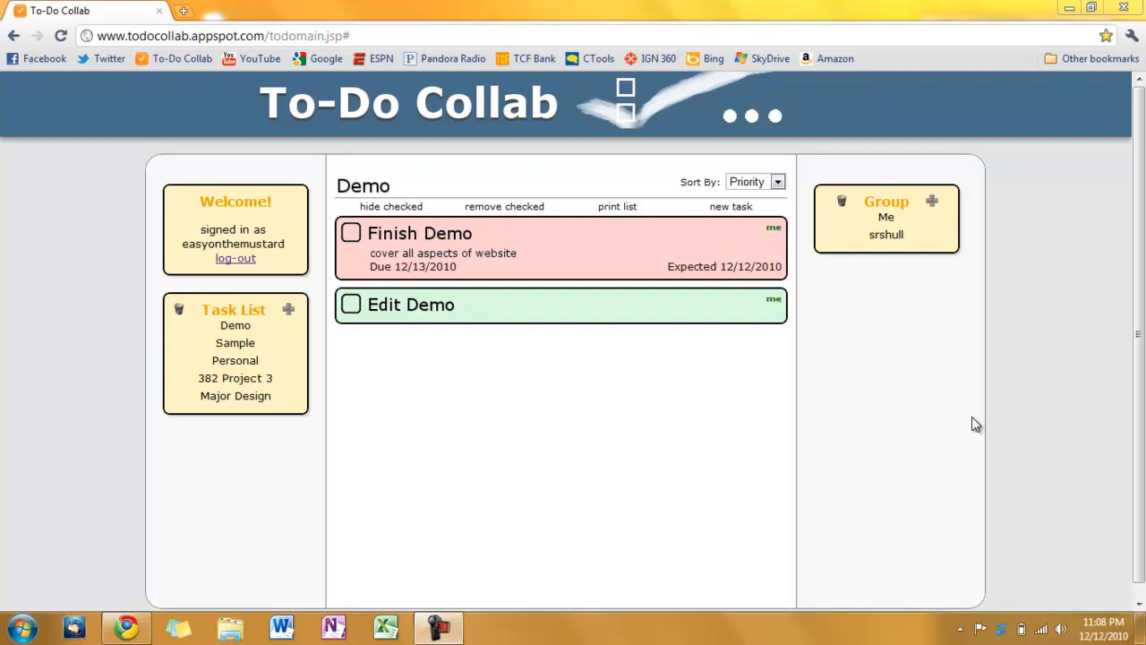
mouse_move(930, 365)
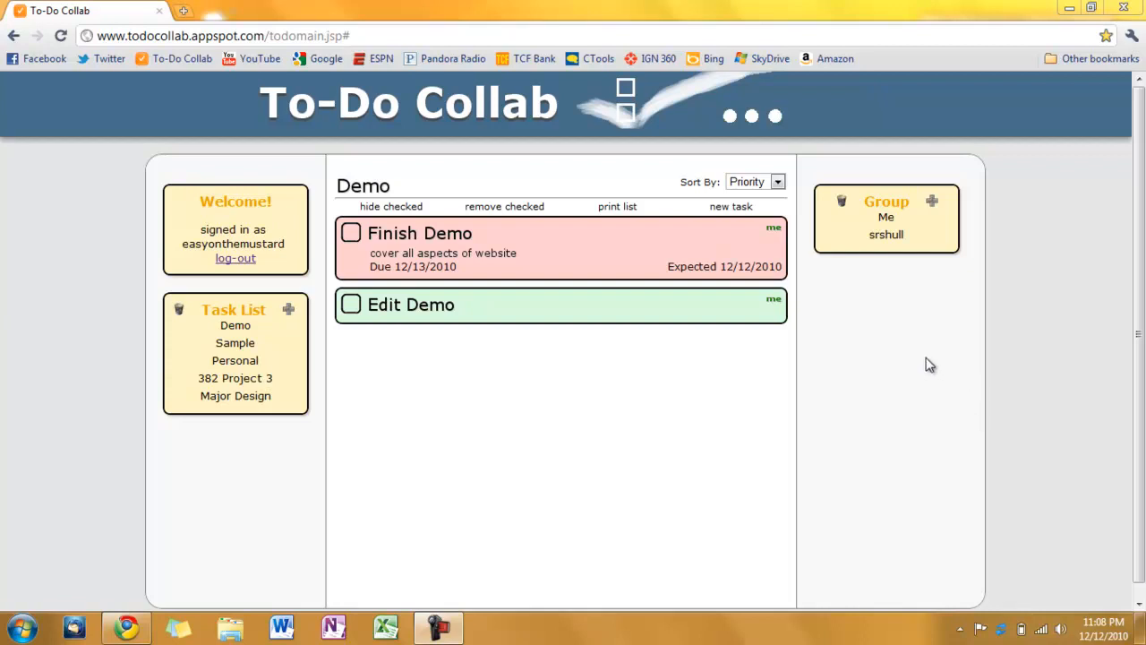
mouse_move(874, 309)
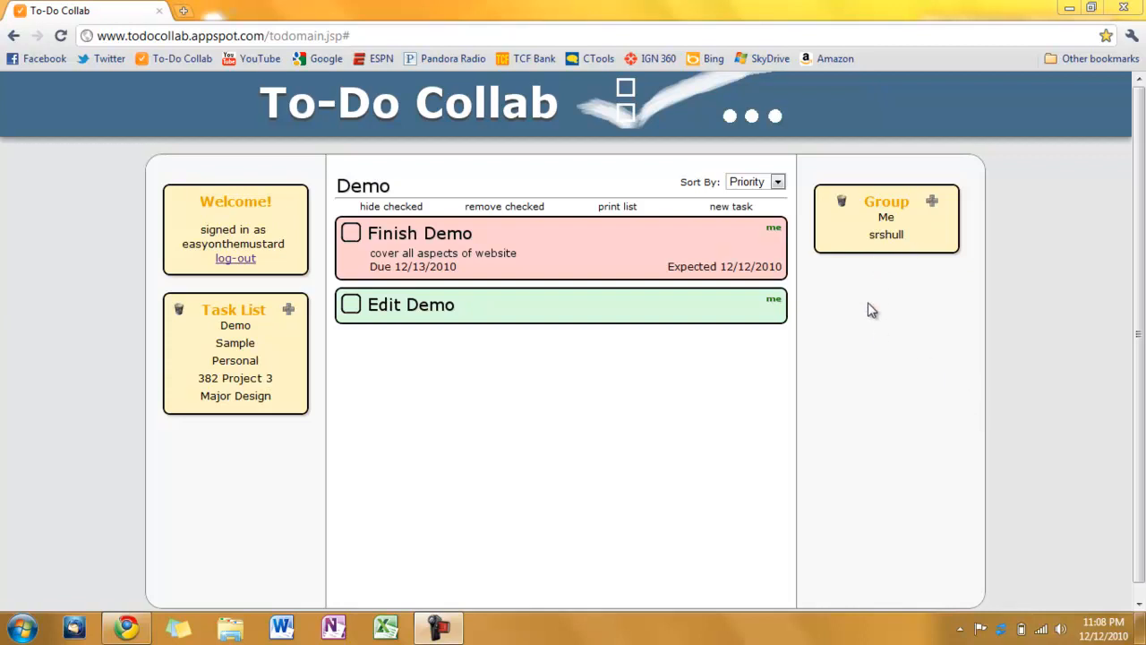
mouse_move(891, 257)
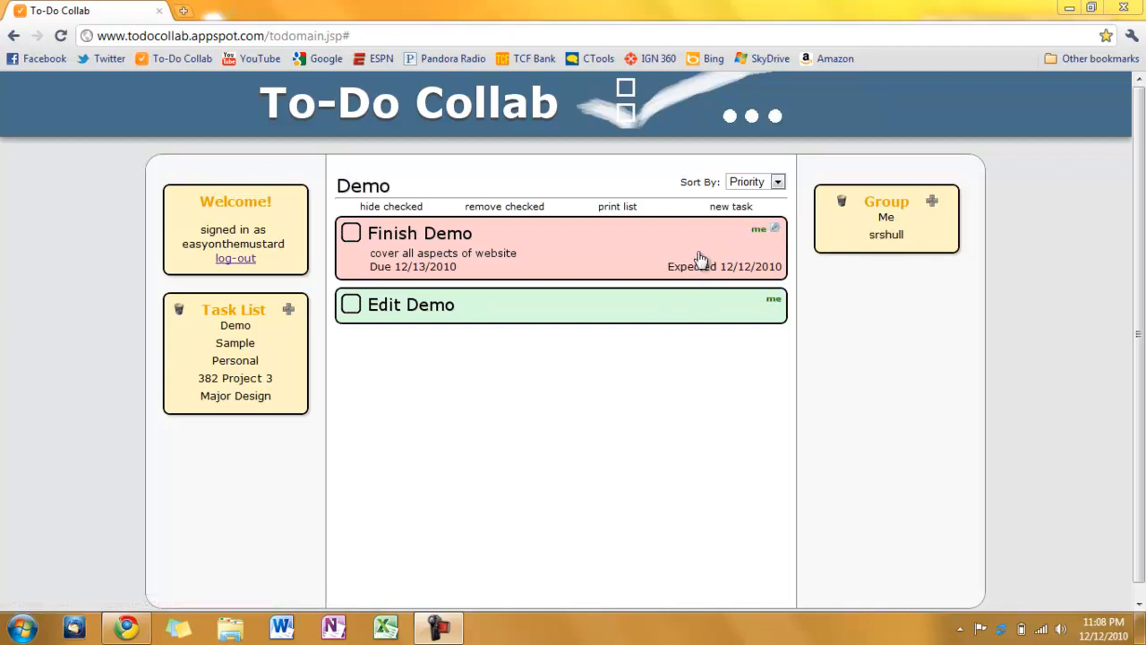
mouse_move(842, 401)
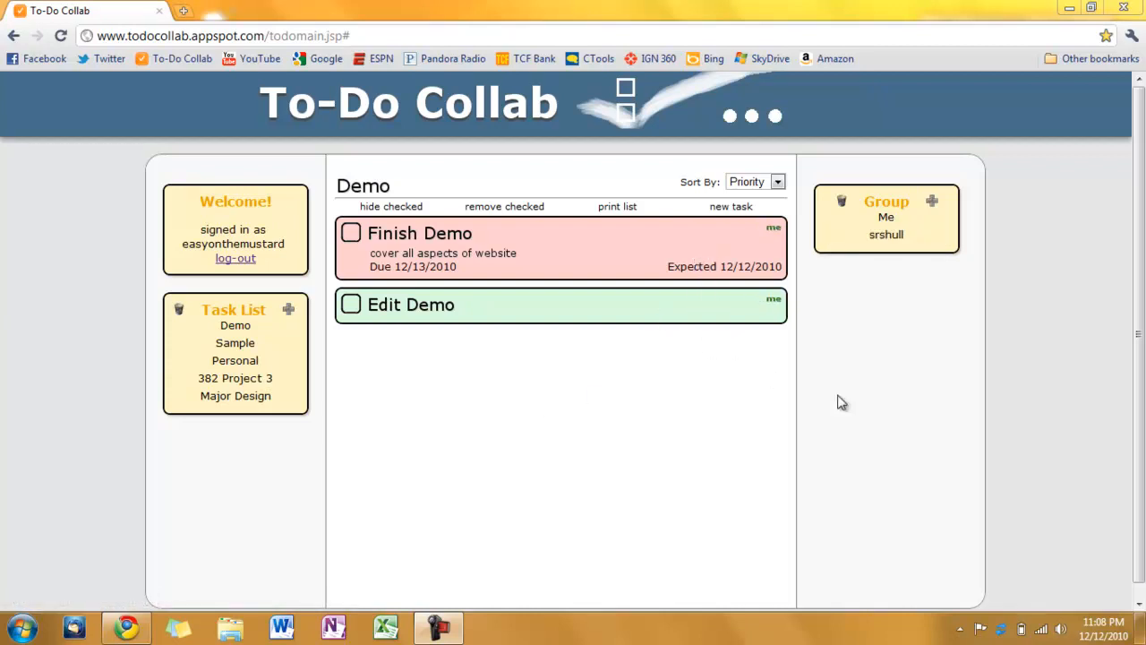
mouse_move(838, 347)
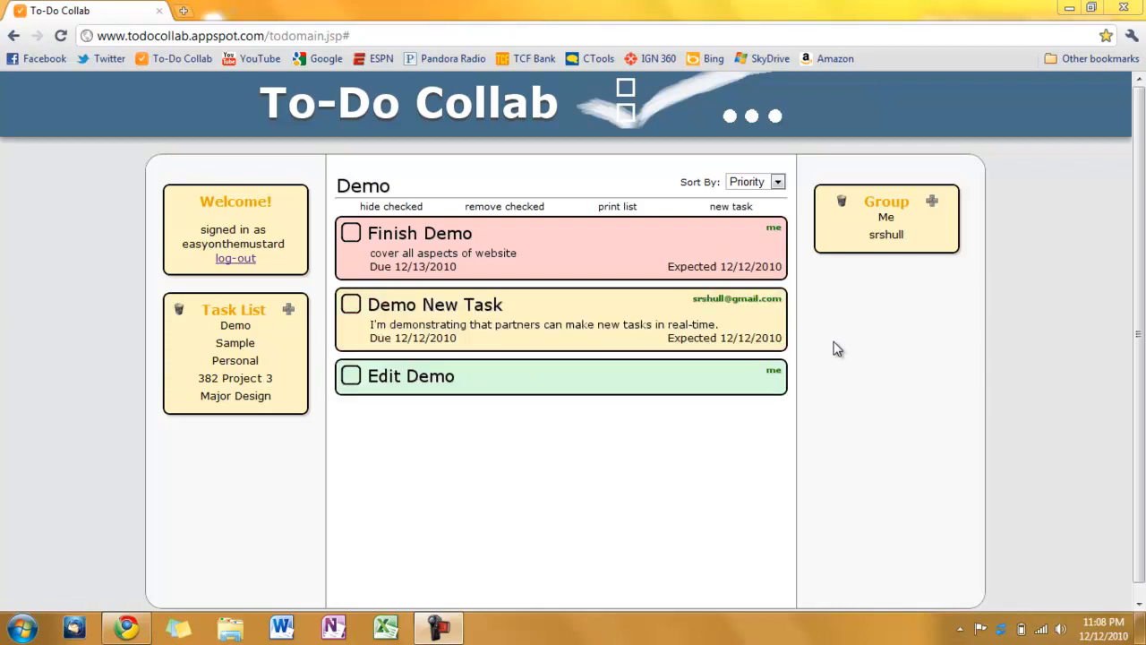
mouse_move(709, 308)
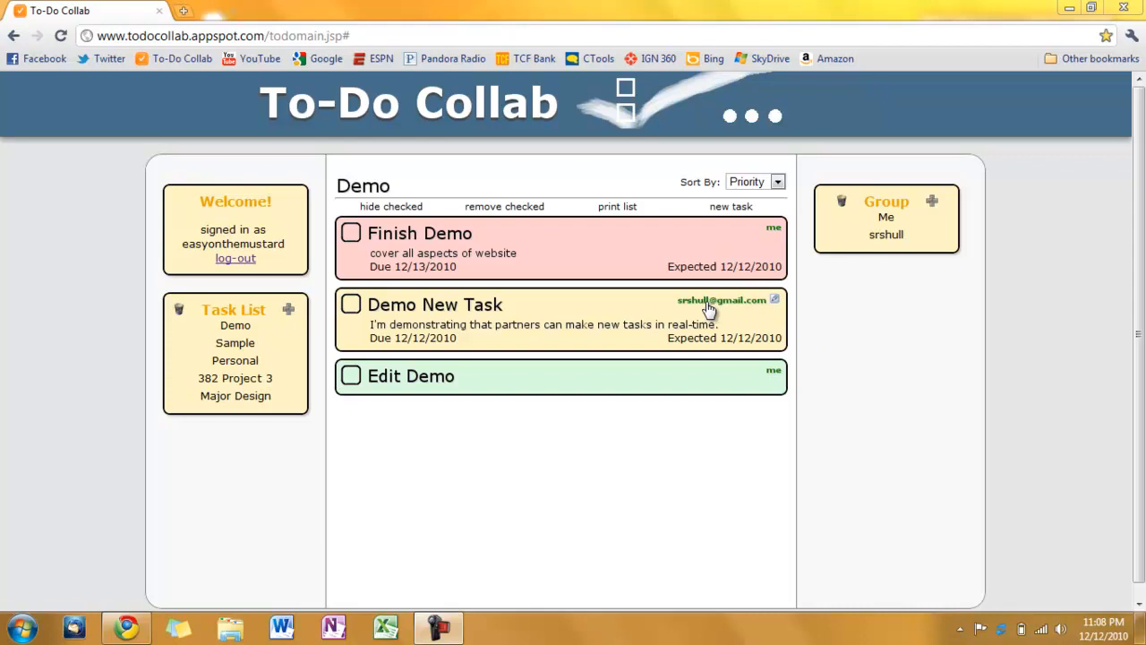
mouse_move(735, 377)
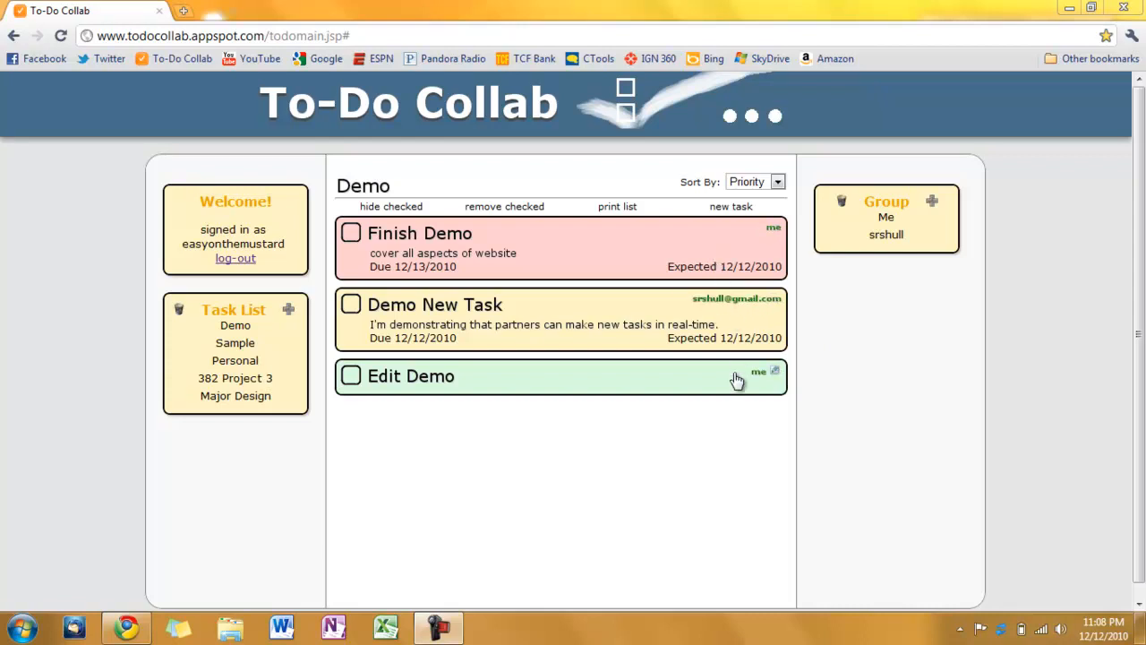
mouse_move(875, 258)
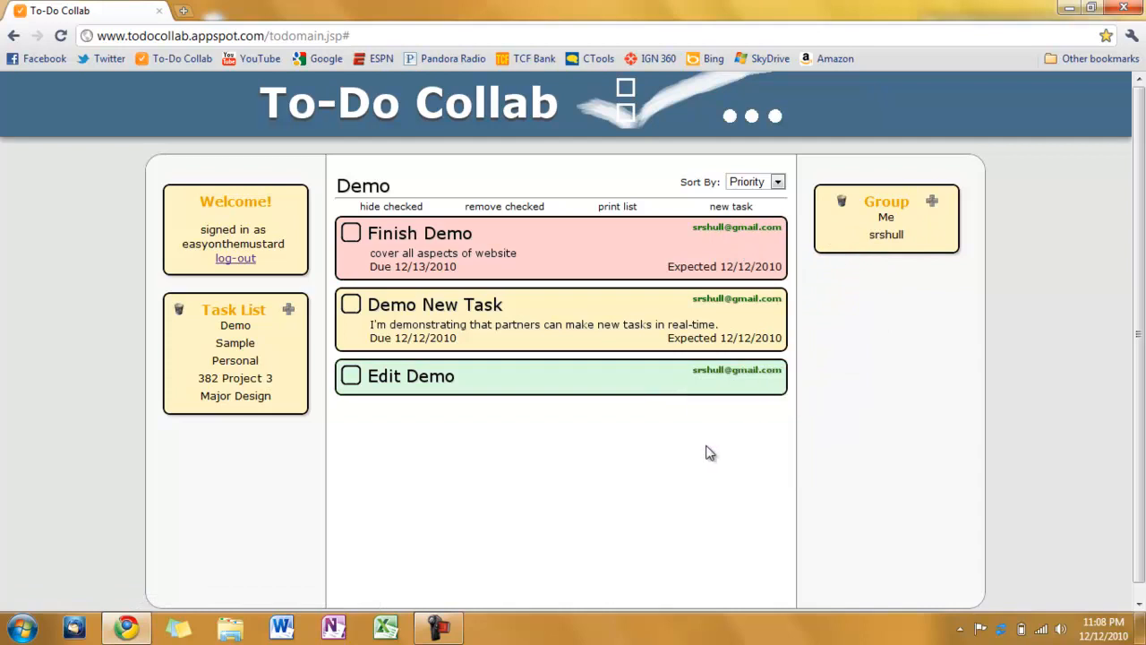
mouse_move(648, 396)
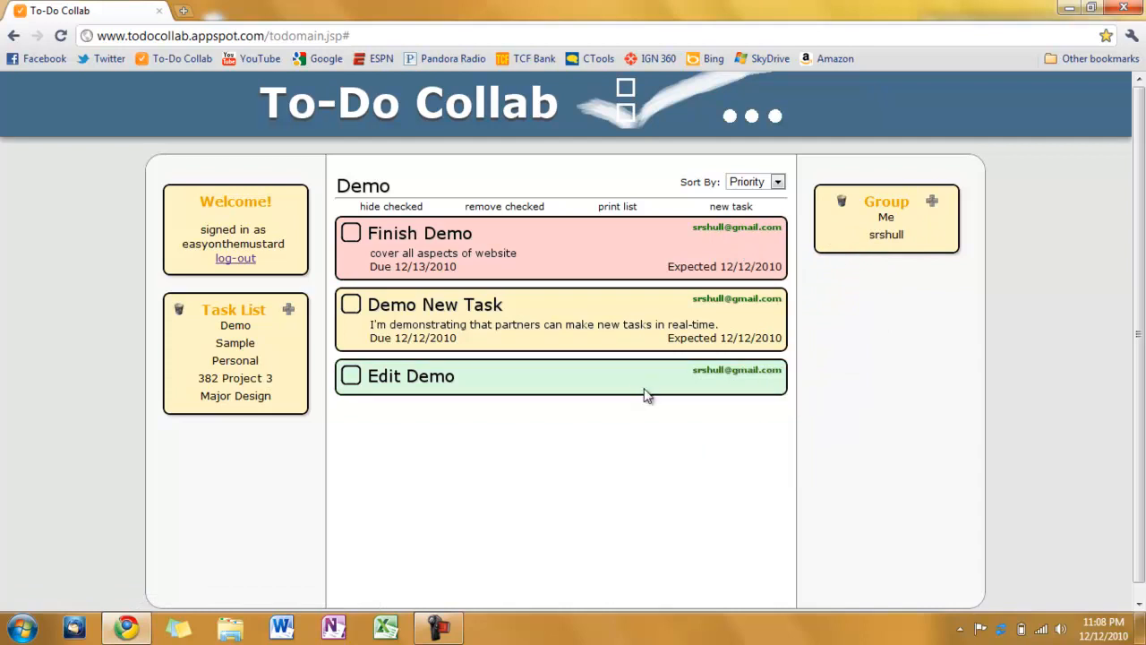
mouse_move(716, 509)
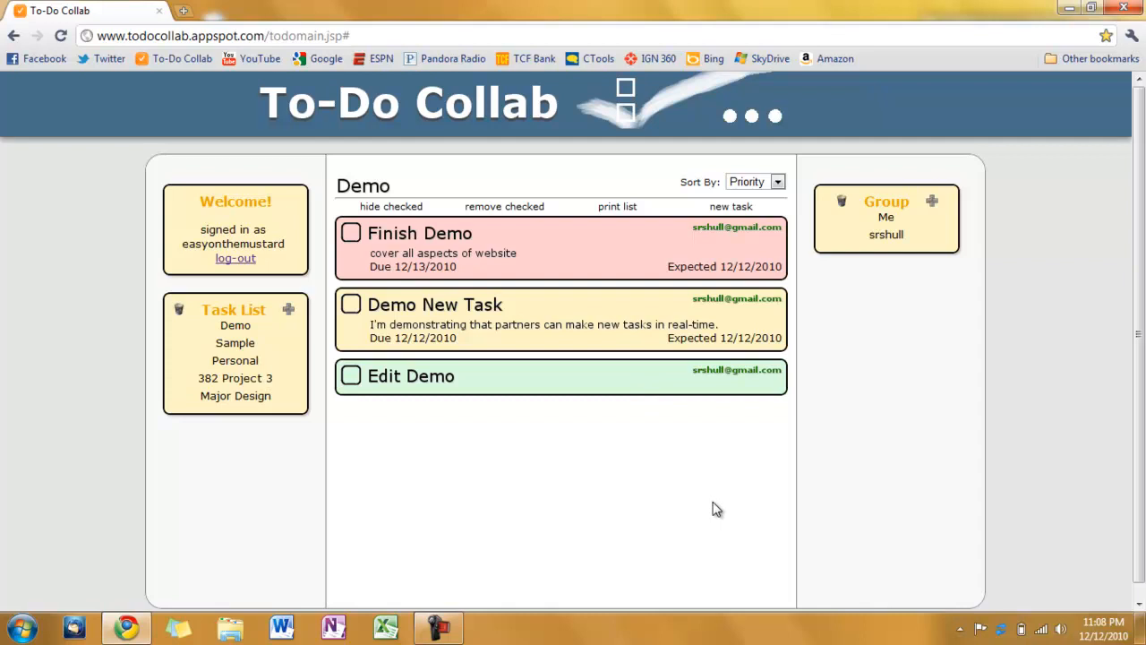
mouse_move(736, 487)
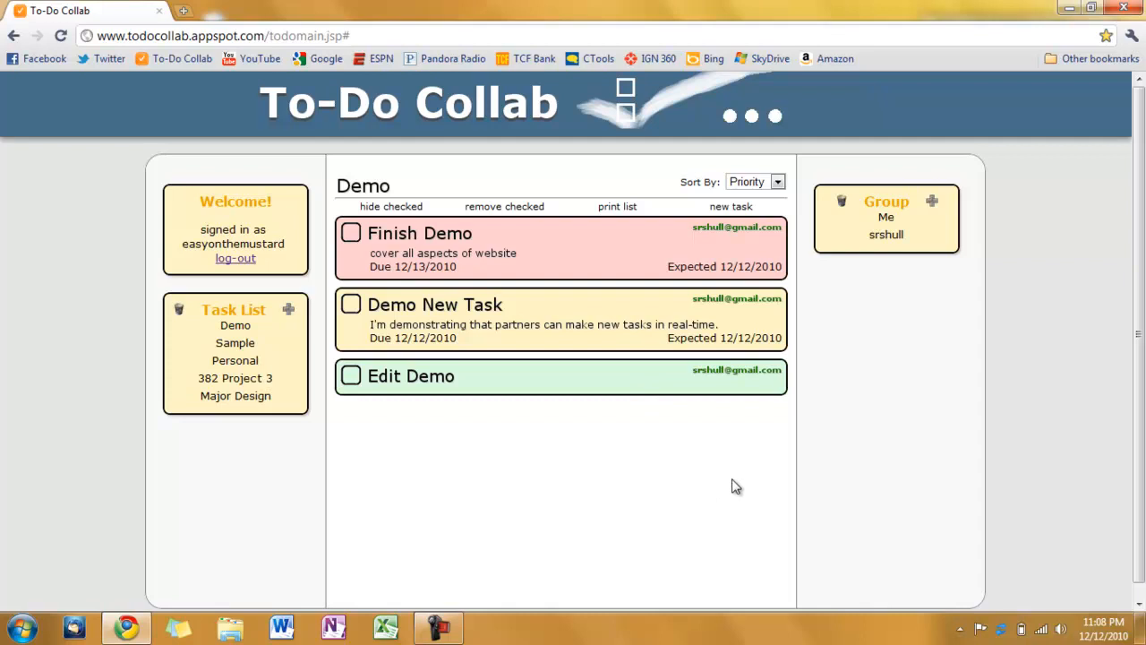
mouse_move(540, 451)
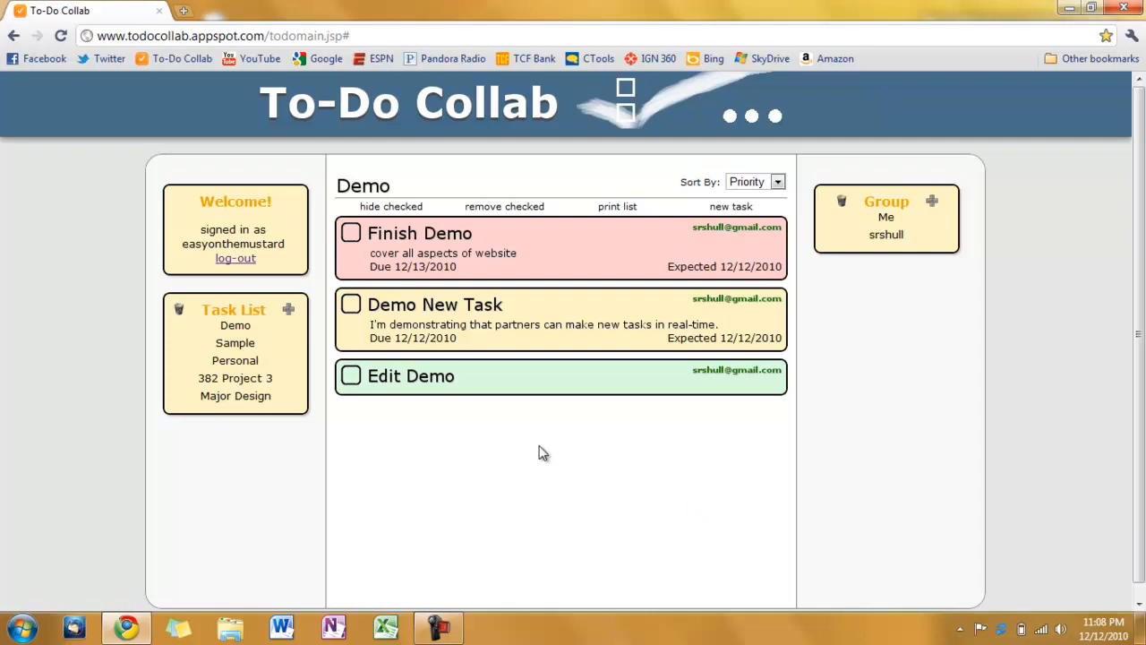
Step: Check off Demo New Task and remove checked tasks, leaving Finish Demo and Edit Demo
click(351, 304)
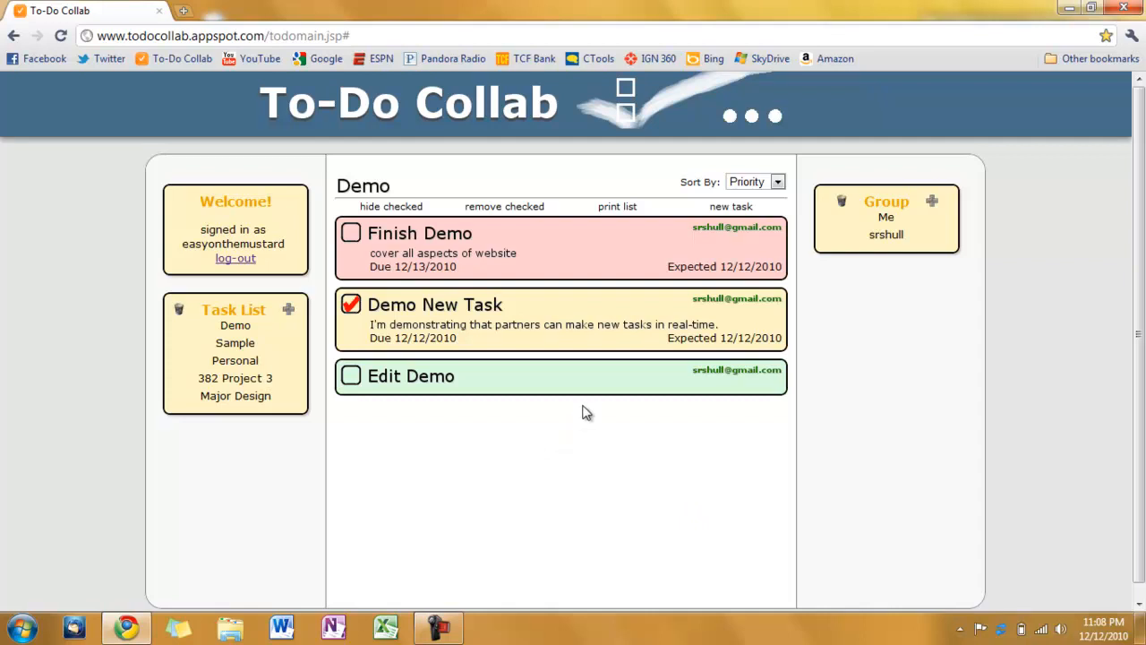
mouse_move(523, 376)
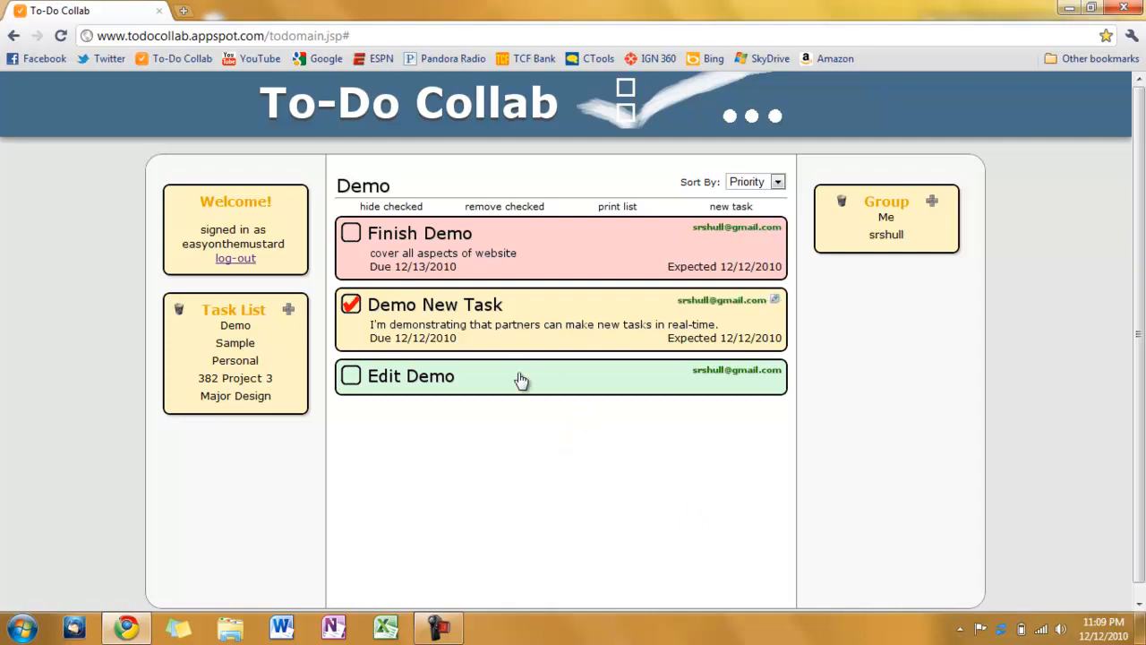
mouse_move(660, 358)
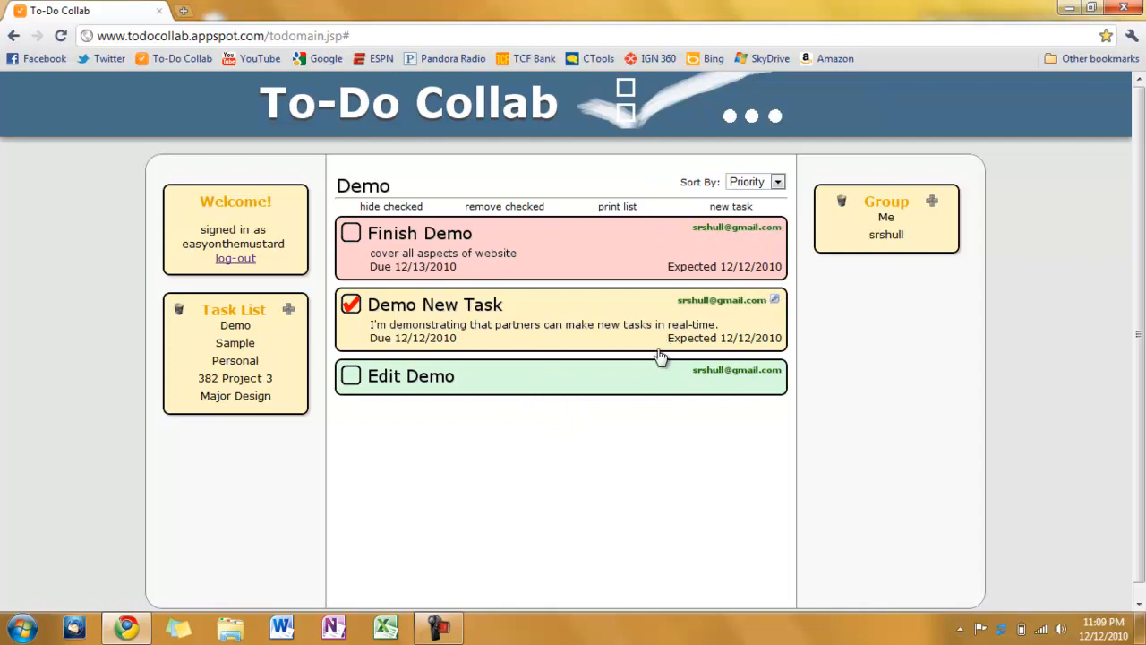
click(503, 206)
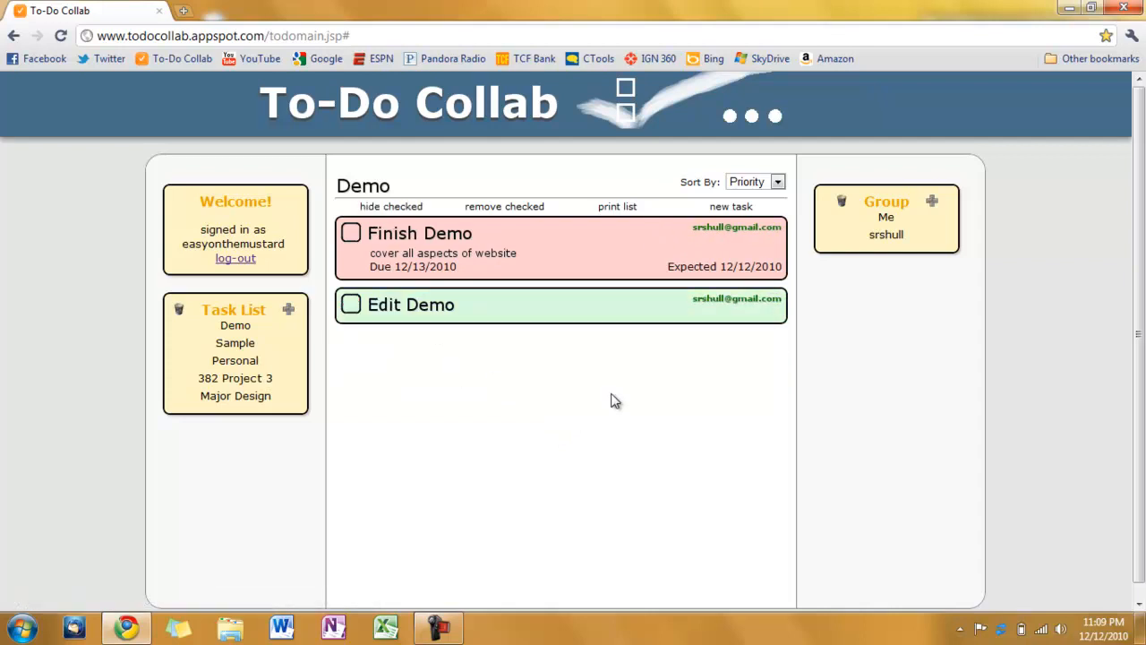
mouse_move(838, 235)
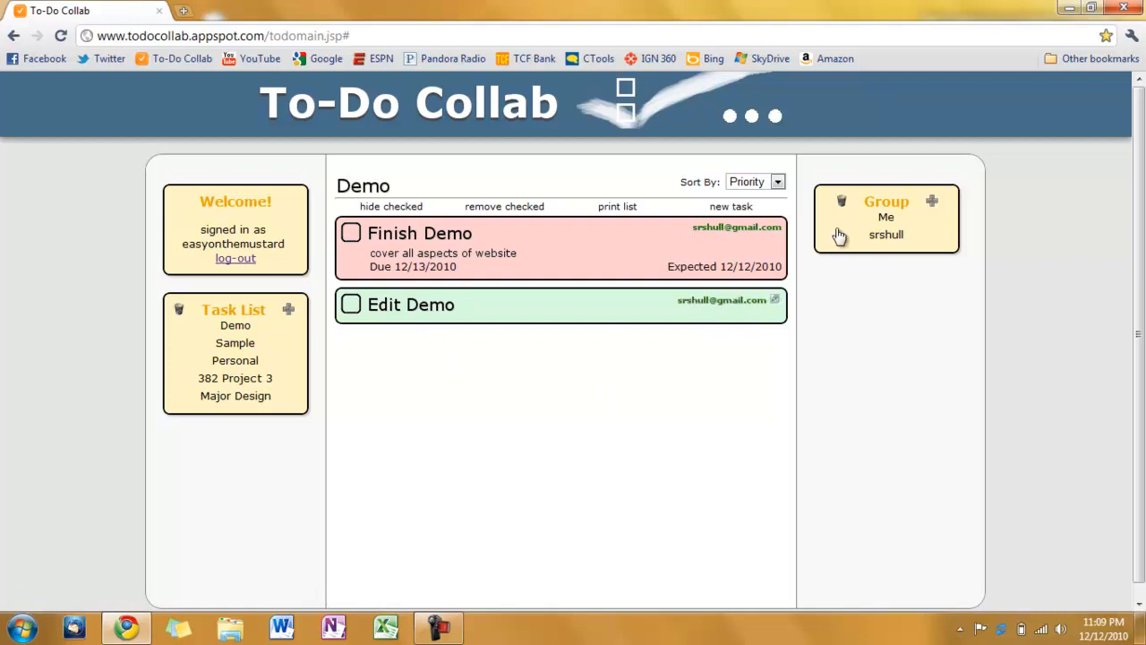
click(884, 235)
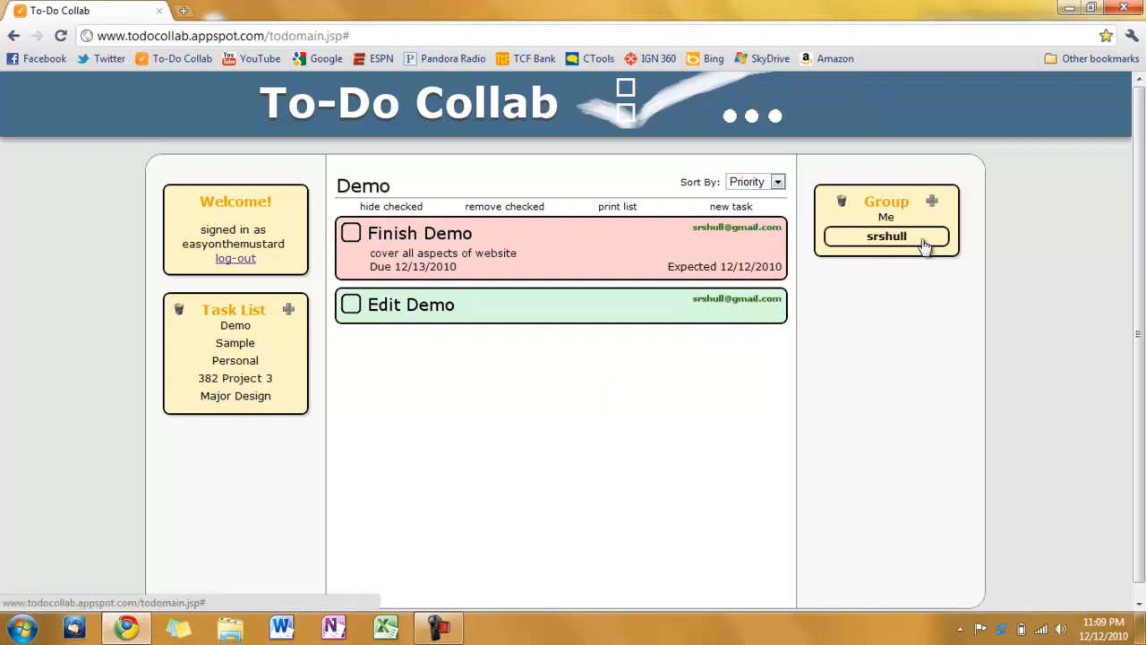
drag(886, 236, 767, 390)
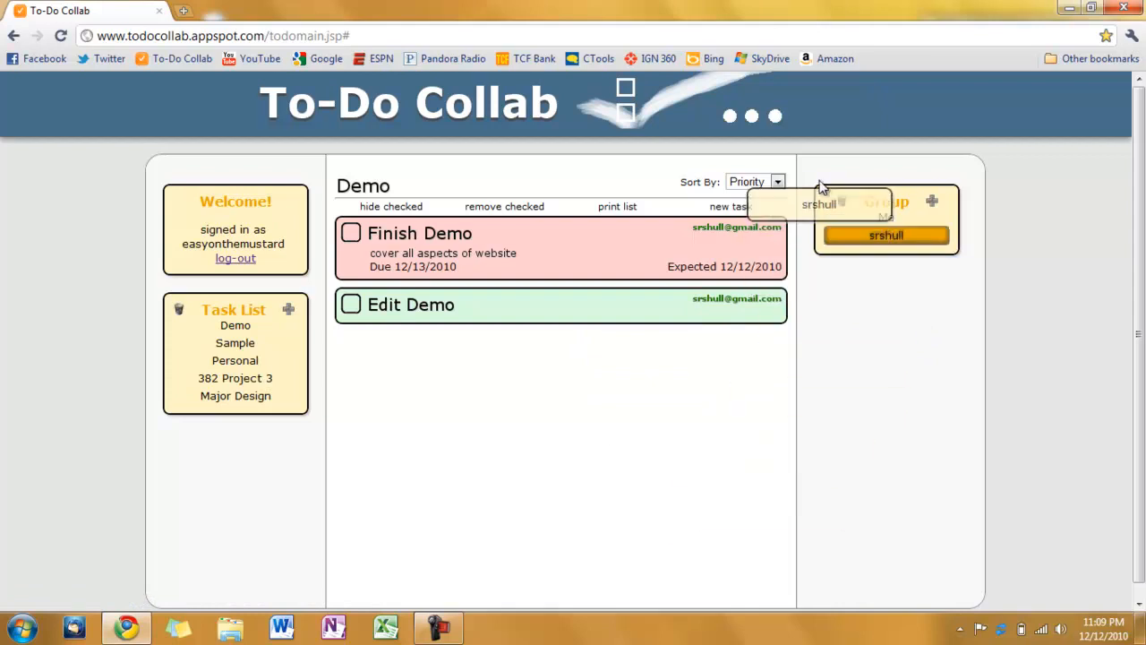
click(841, 200)
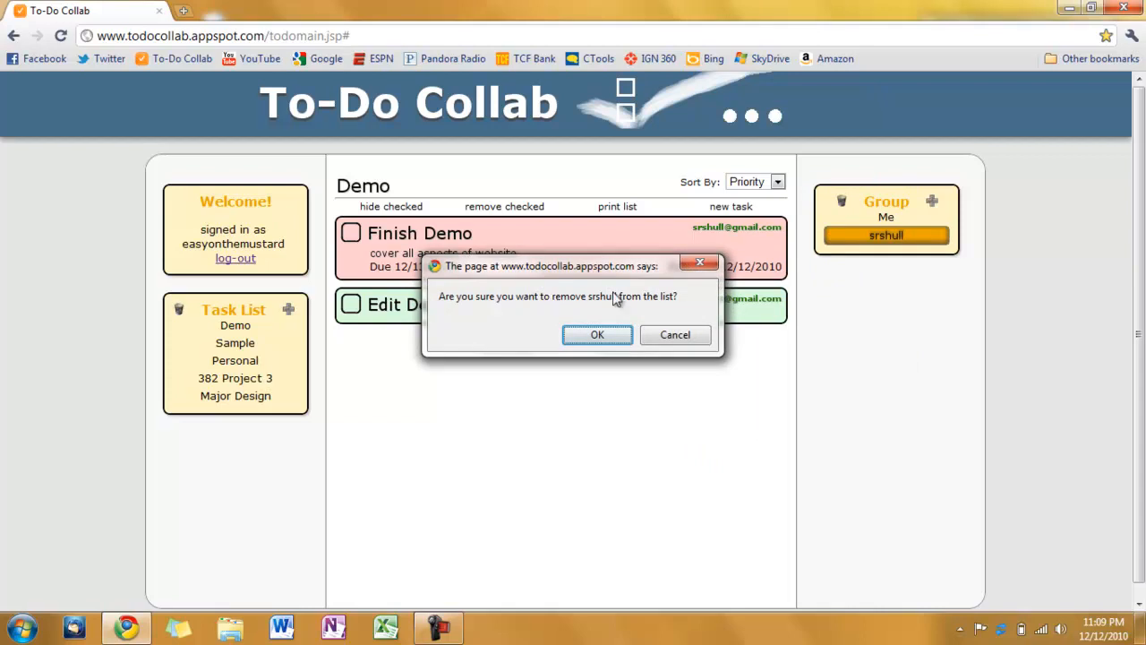
mouse_move(700, 335)
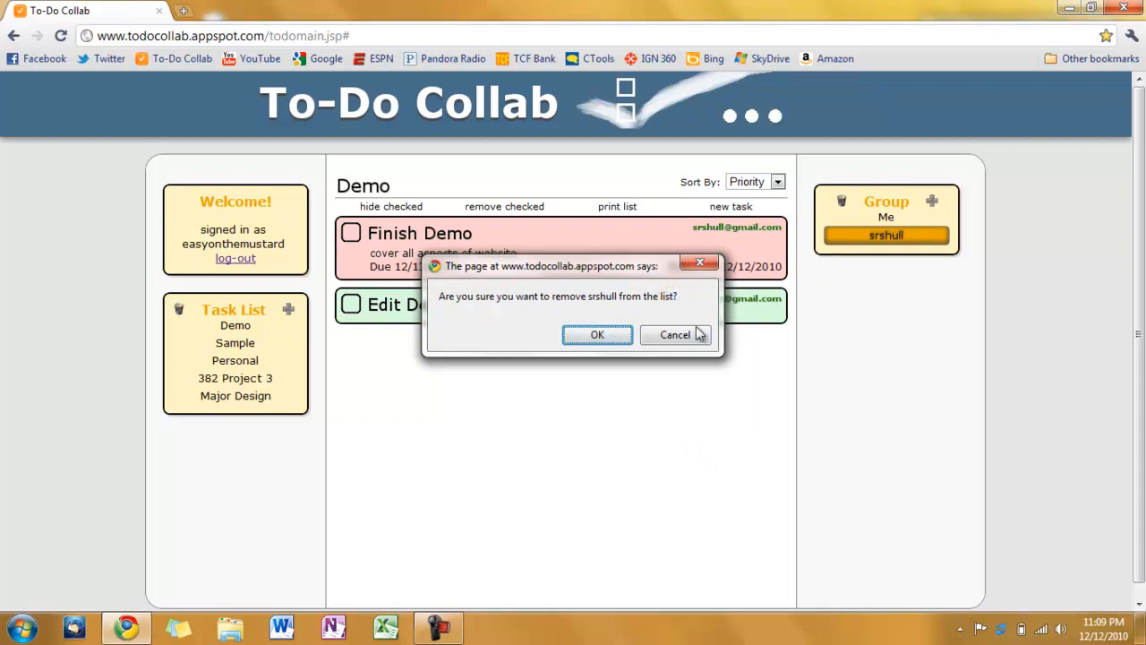
click(673, 335)
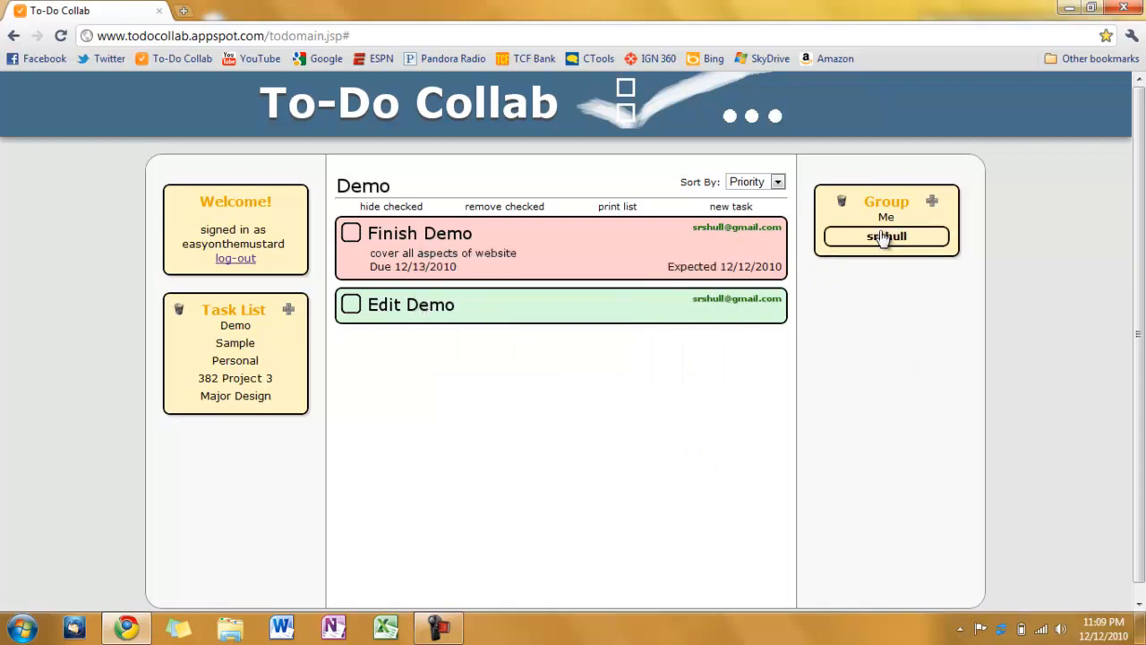
click(884, 236)
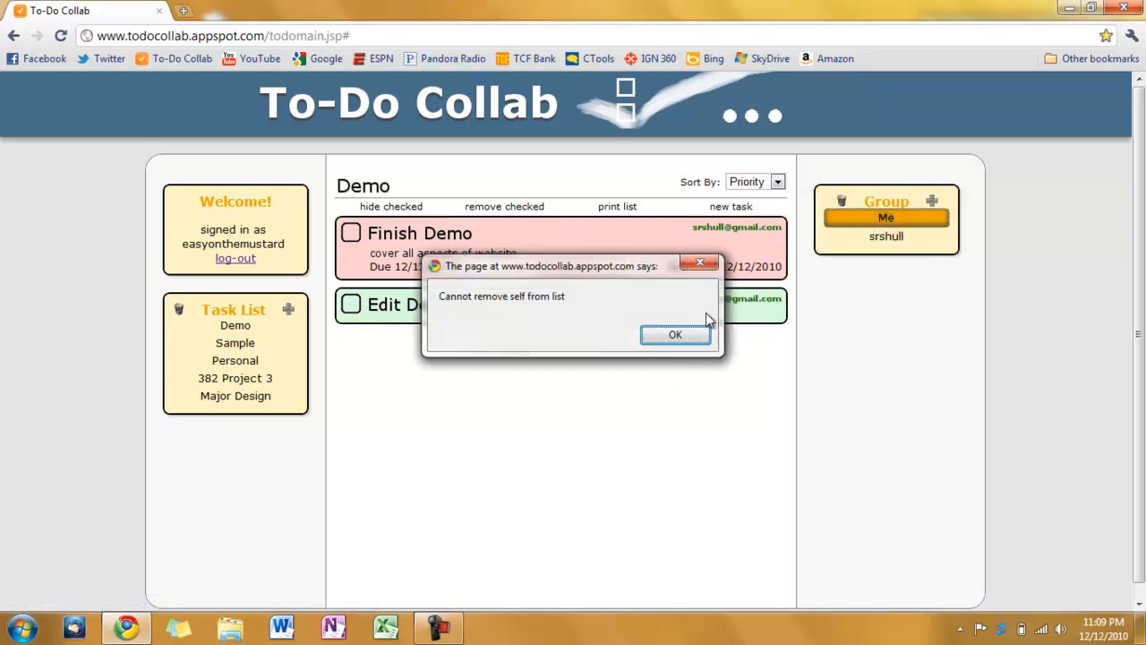
click(675, 334)
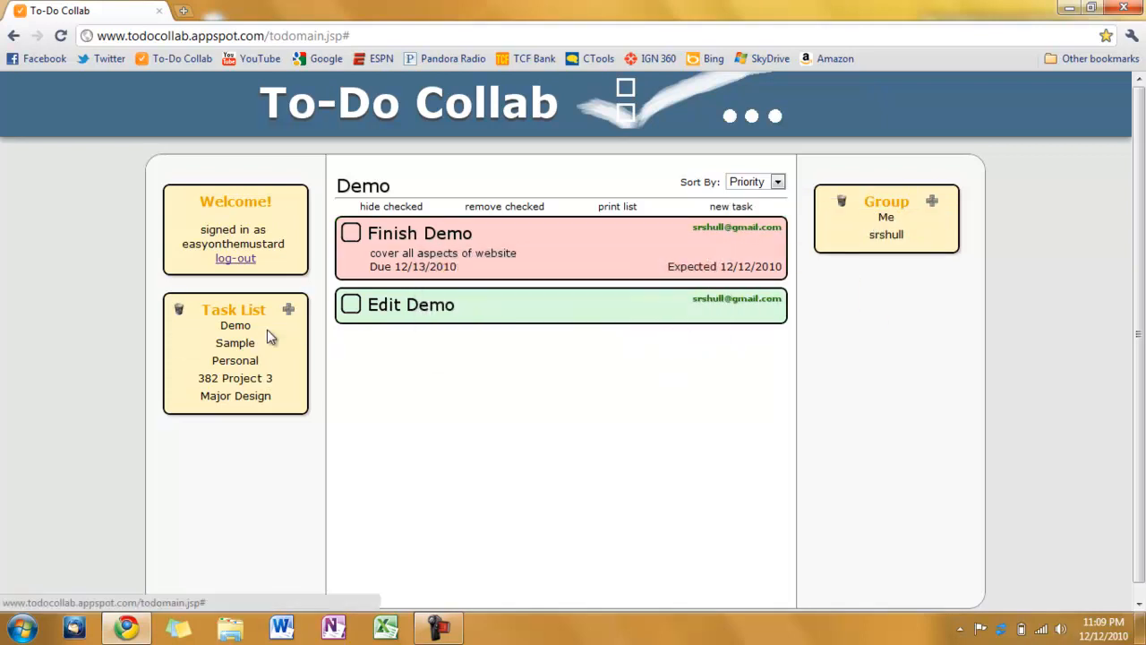
click(179, 308)
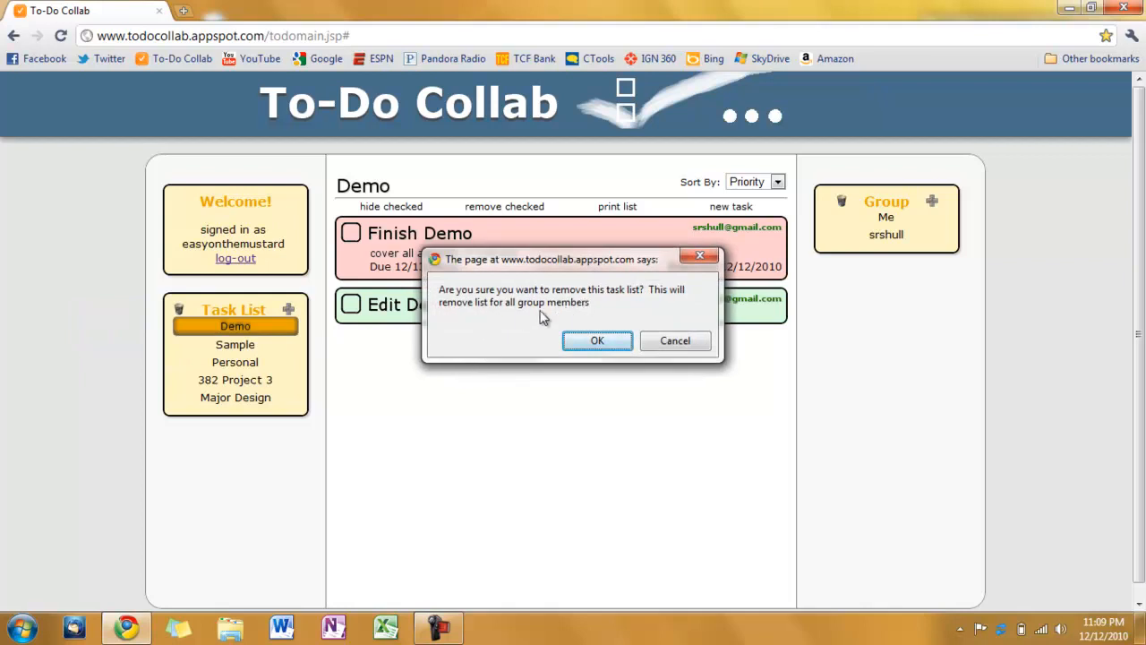
mouse_move(627, 319)
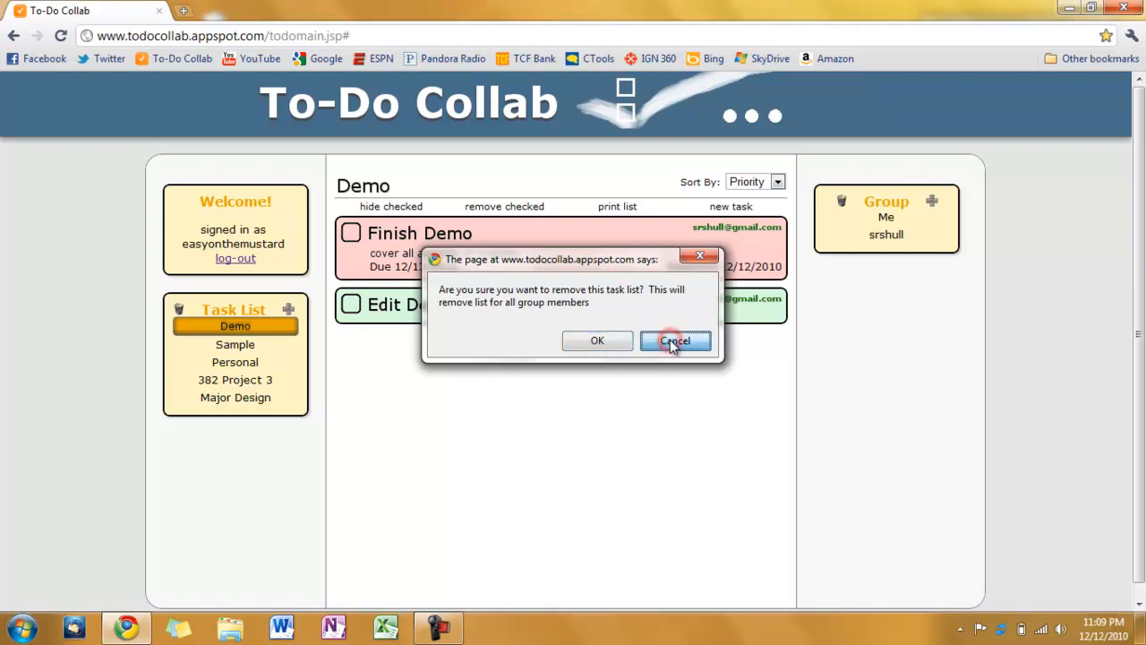
click(673, 340)
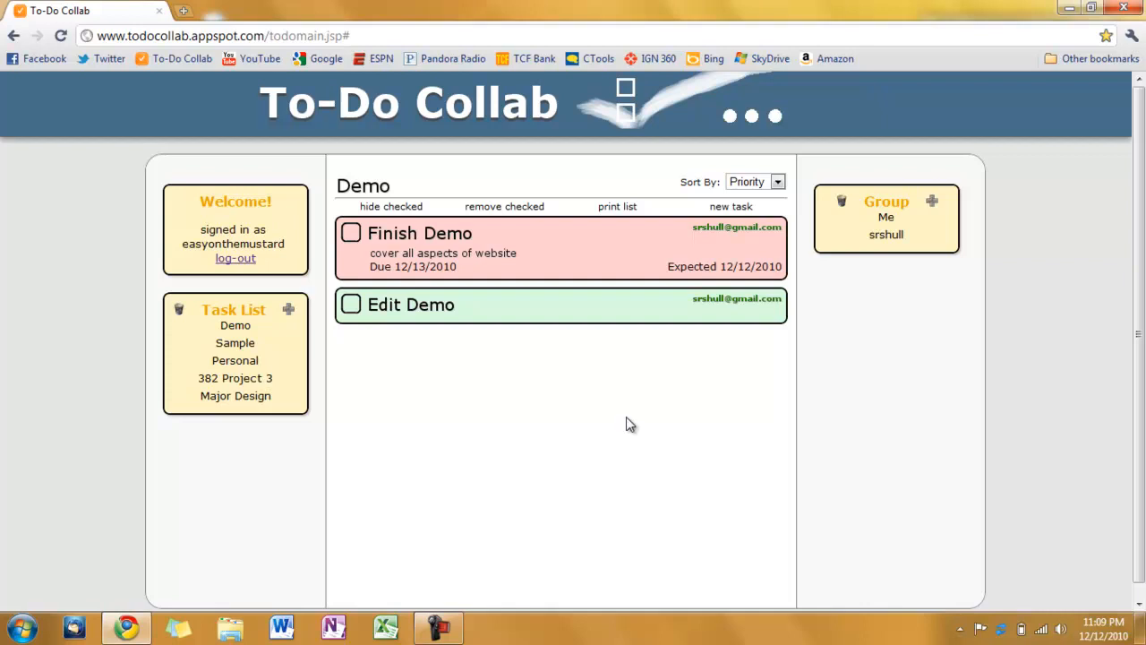
mouse_move(872, 422)
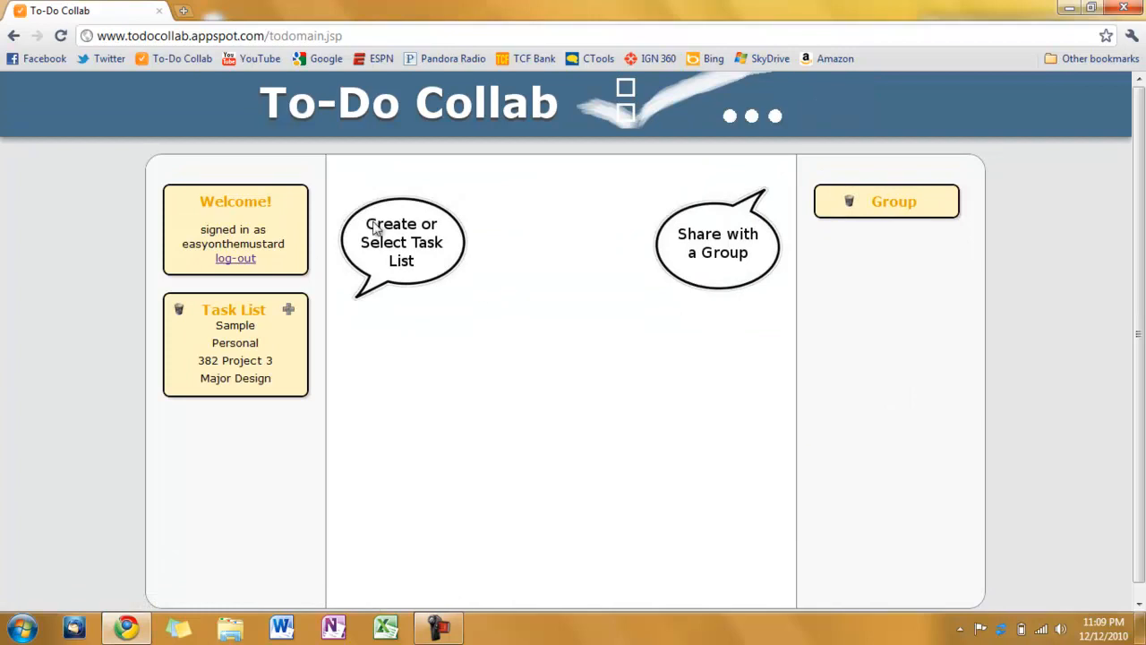
Step: After the old Demo list is removed, create a new empty list named Demo
click(236, 362)
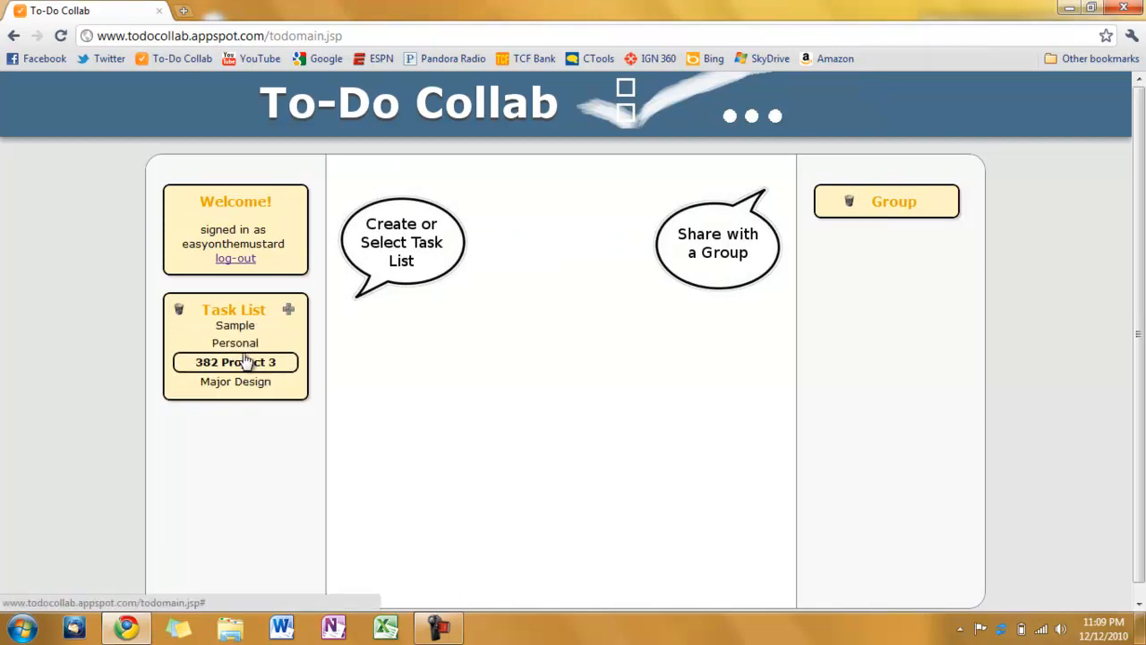
mouse_move(296, 278)
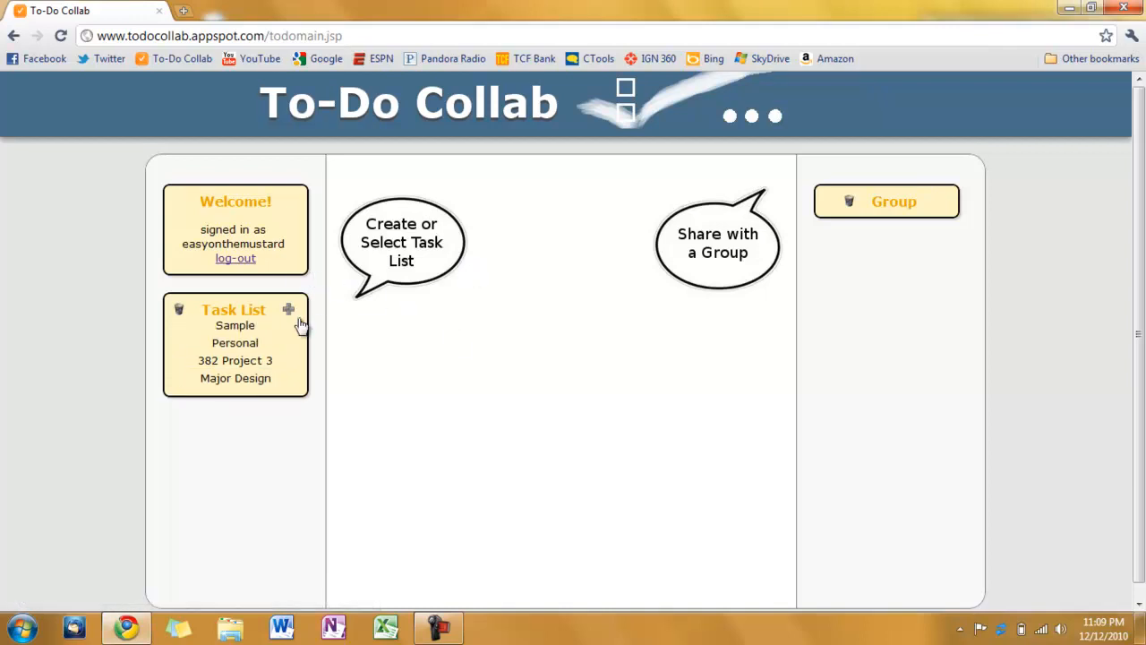
click(288, 308)
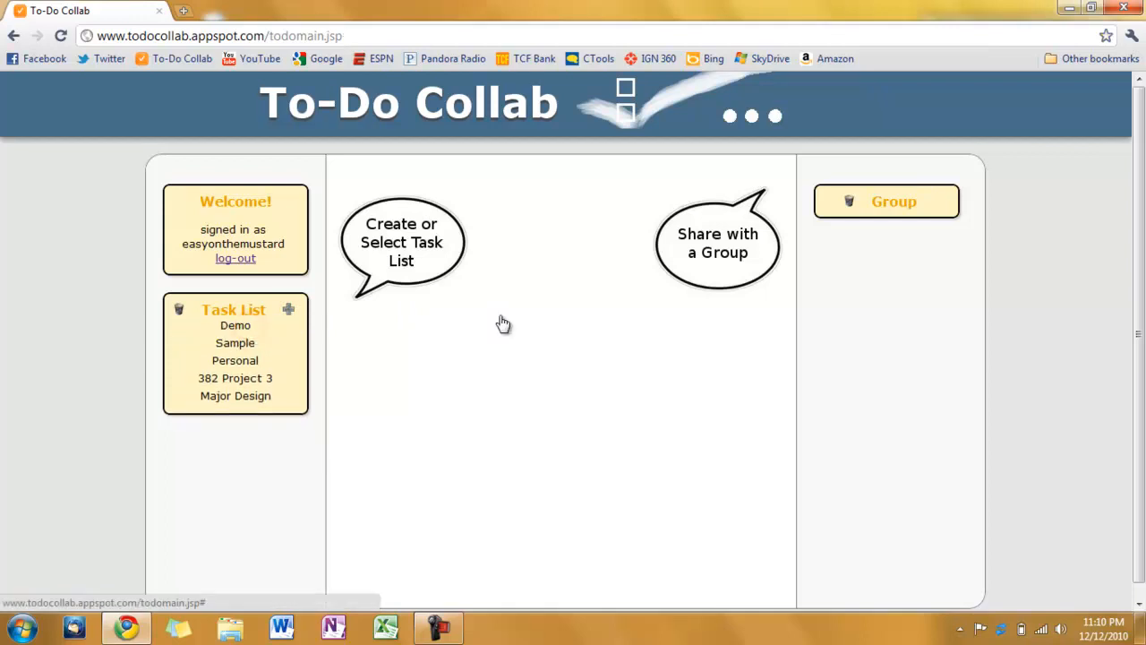
Step: Open the recreated Demo list, leaving its name unchanged in the rename prompt
click(236, 326)
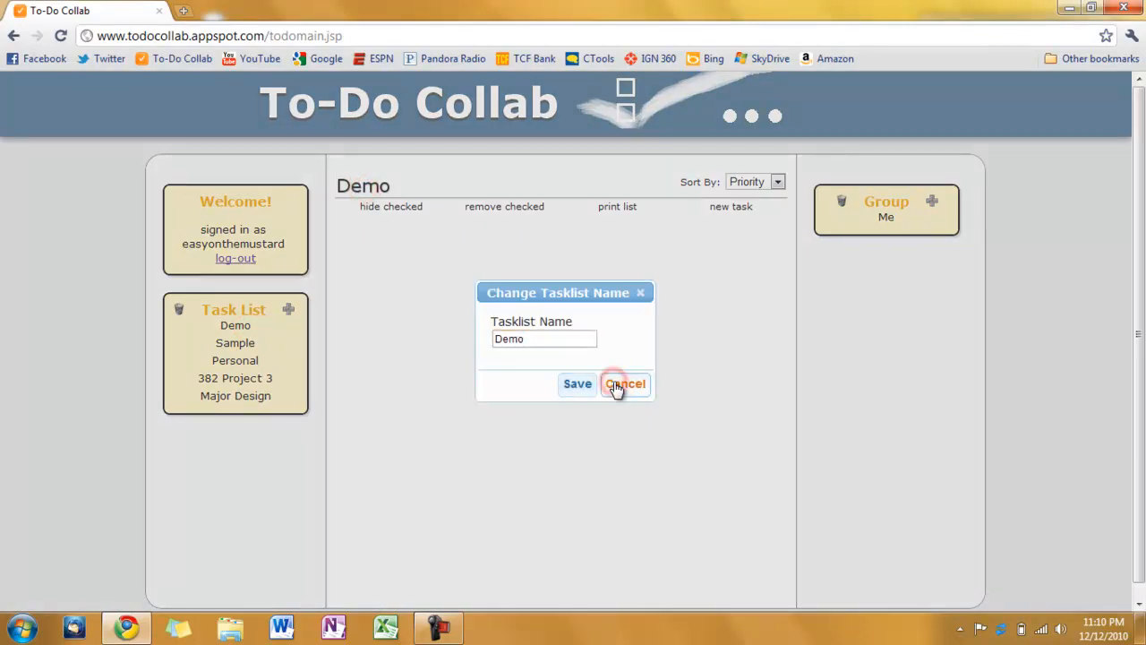
click(624, 383)
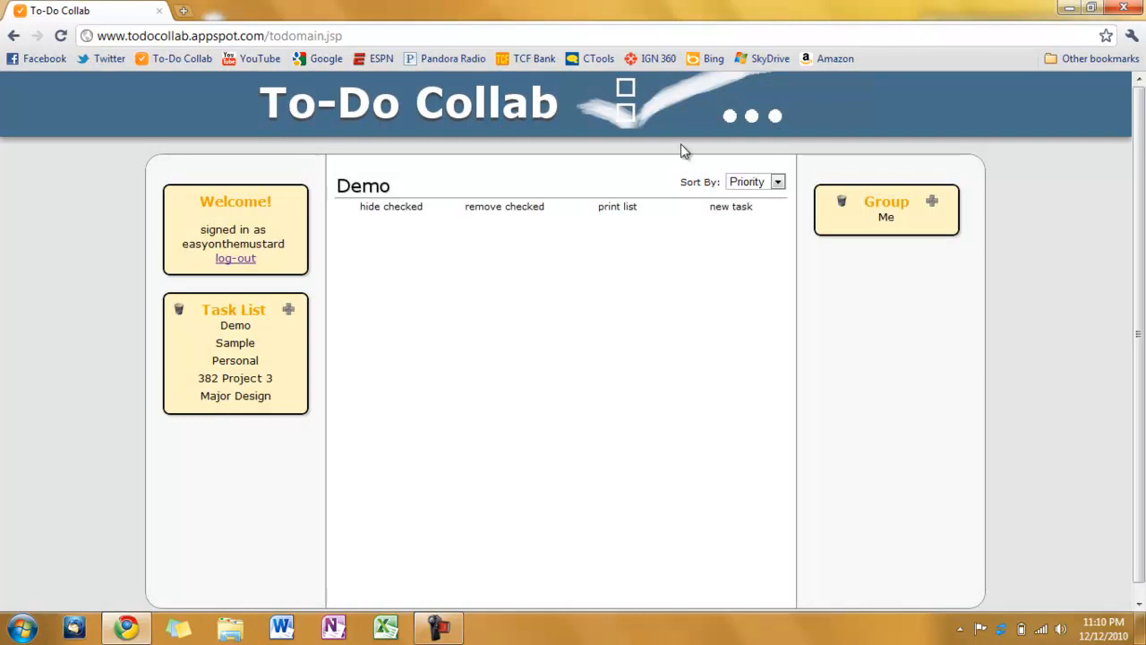
mouse_move(349, 240)
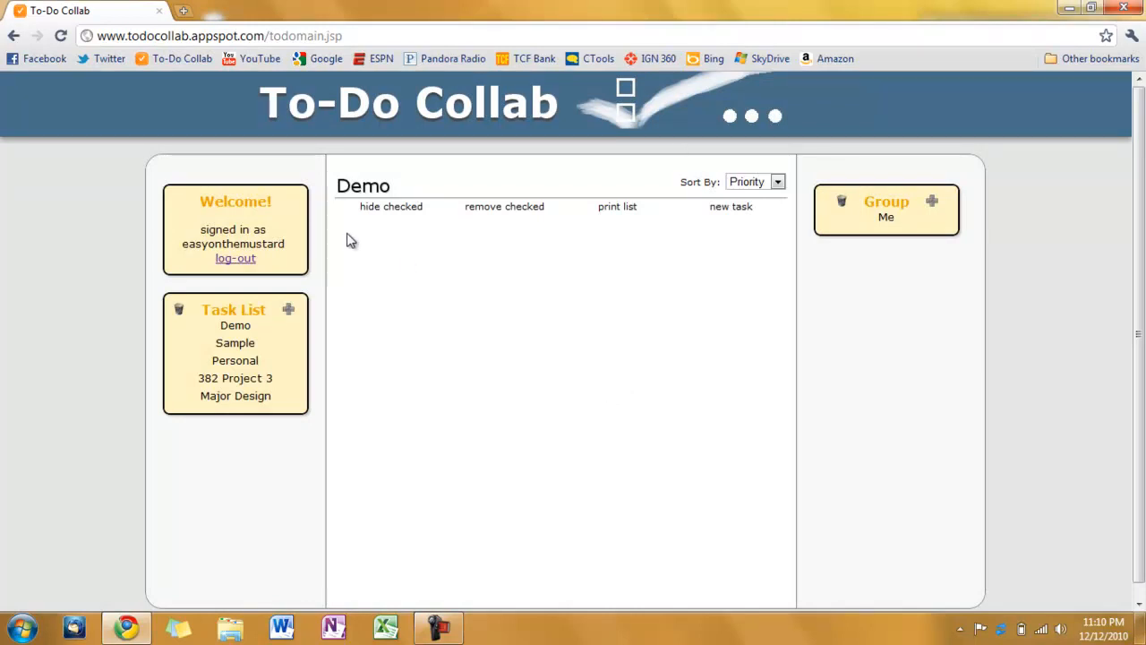
mouse_move(297, 369)
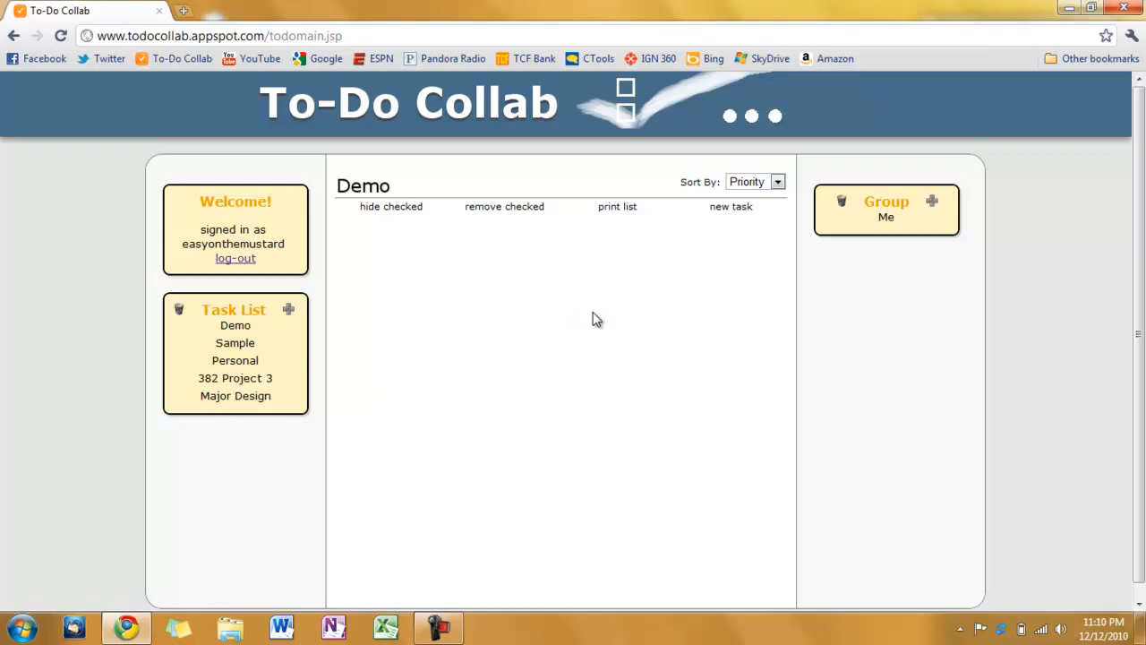
mouse_move(505, 257)
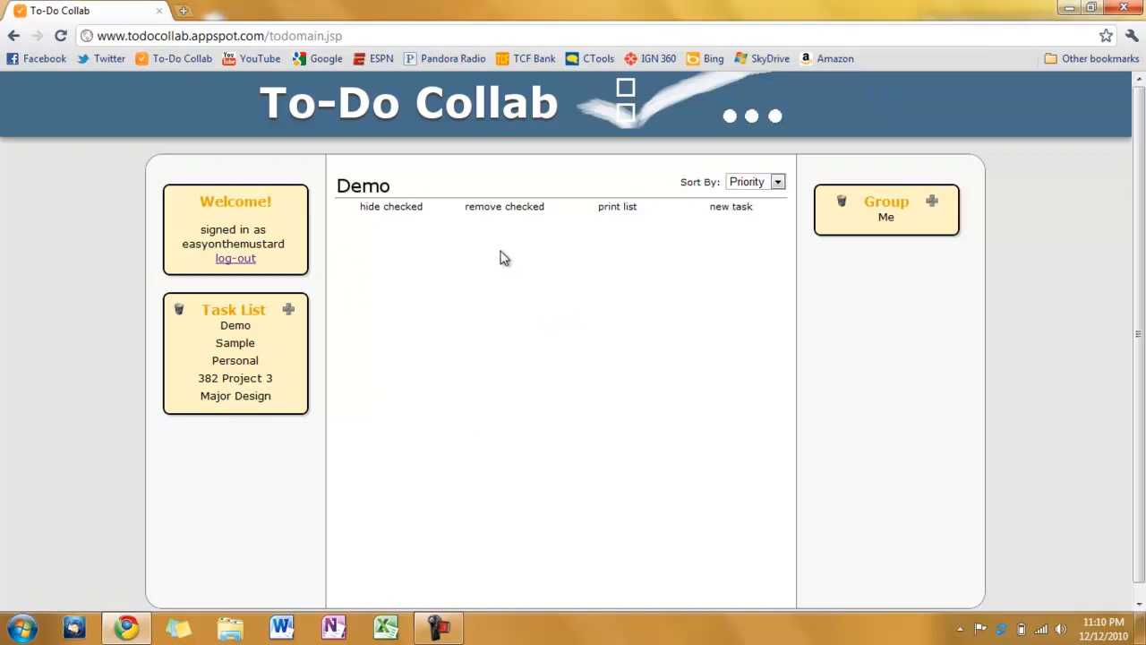